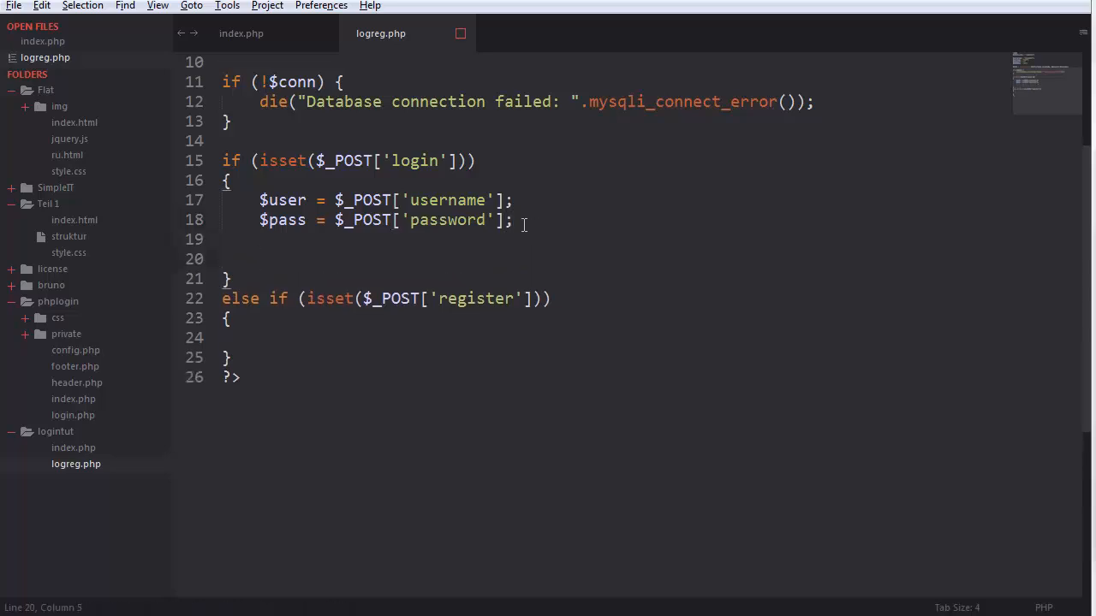
# Add $phash = sha1(sha1($pass."salt")."salt"); below $pass in the login block.
pyautogui.write('$phash')
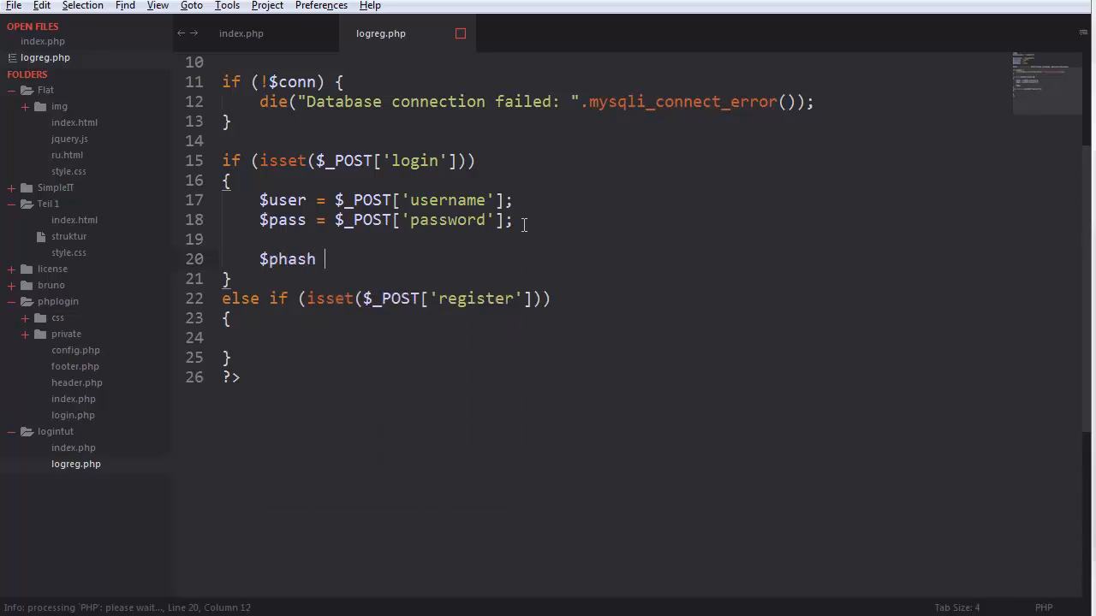
pyautogui.write('= sha1()')
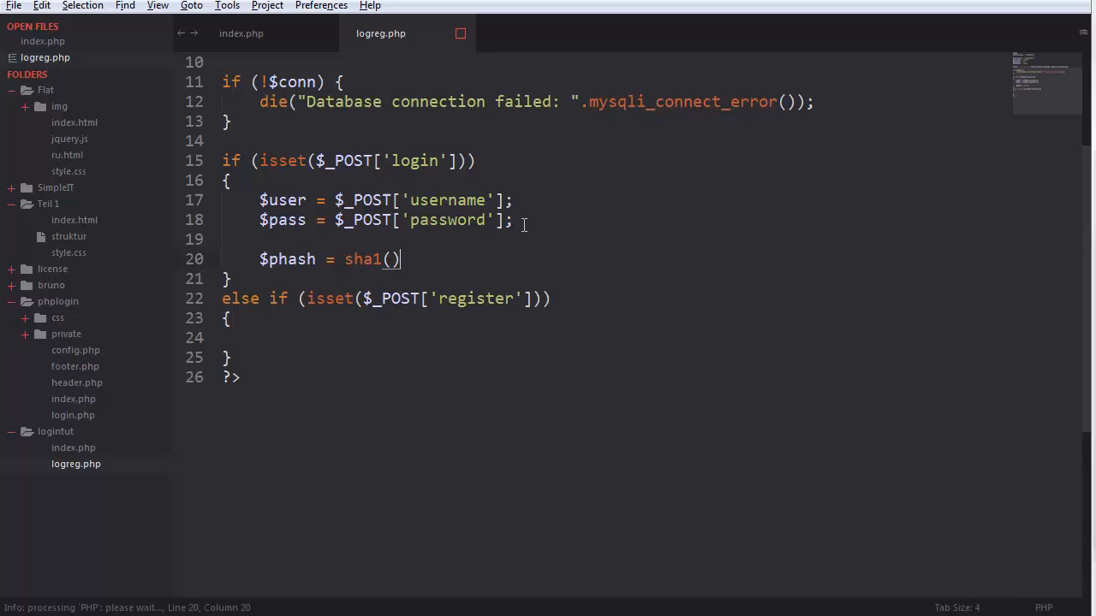
pyautogui.write('sha1(')
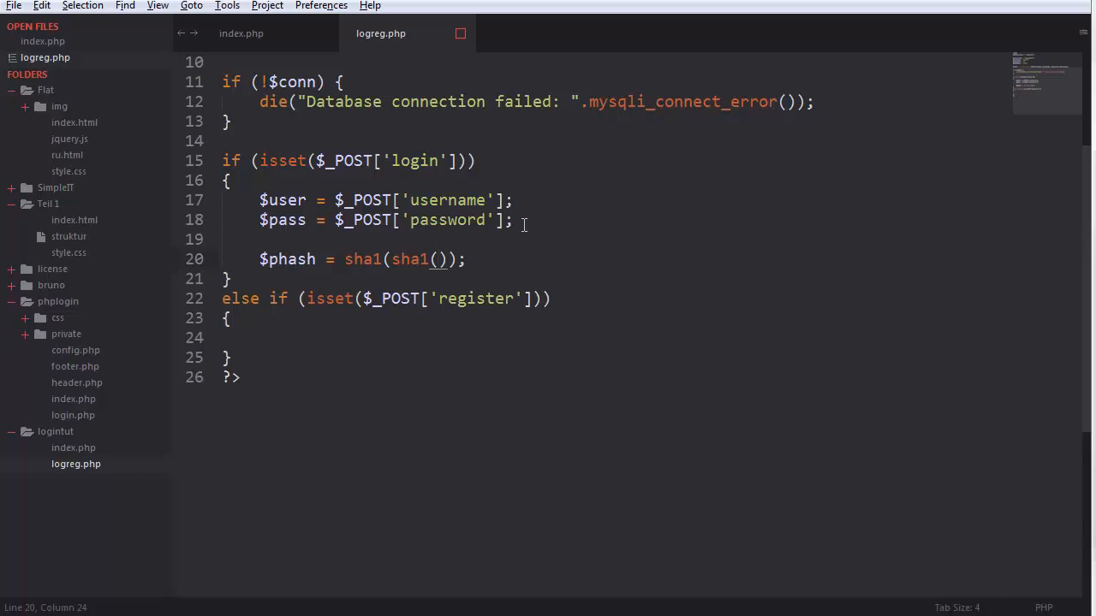
pyautogui.write('$pass.')
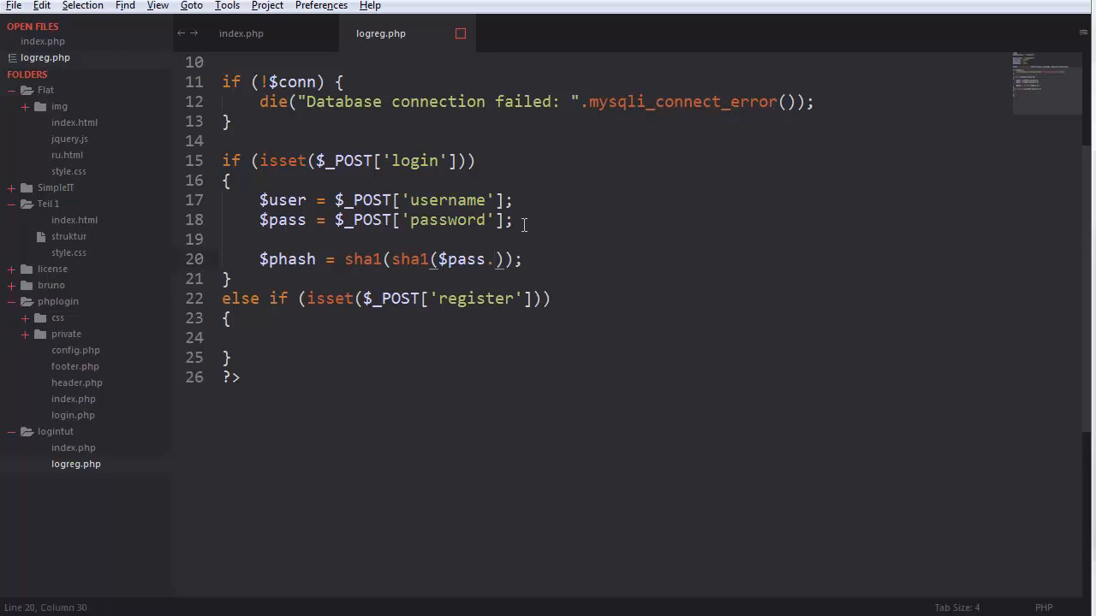
pyautogui.write('salt')
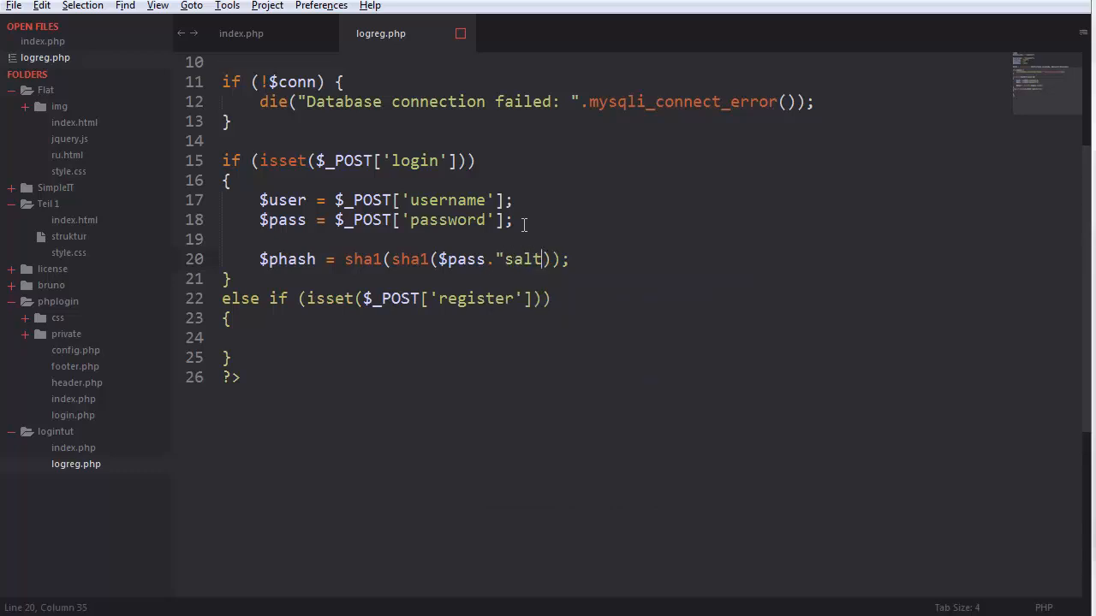
pyautogui.write('"')
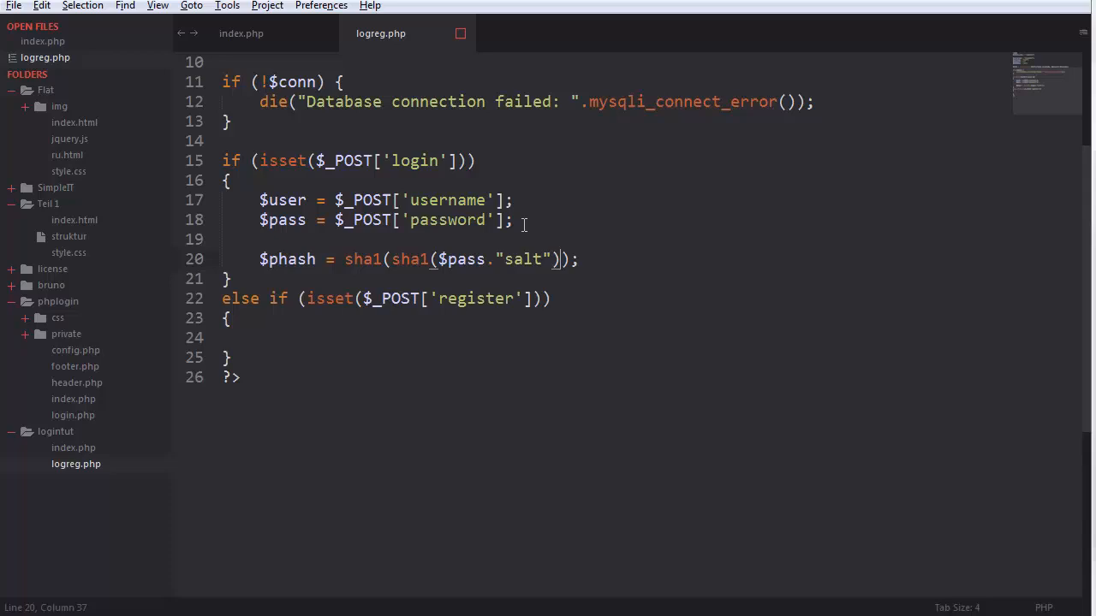
pyautogui.write('."salt"')
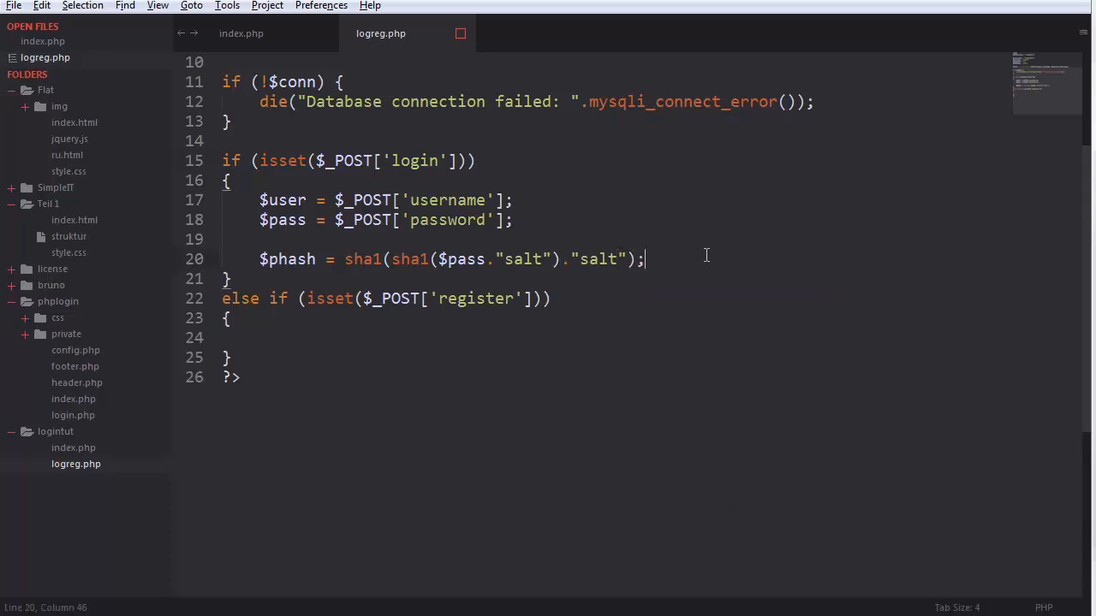
pyautogui.press('enter')
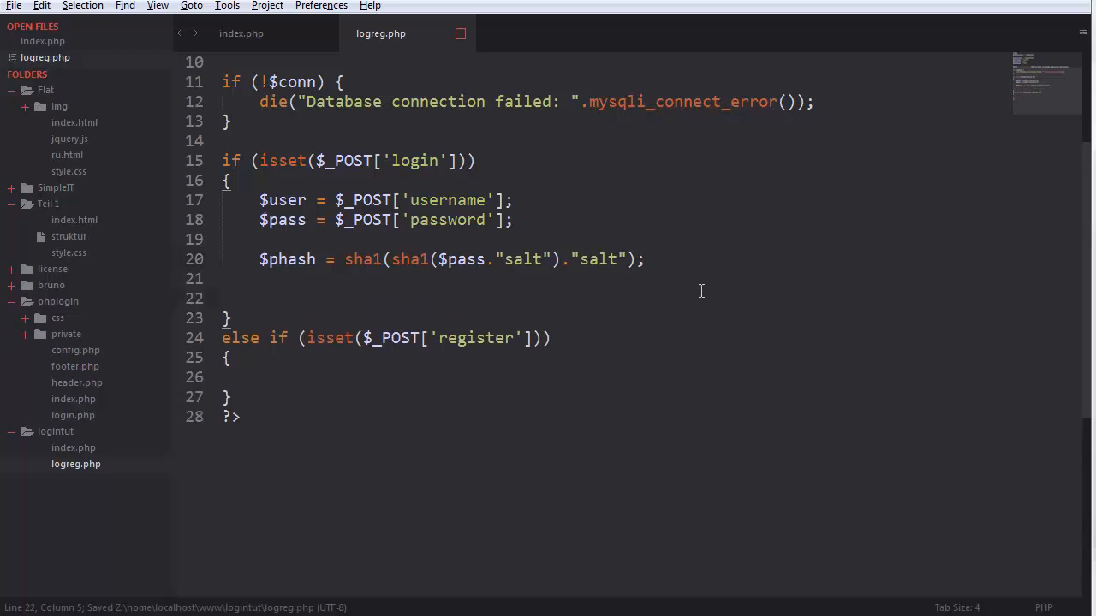
# Start the $sql string with SELECT * FROM users WHERE ... AND skeleton.
pyautogui.write('sql')
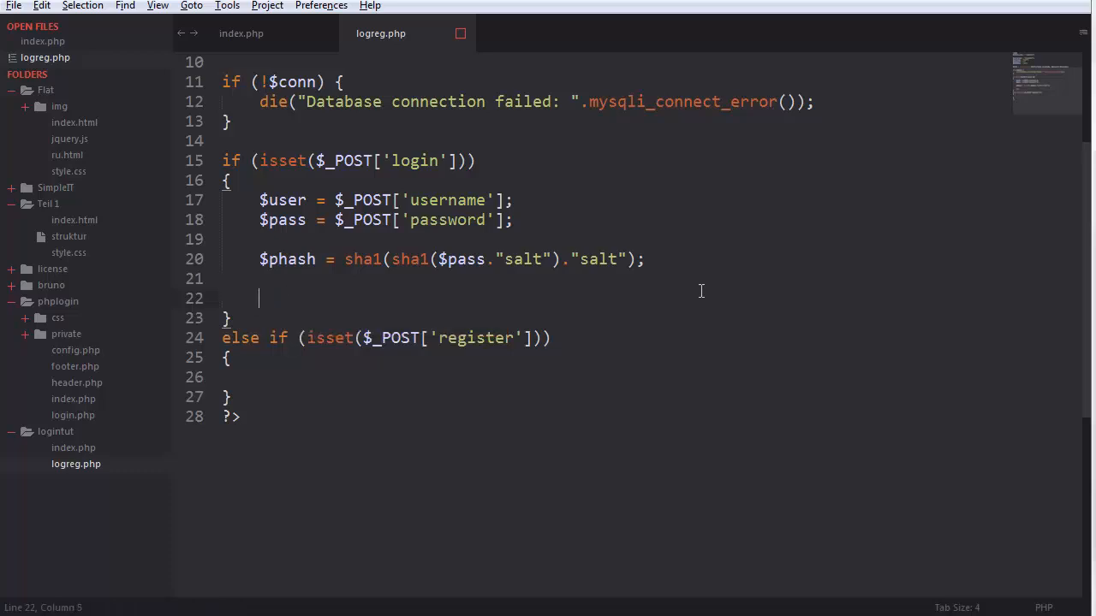
pyautogui.write('$sql = "')
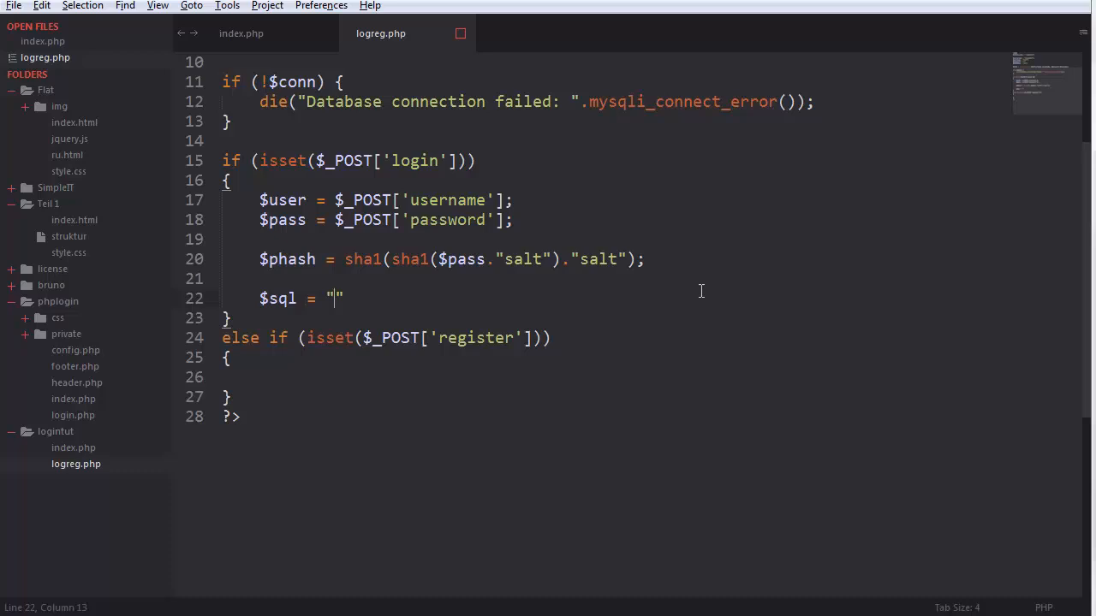
pyautogui.write('SELECT')
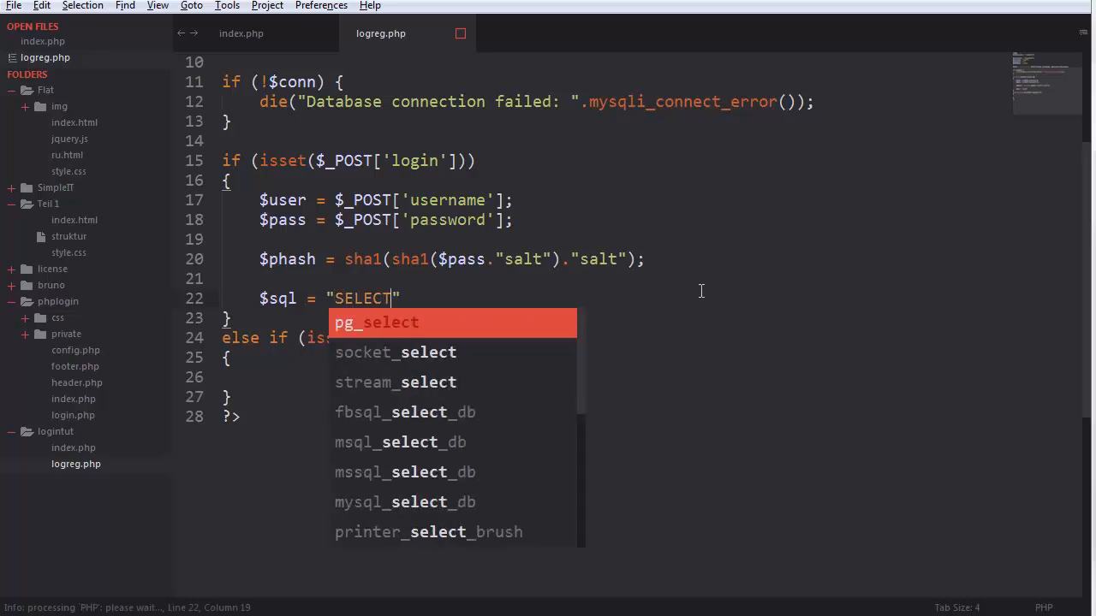
pyautogui.write('FROM')
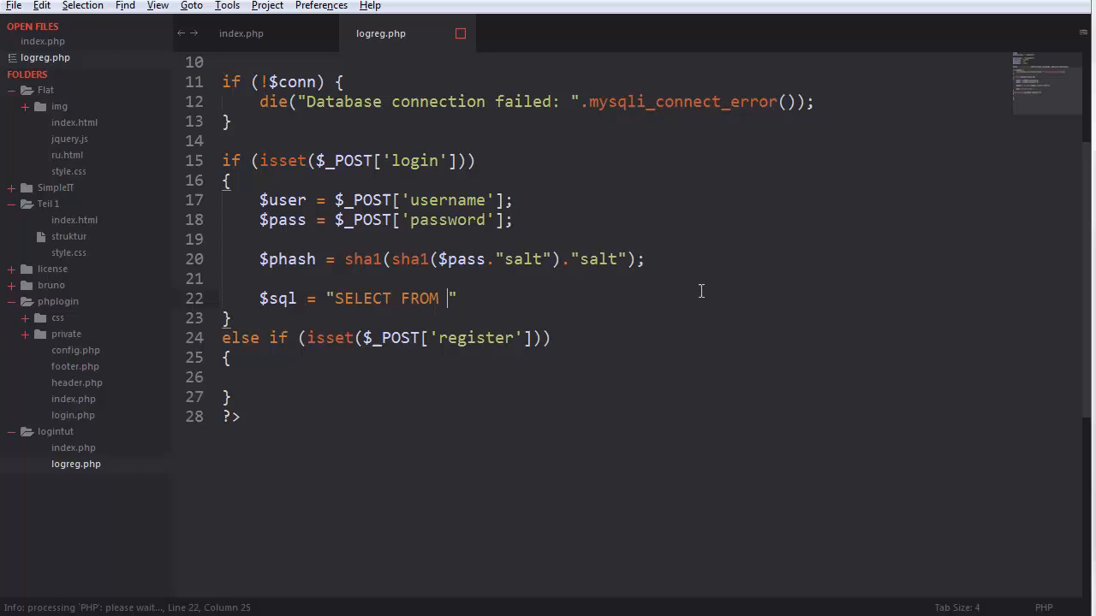
pyautogui.write('A')
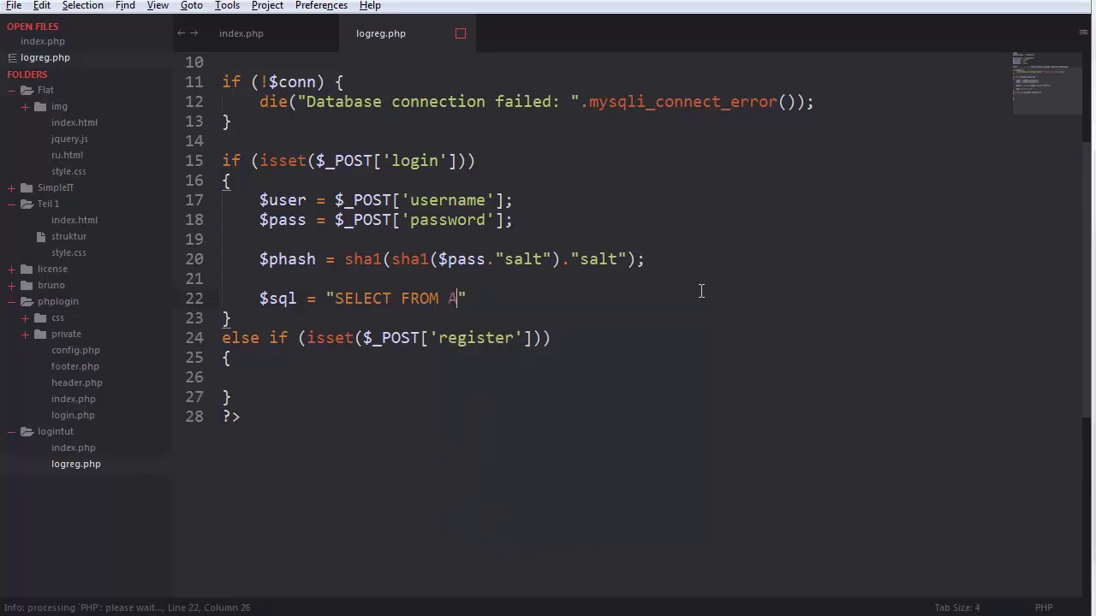
pyautogui.write('WHERE AND')
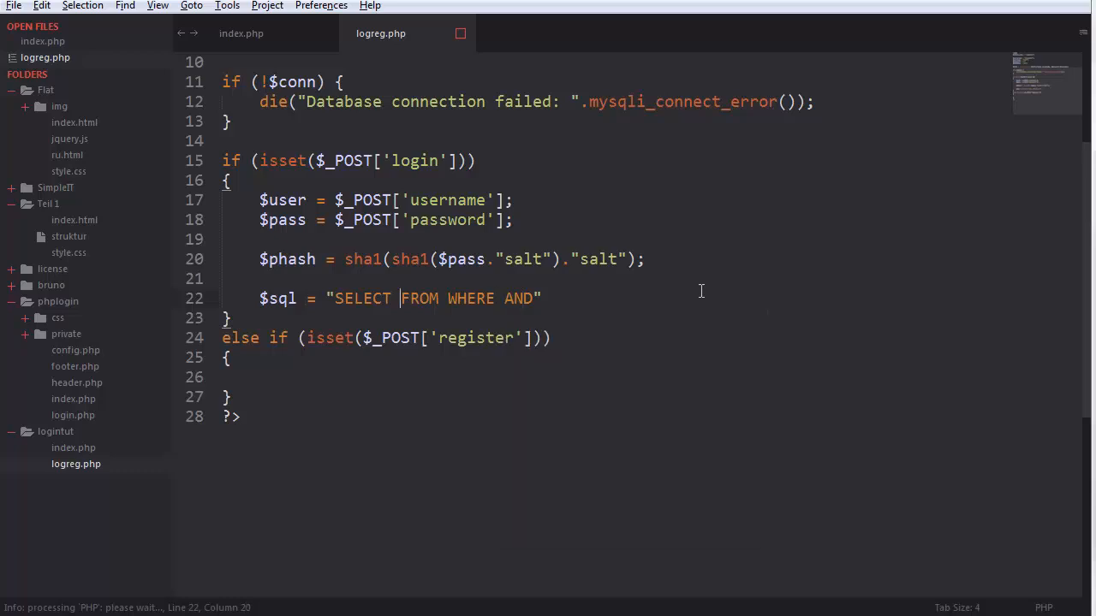
pyautogui.write('*')
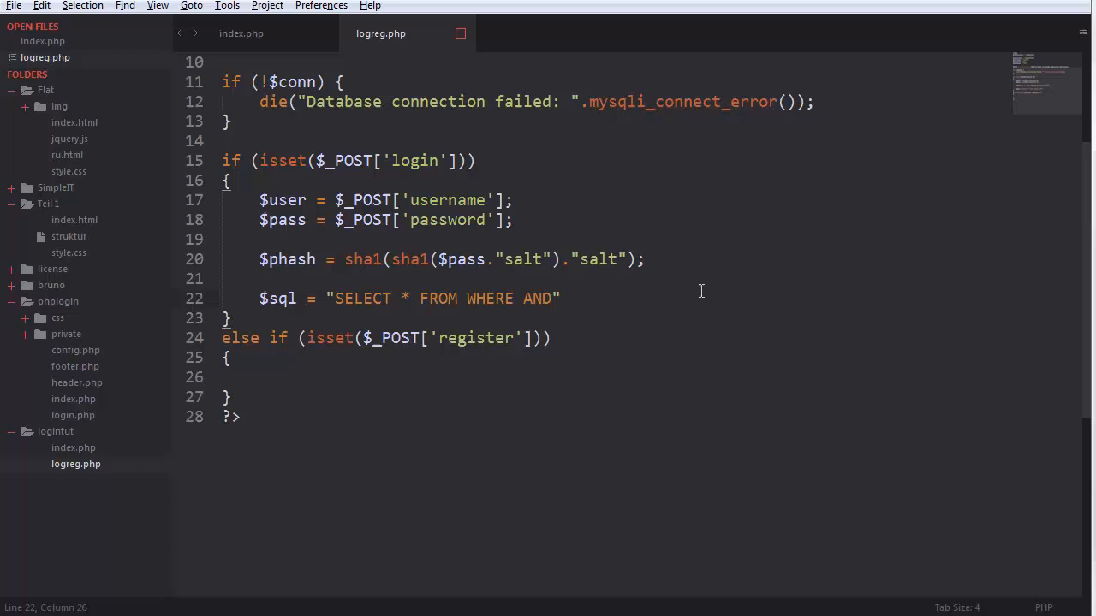
pyautogui.write('users')
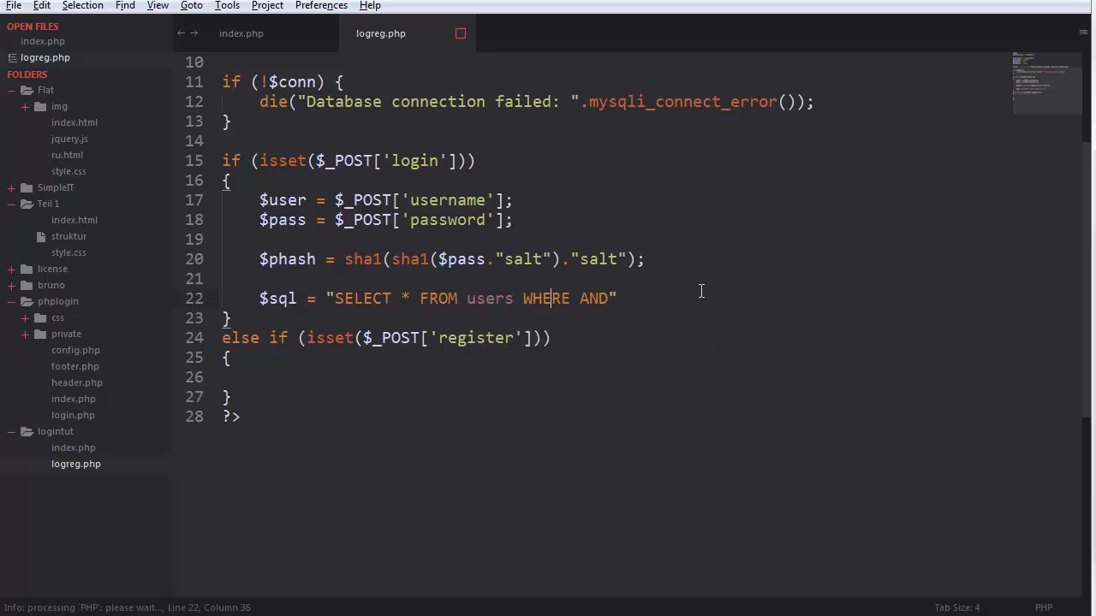
pyautogui.write('" "')
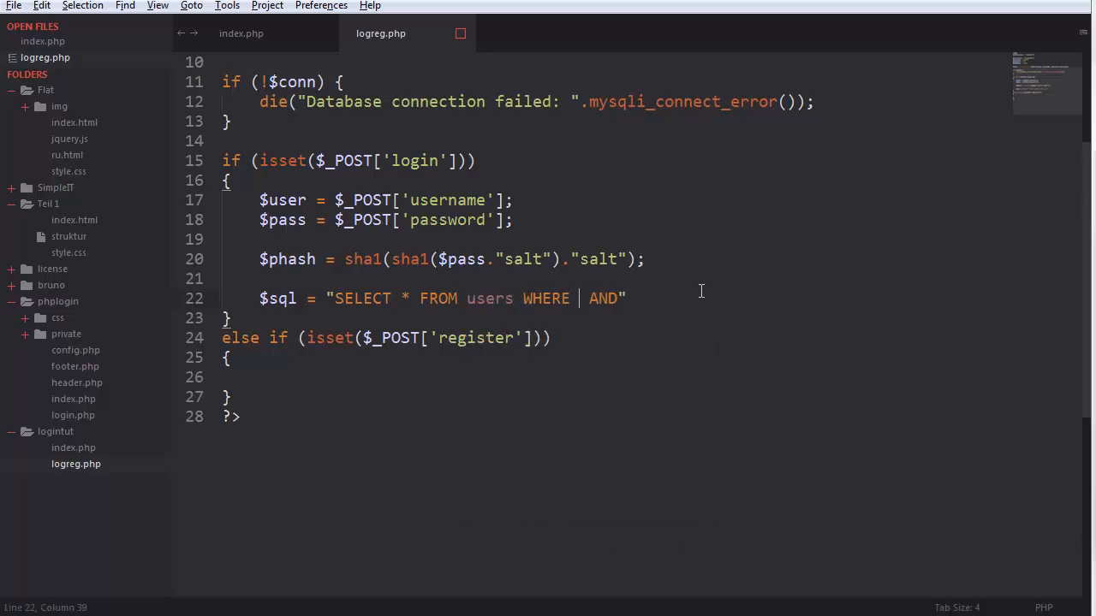
# Fill in the conditions username='$user' AND password='$phash'.
pyautogui.write('username=')
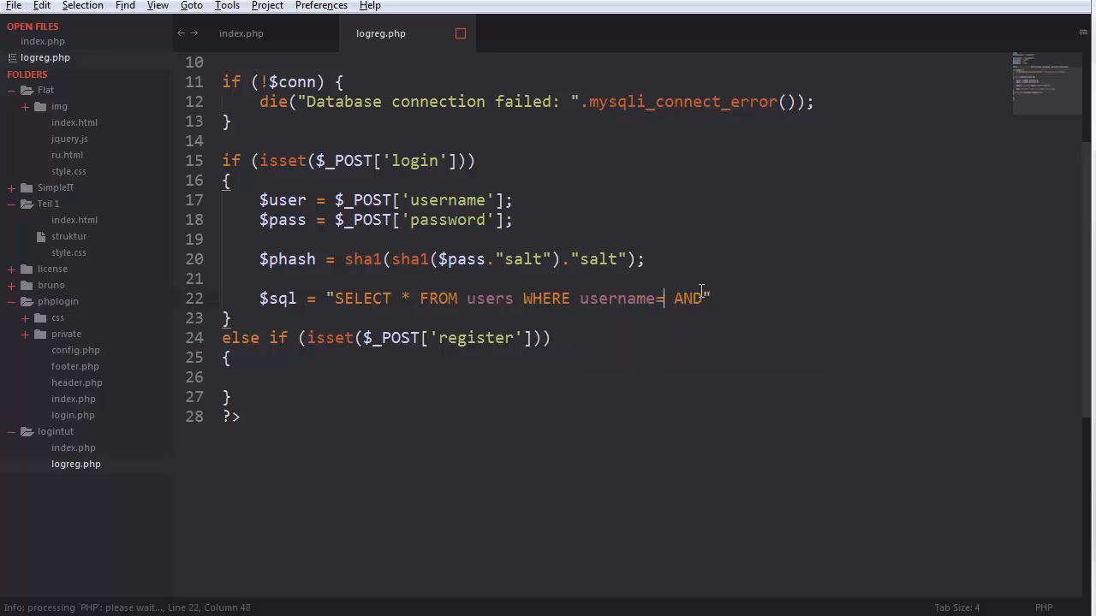
pyautogui.write("'")
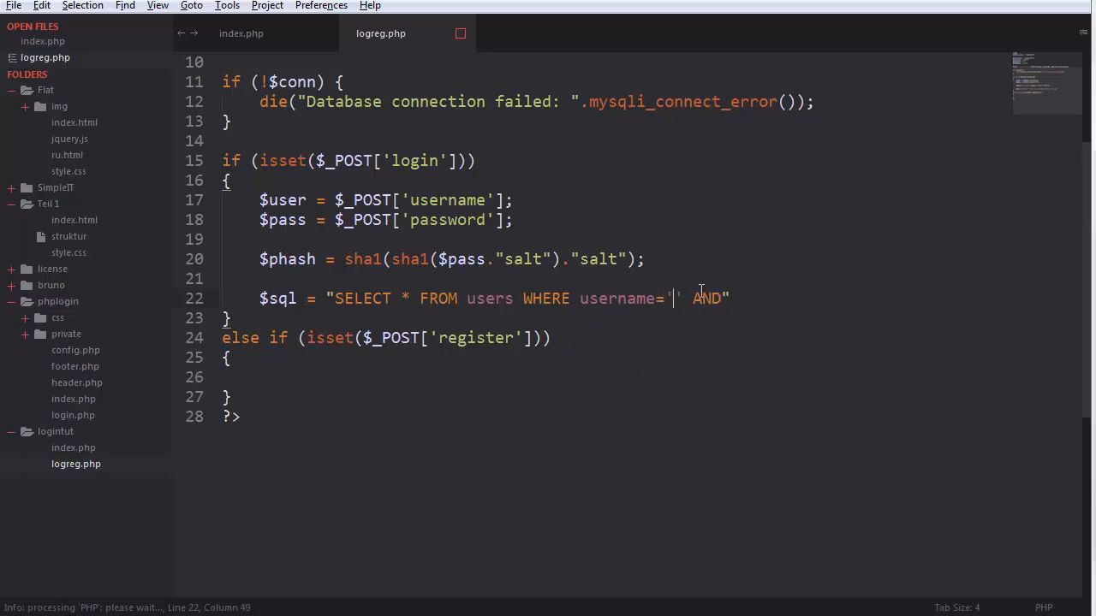
pyautogui.write('$user')
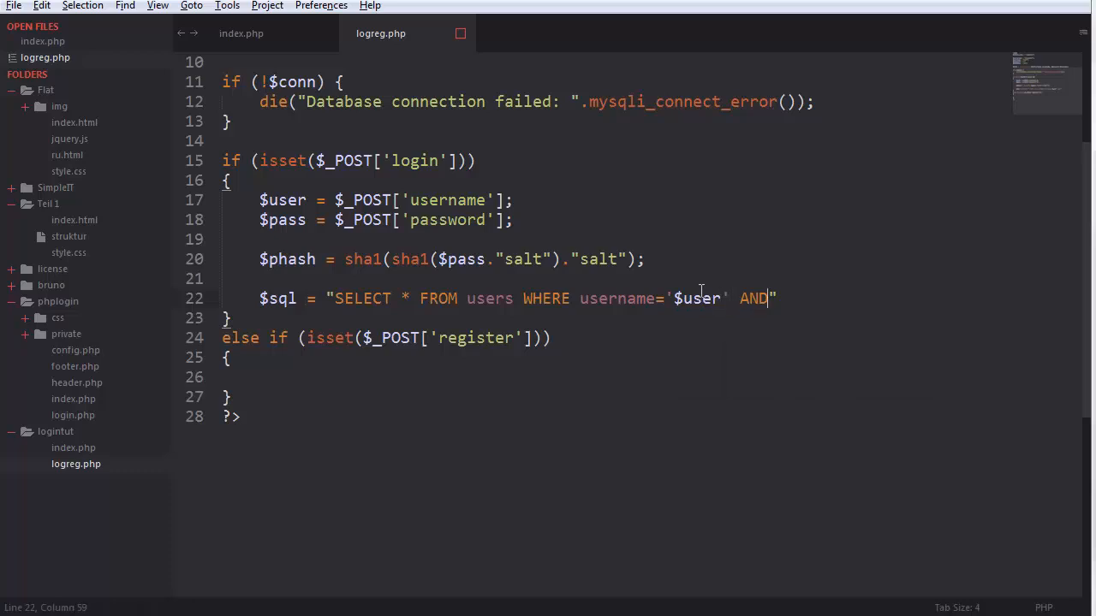
pyautogui.write('password=')
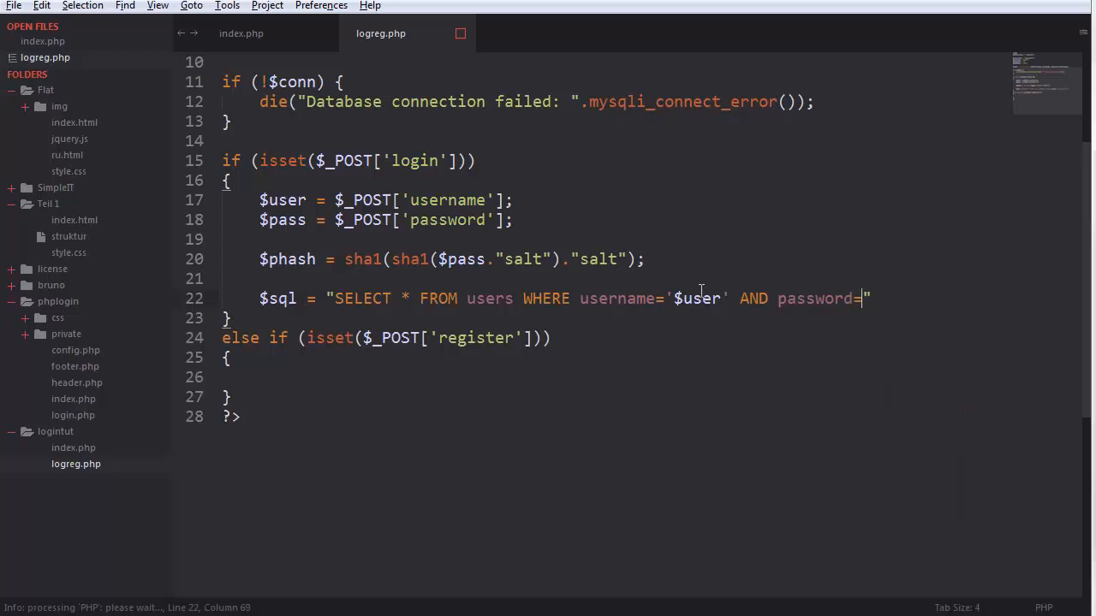
pyautogui.write("''")
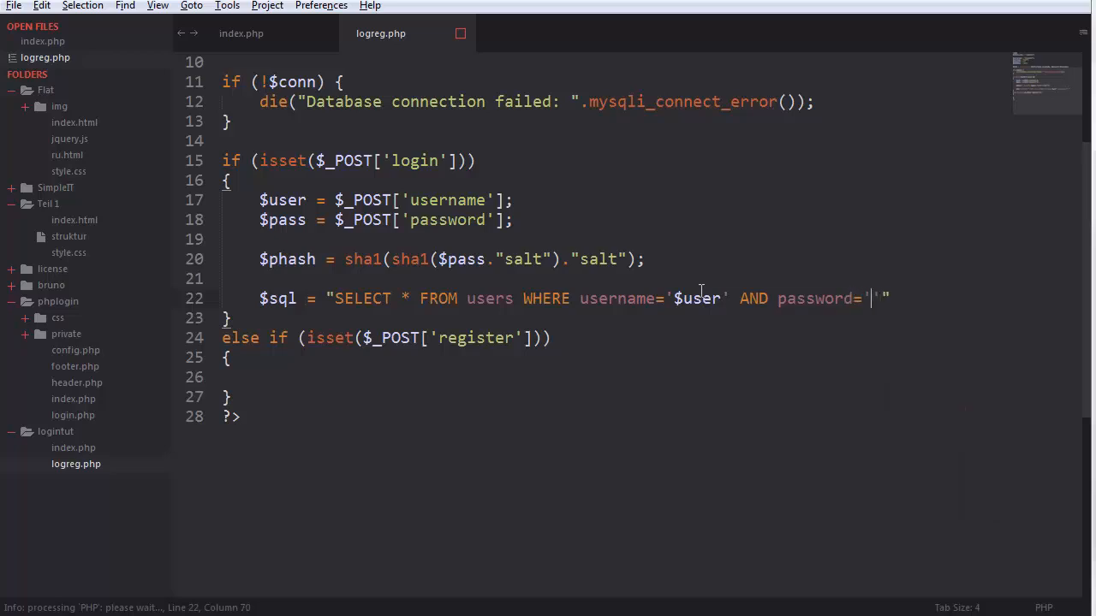
pyautogui.write('$phash')
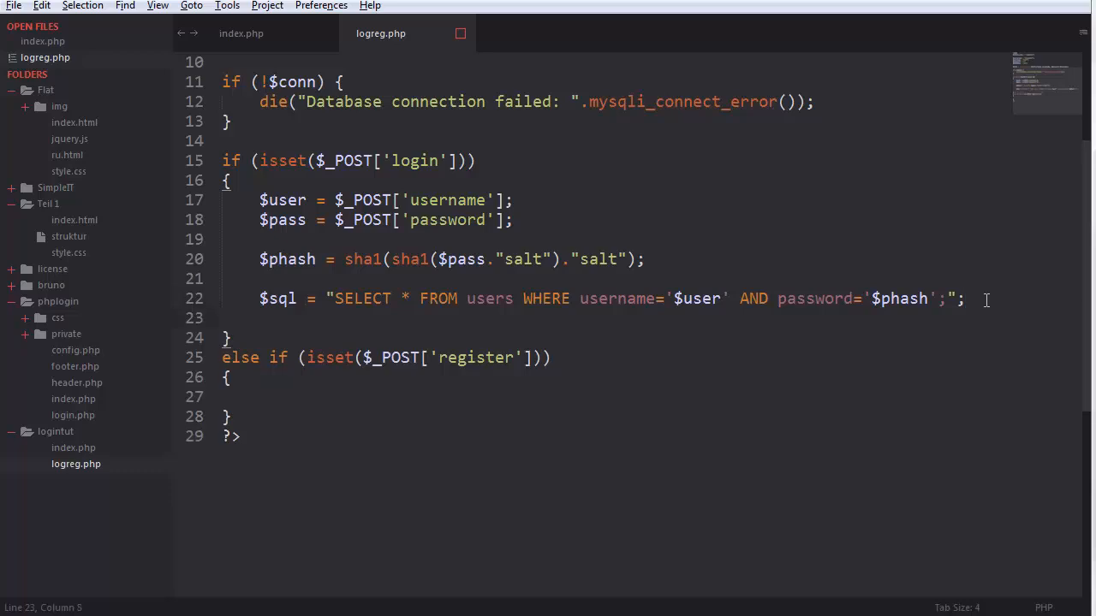
# Run the query into $result with mysqli_query($conn, $sql).
pyautogui.write('result = mysql')
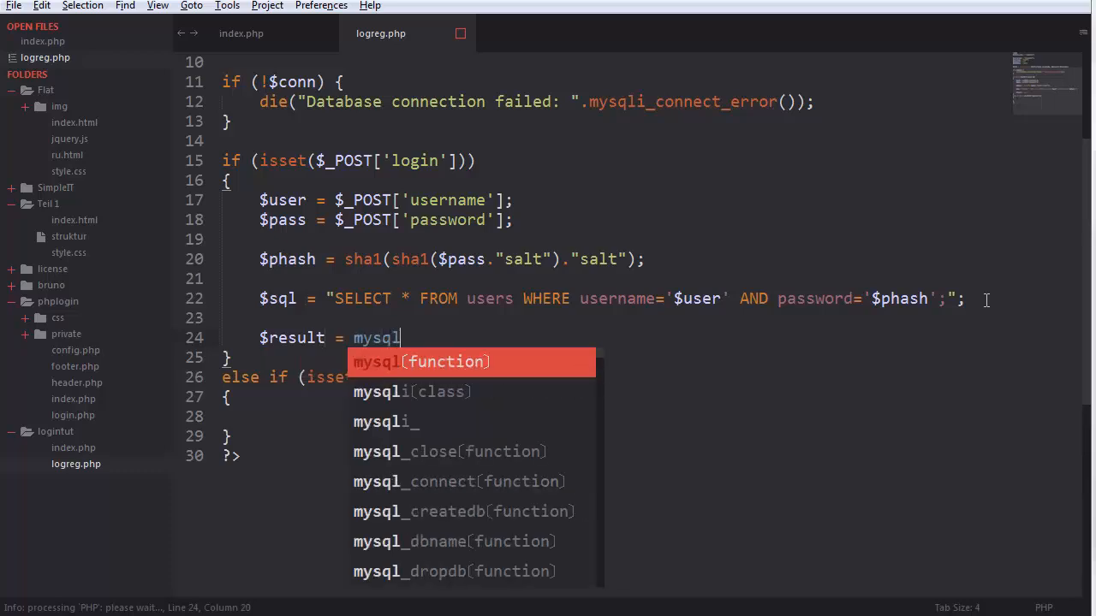
pyautogui.write('i_')
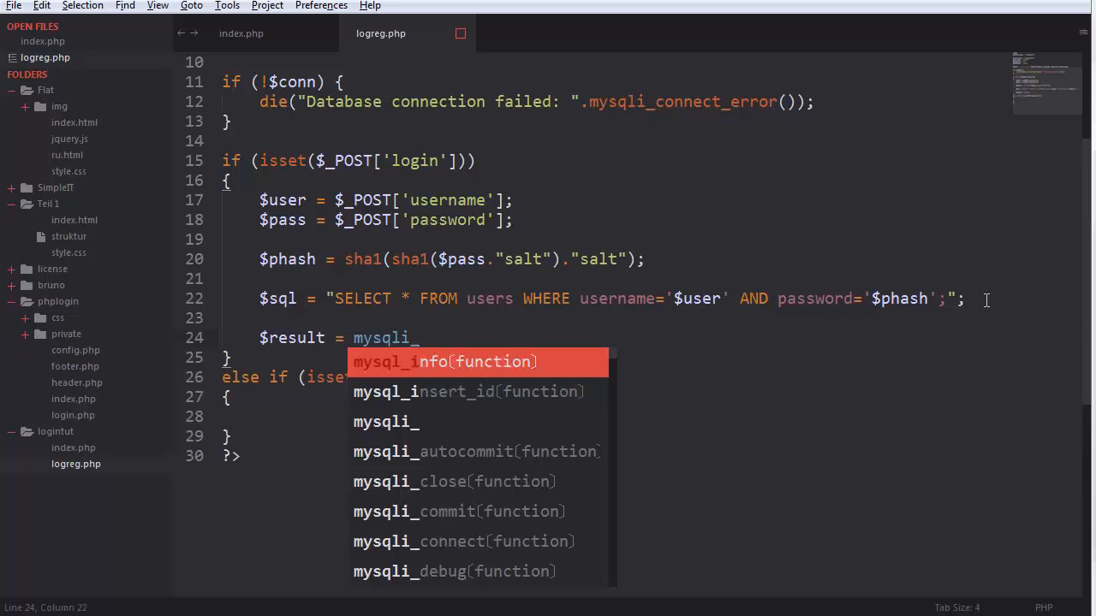
pyautogui.write('query($')
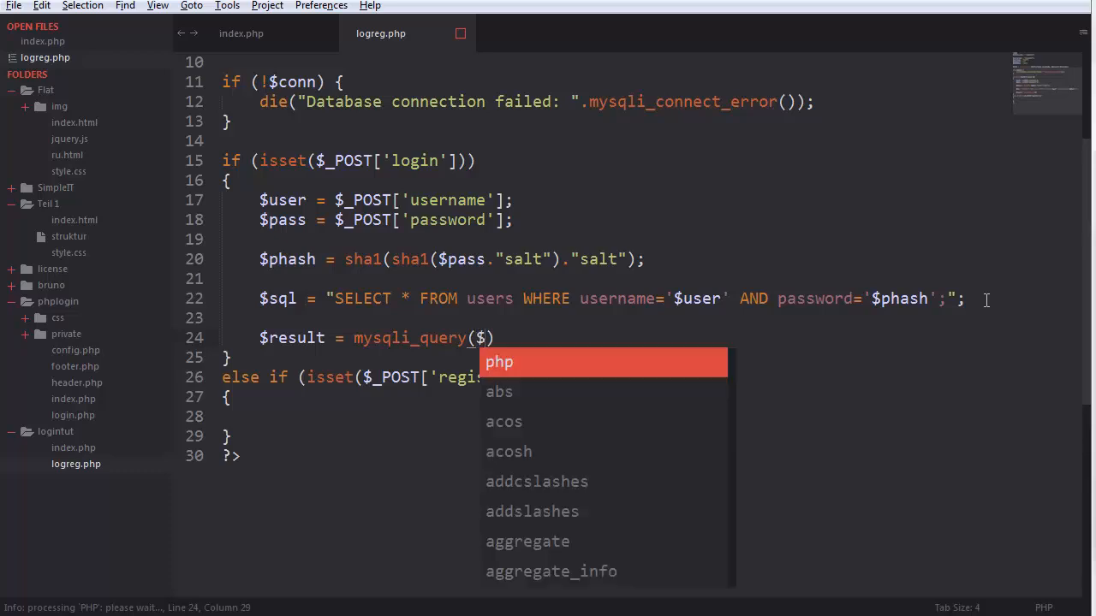
pyautogui.write('conn,')
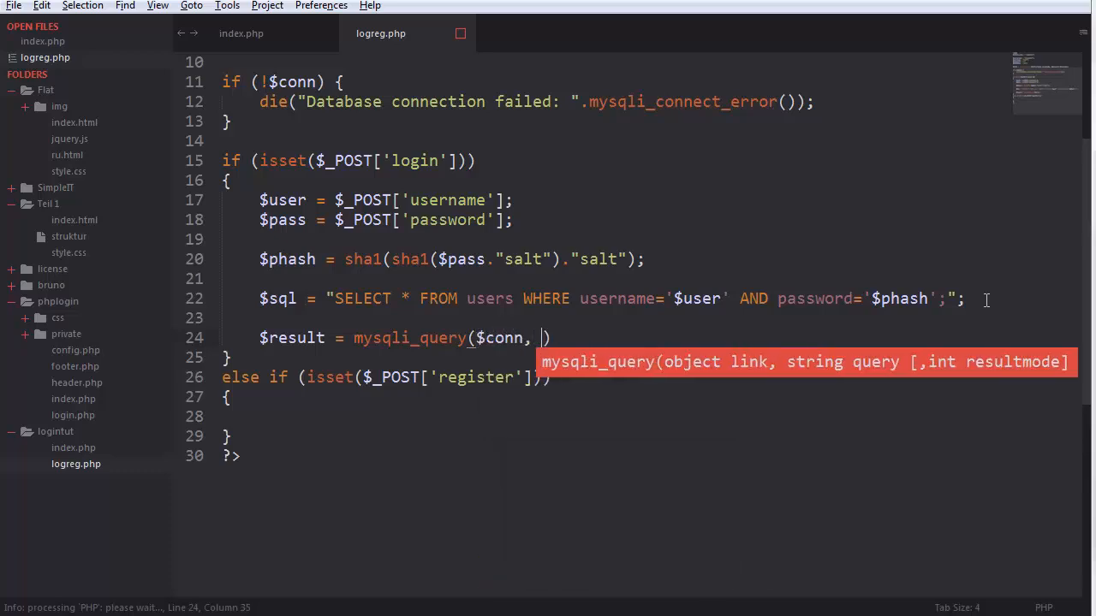
pyautogui.write('$sql')
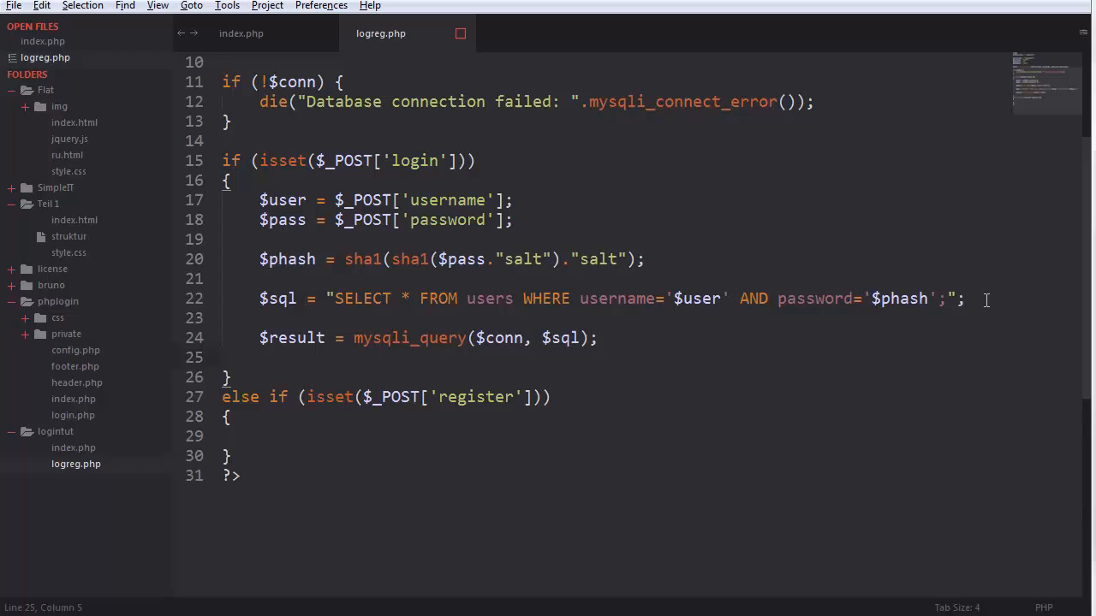
# Store mysqli_num_rows($result) in $count.
pyautogui.write('$count =')
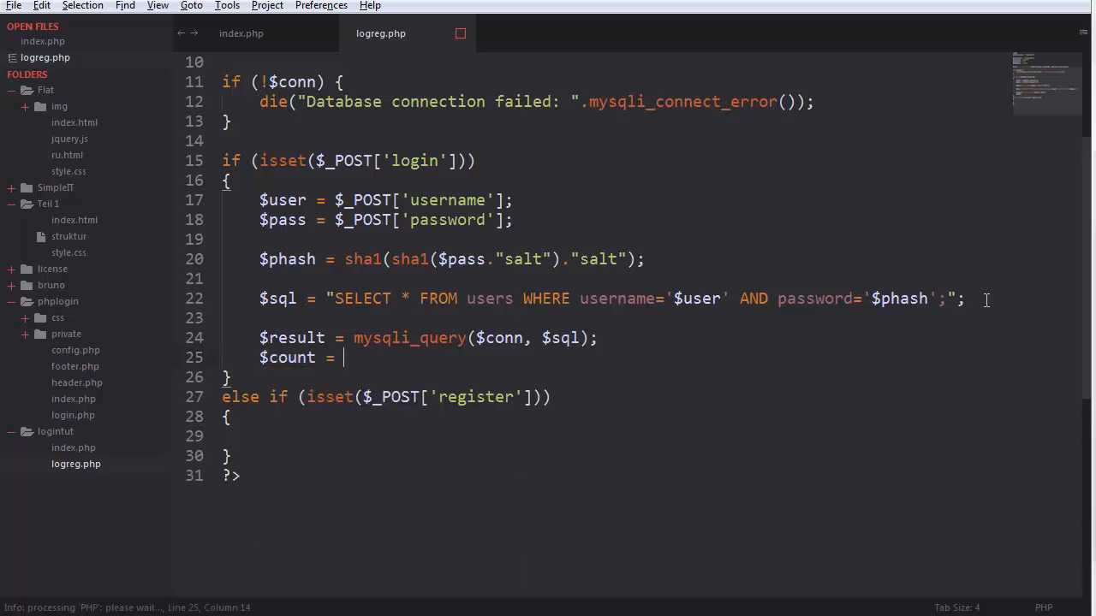
pyautogui.write('mysql')
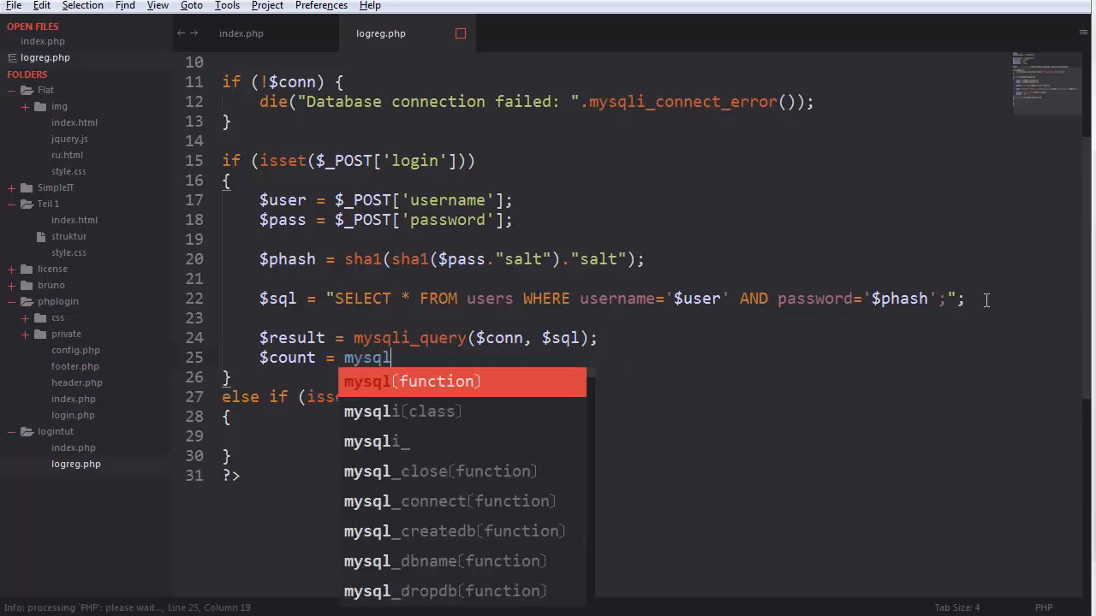
pyautogui.write('i_')
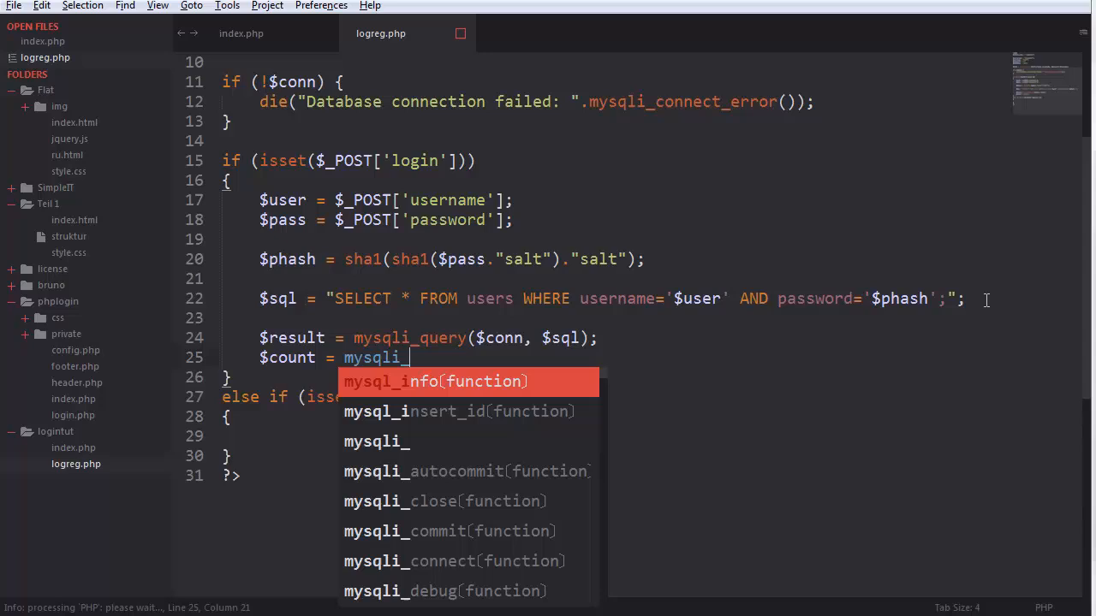
pyautogui.write('num_rows(')
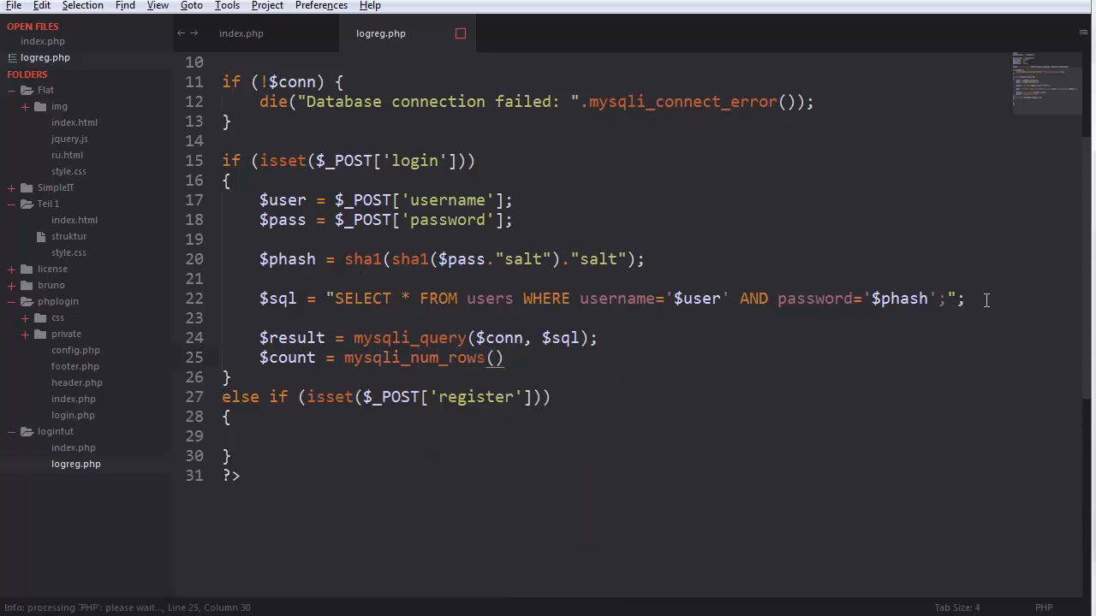
pyautogui.write('$result')
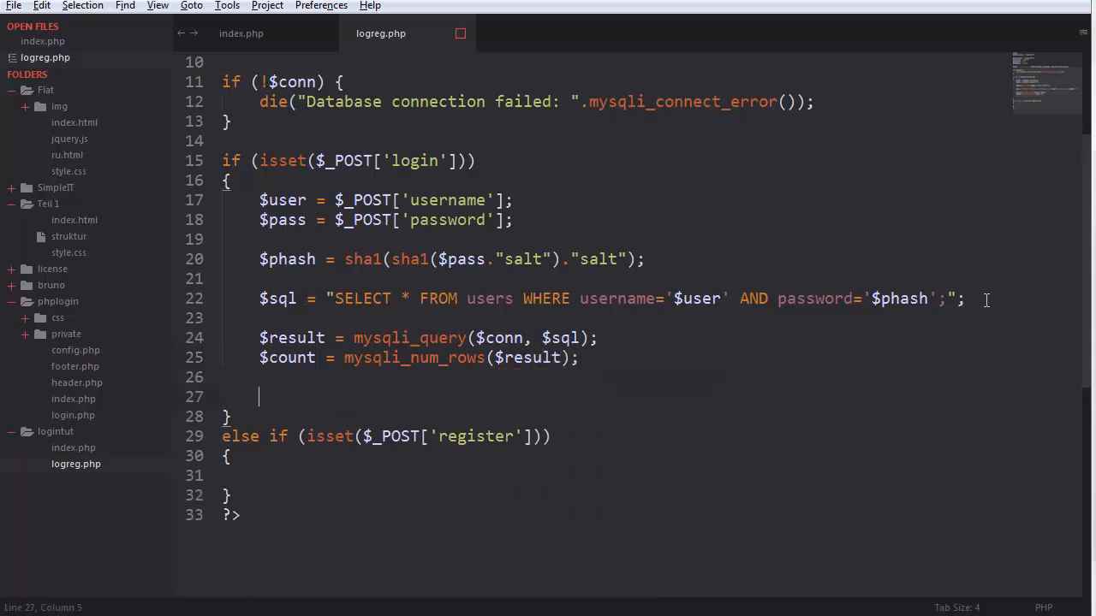
# Add an if ($count == 1) block that sets $cookie_value = $user.
pyautogui.write('if ()')
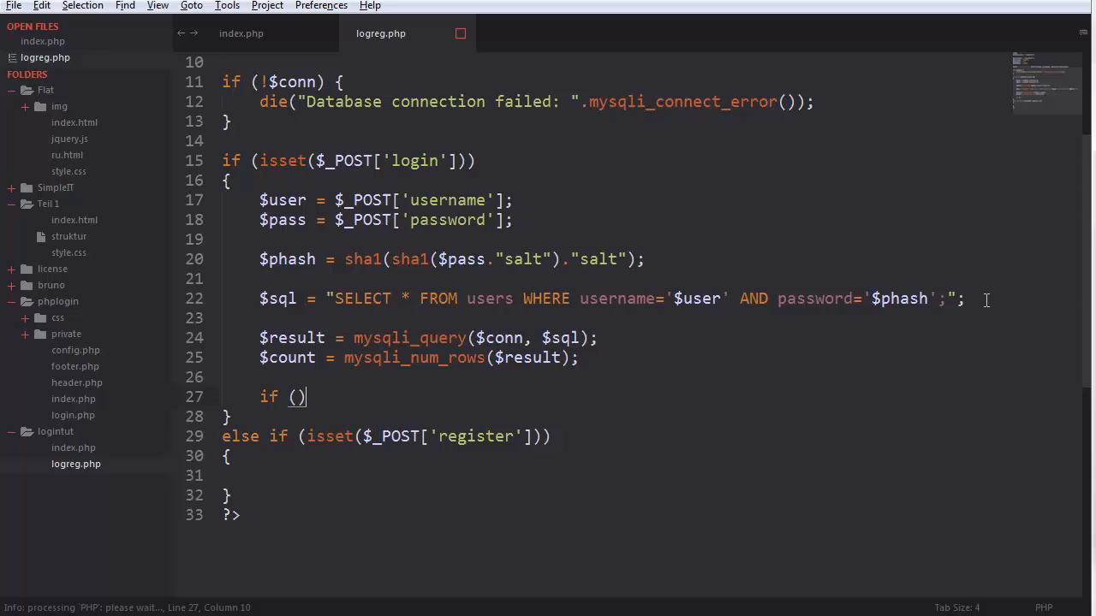
pyautogui.write('$coubnt')
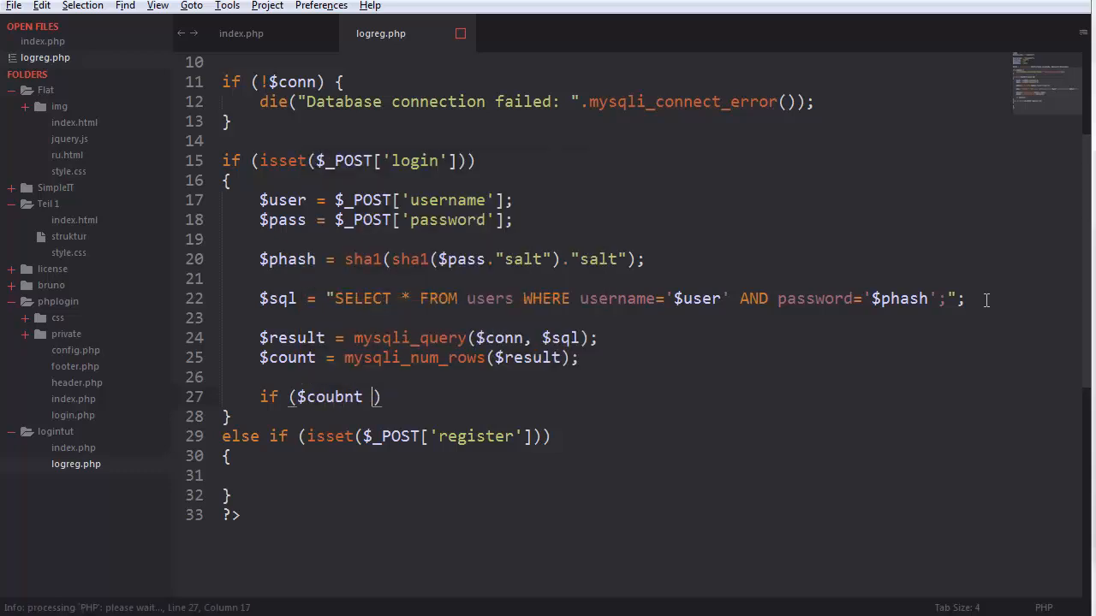
pyautogui.write('$count =')
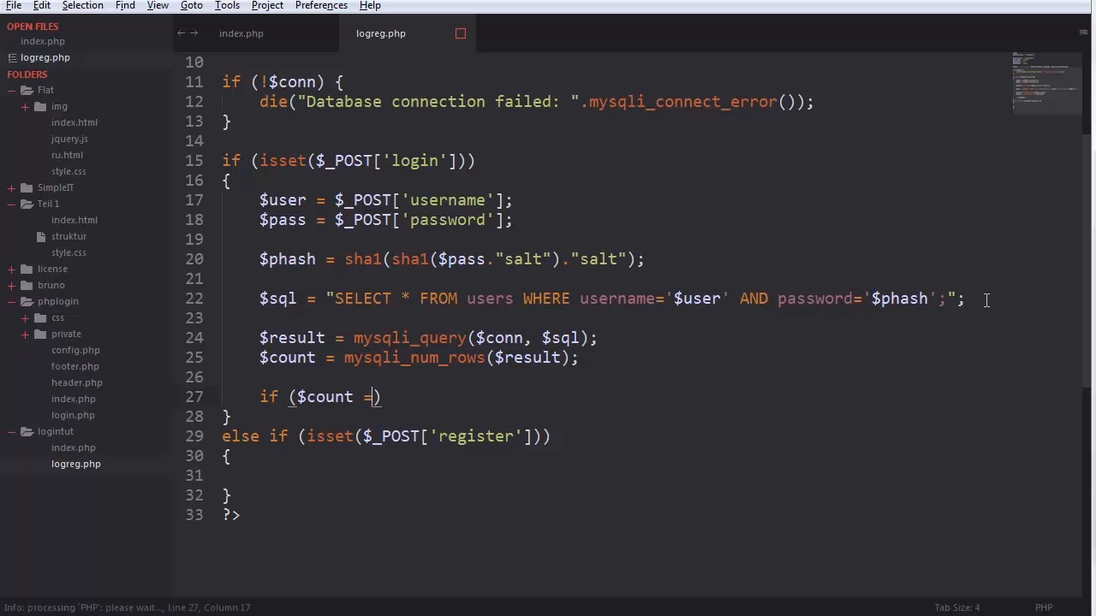
pyautogui.write('= 1')
pyautogui.write('{')
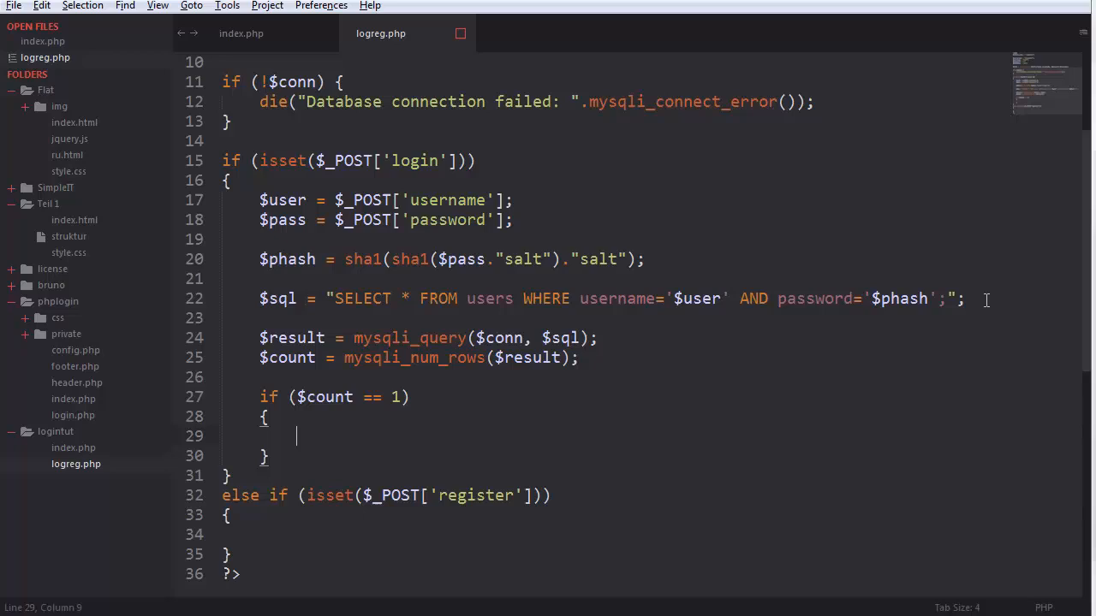
pyautogui.write('$')
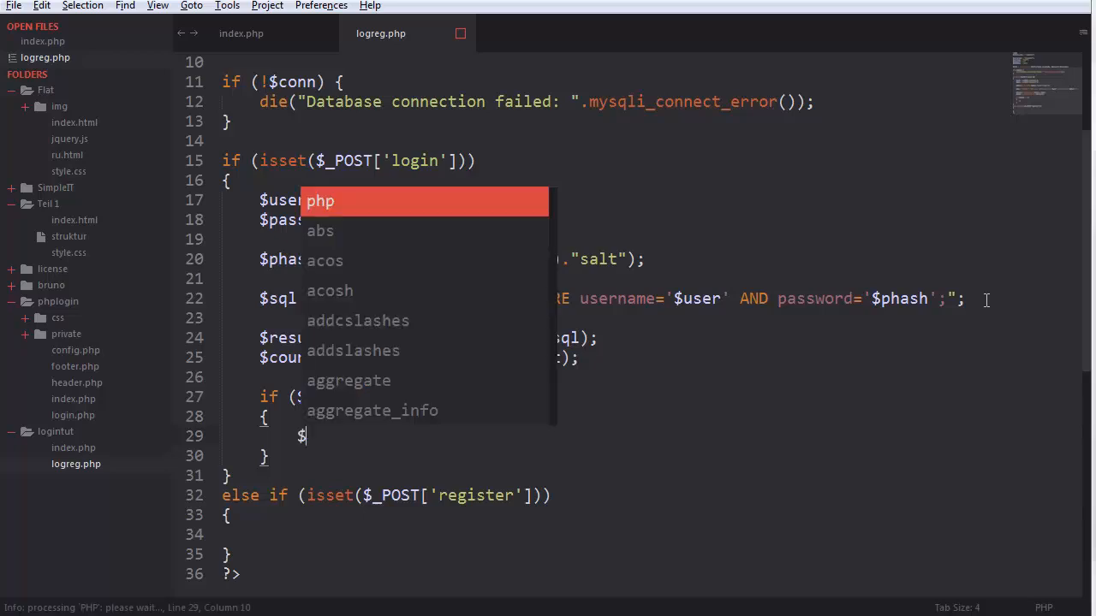
pyautogui.write('cooki')
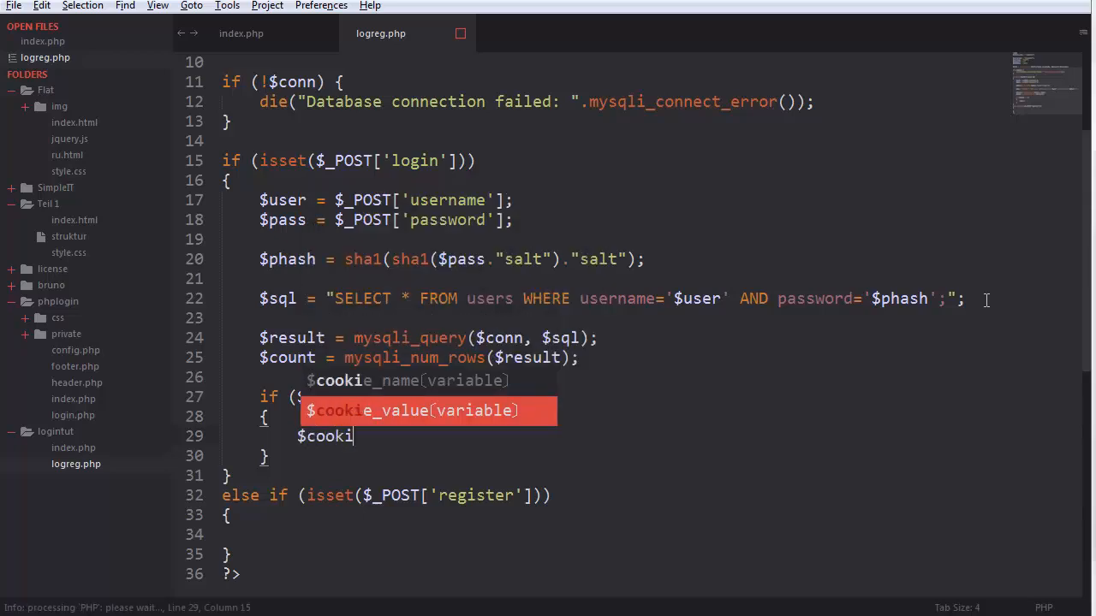
pyautogui.write('e_value =')
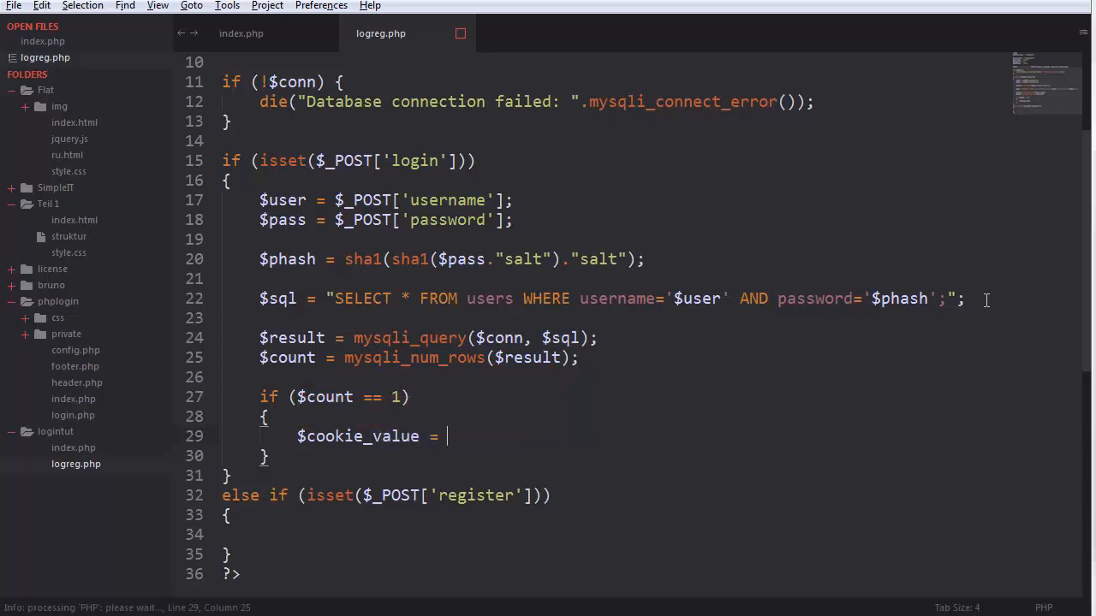
pyautogui.write('$')
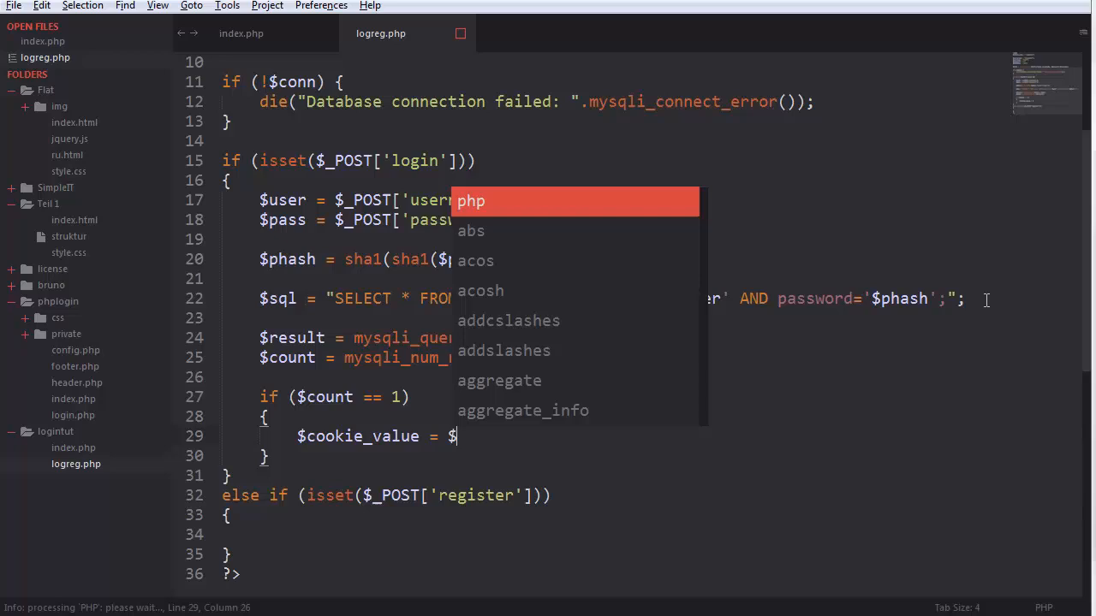
pyautogui.write('user;')
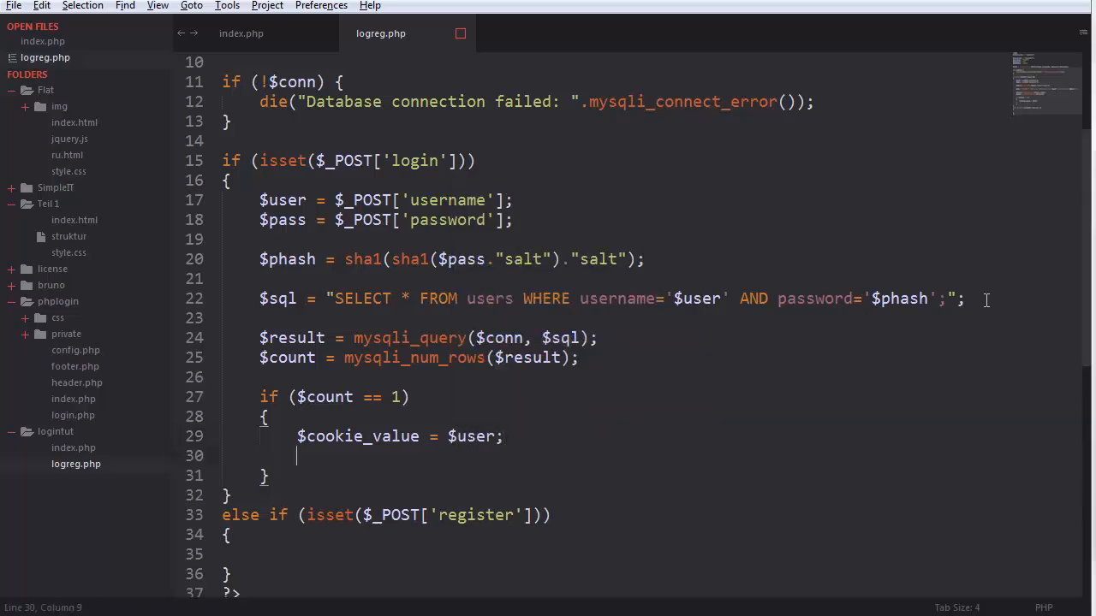
# Call setcookie($cookie_name, $cookie_value, time() + (120), "/") inside the block.
pyautogui.write('setco')
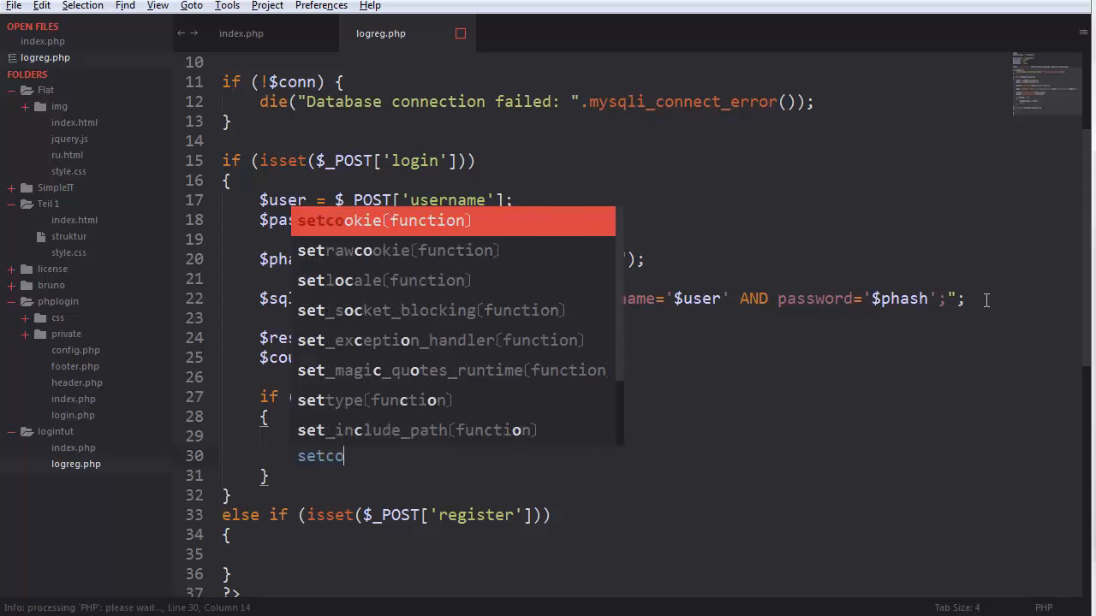
pyautogui.write('okie(')
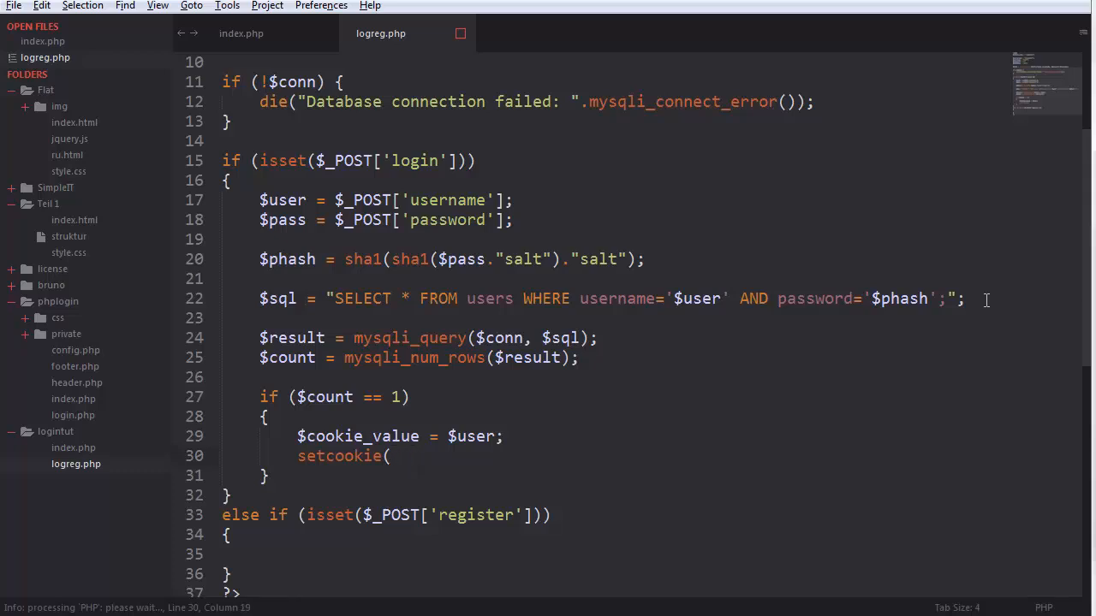
pyautogui.write('$cookie_name)')
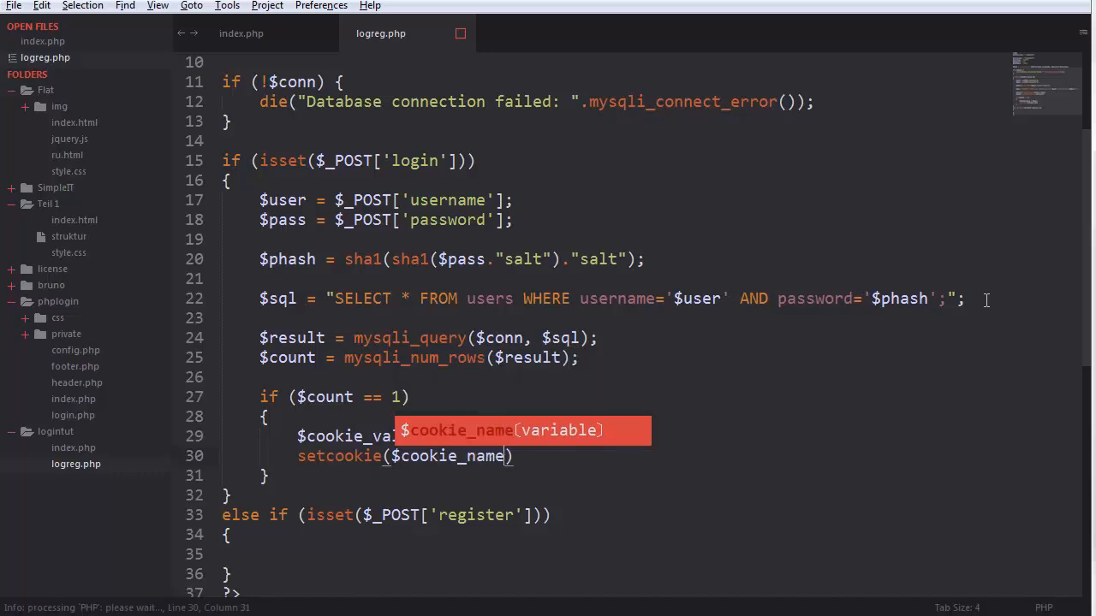
pyautogui.write(',')
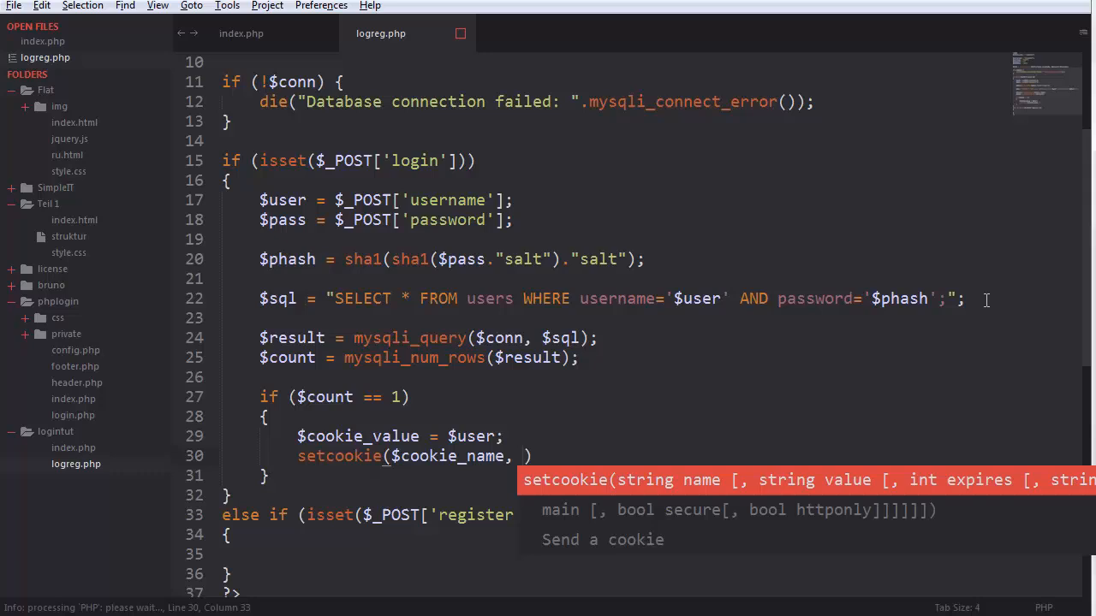
pyautogui.write('$cookie_value,')
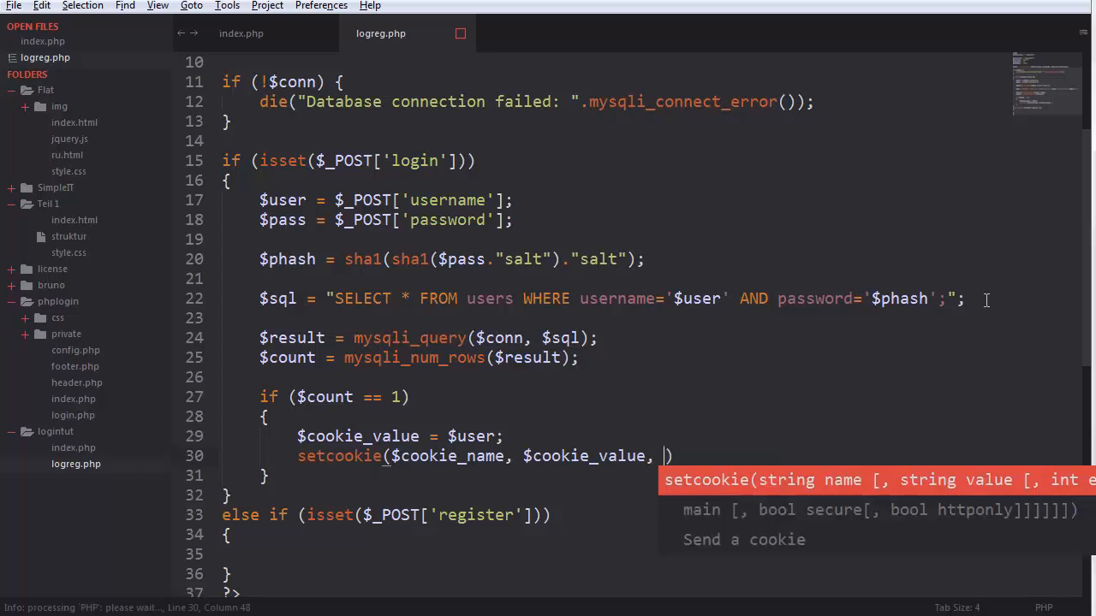
pyautogui.write('time()')
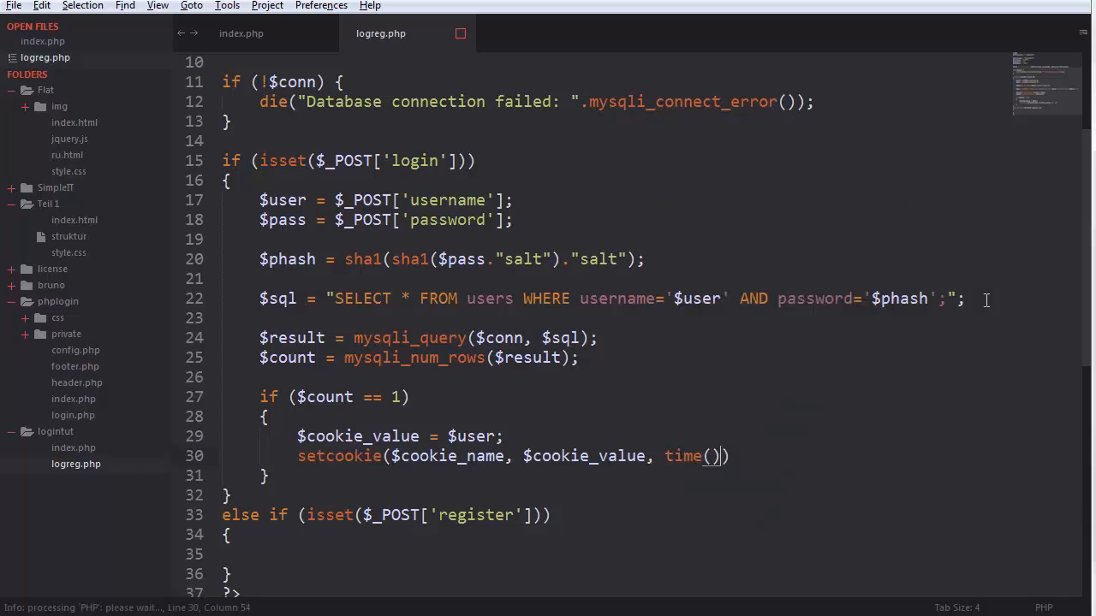
pyautogui.write('+')
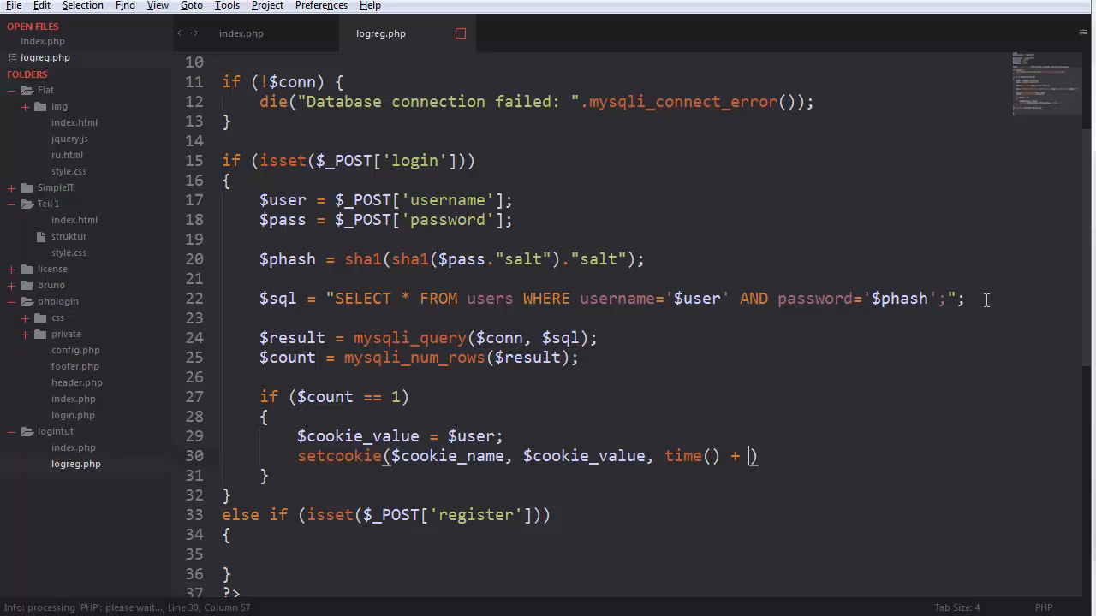
pyautogui.write('(')
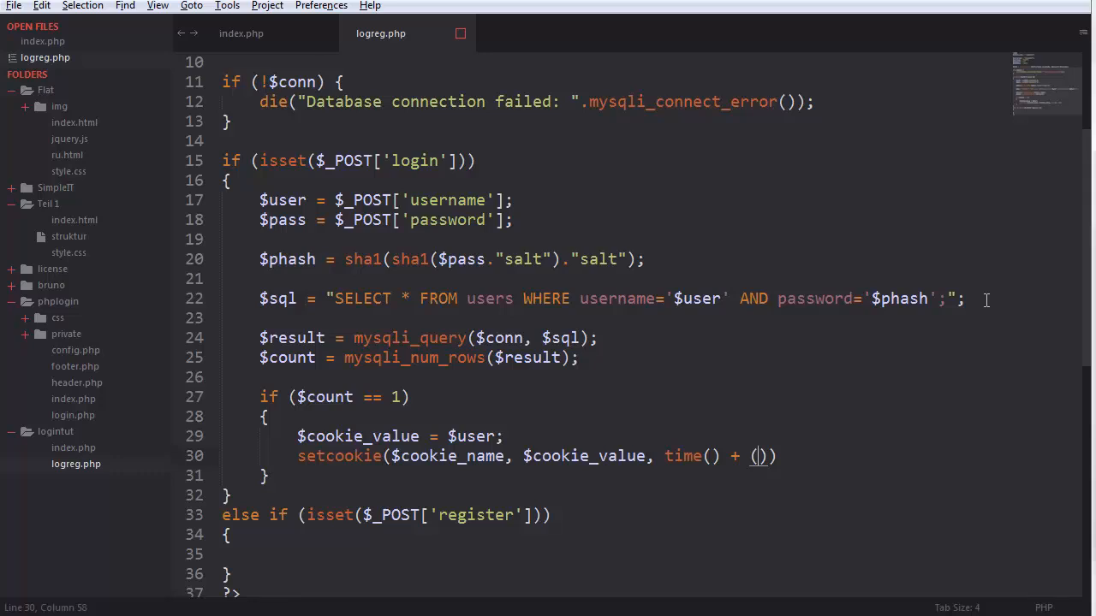
pyautogui.write('120')
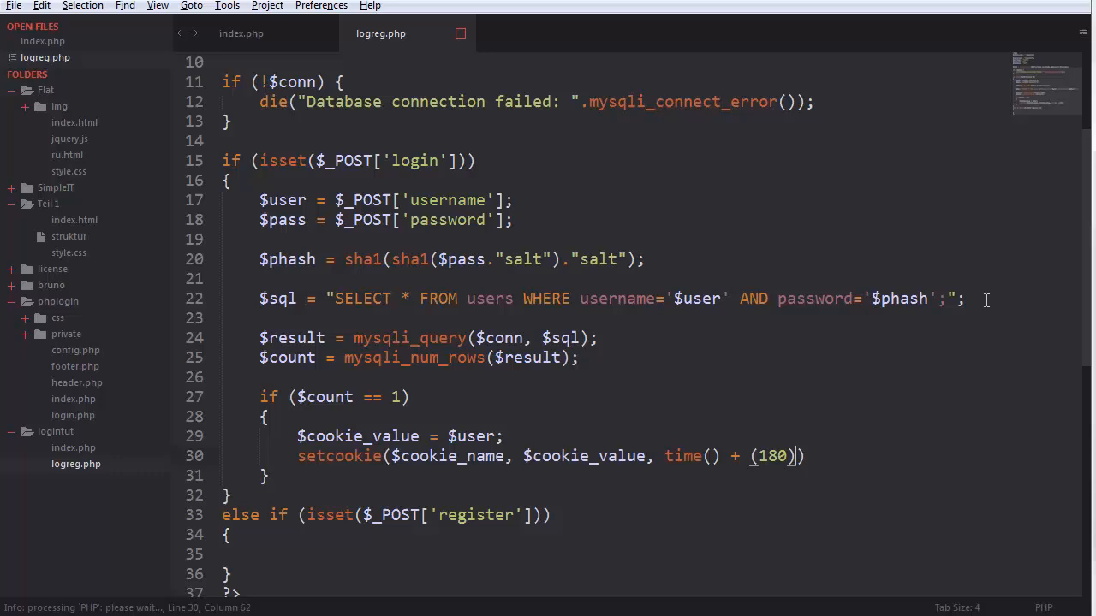
pyautogui.write(',')
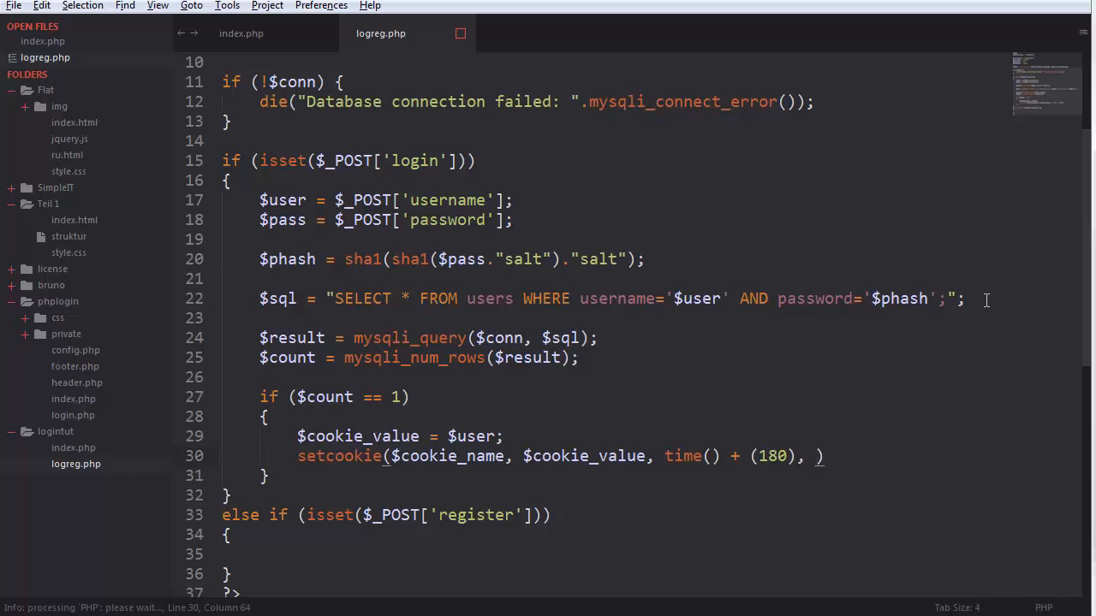
pyautogui.write('"/"')
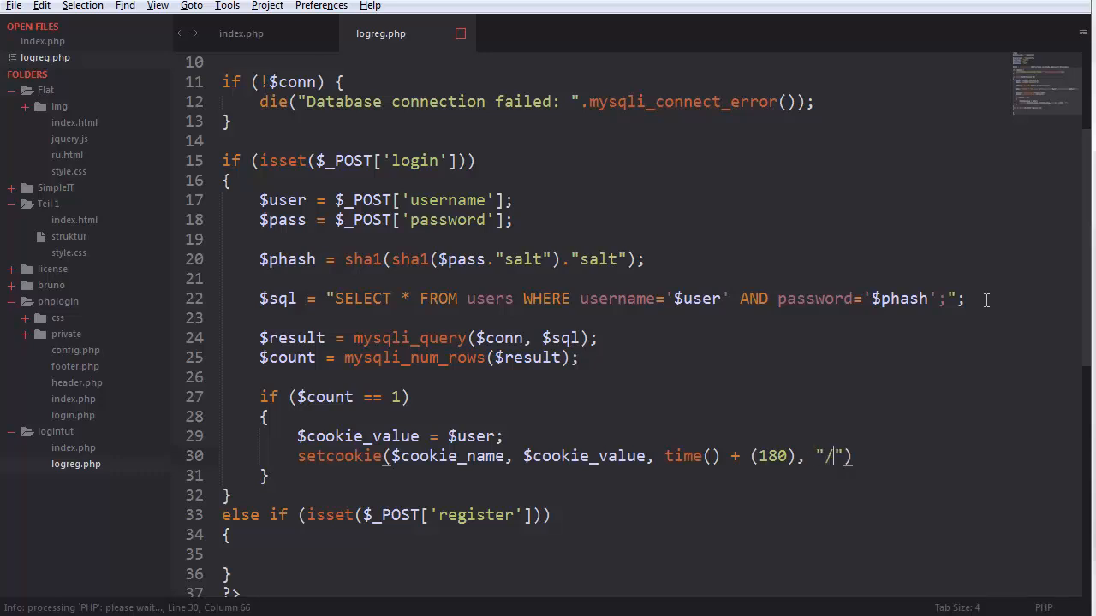
pyautogui.scroll(3)
pyautogui.write(';')
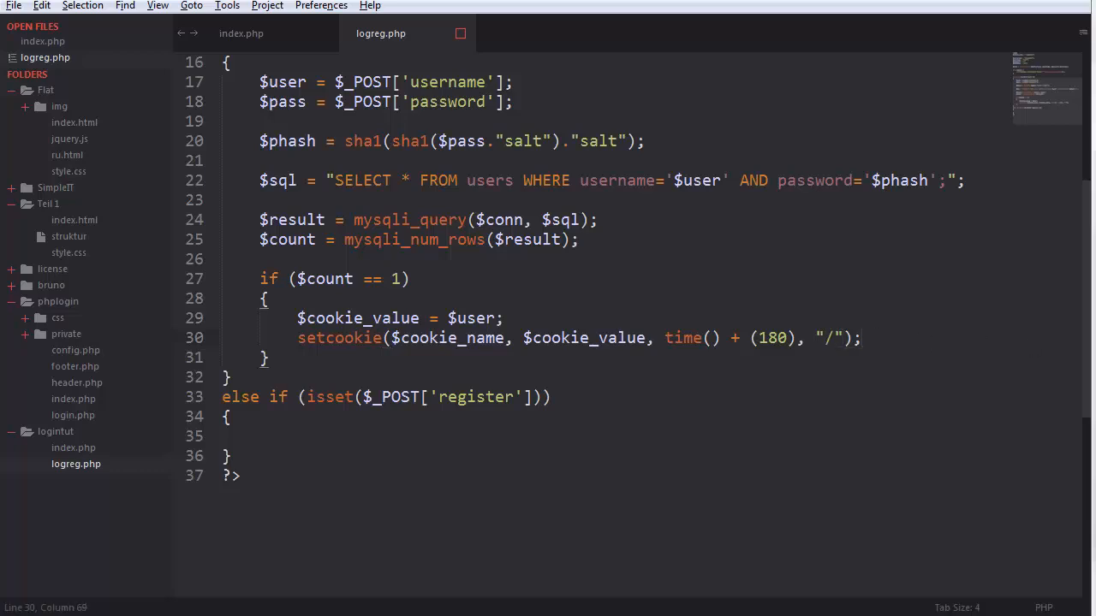
# Add header("Location: personal.php"); after setcookie and save logreg.php.
pyautogui.press('enter')
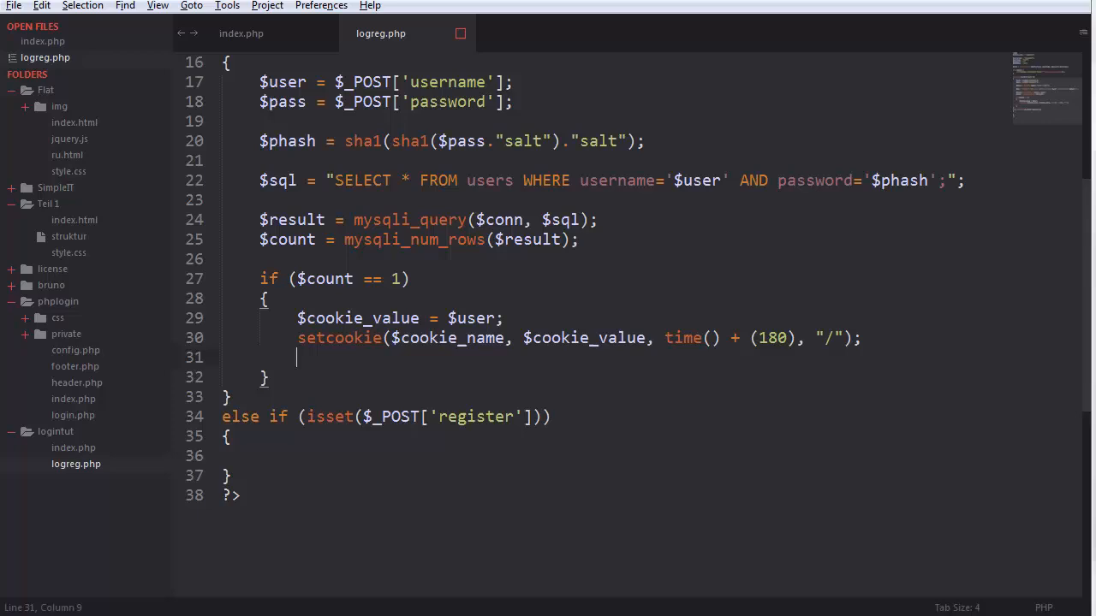
pyautogui.write('hea')
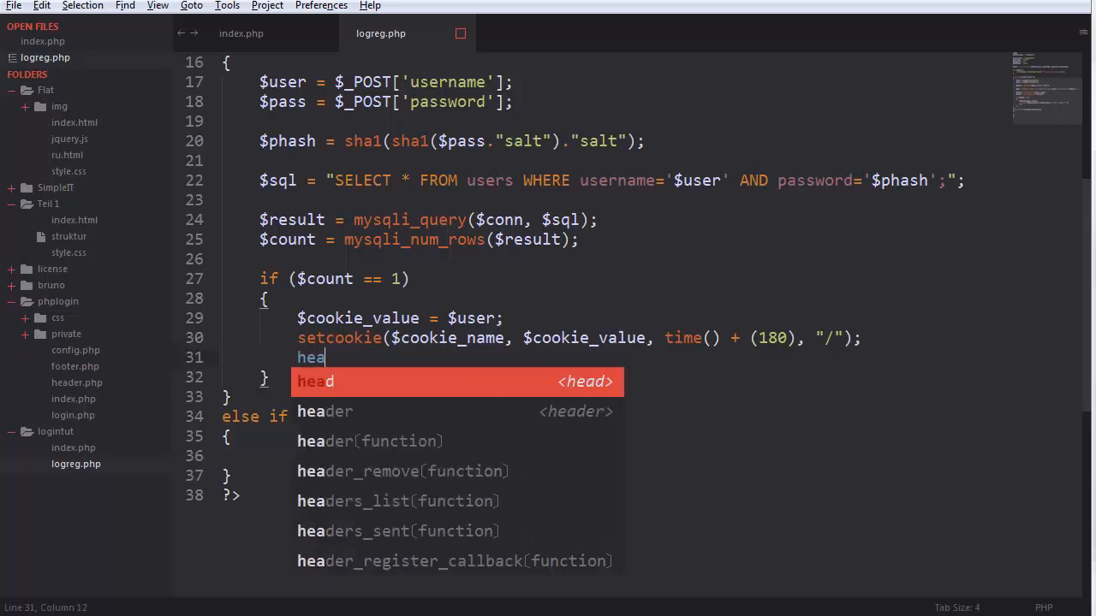
pyautogui.write('der();')
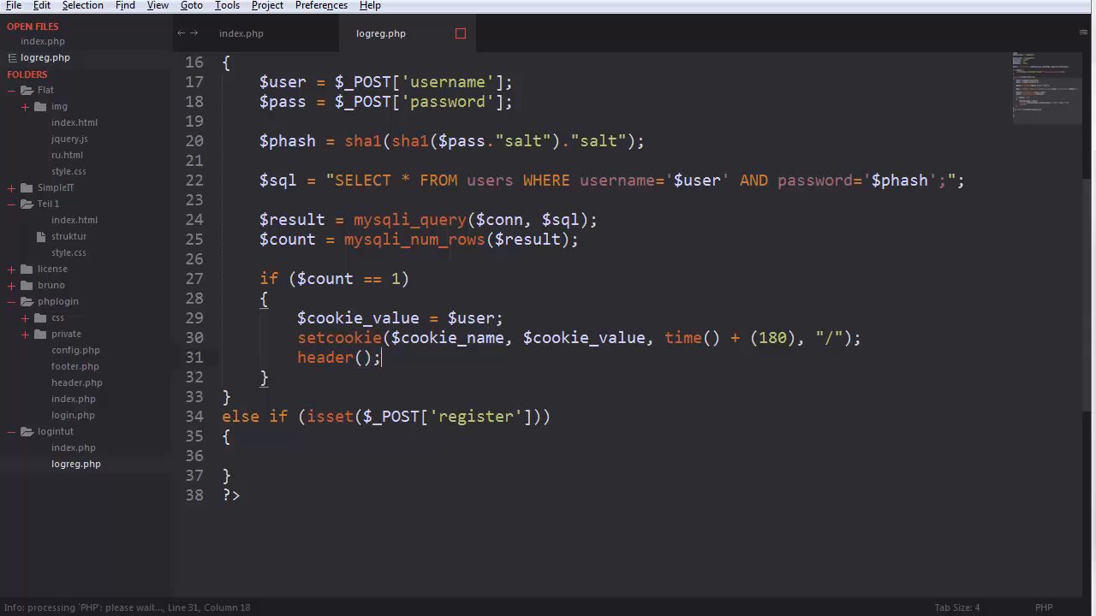
pyautogui.write('"')
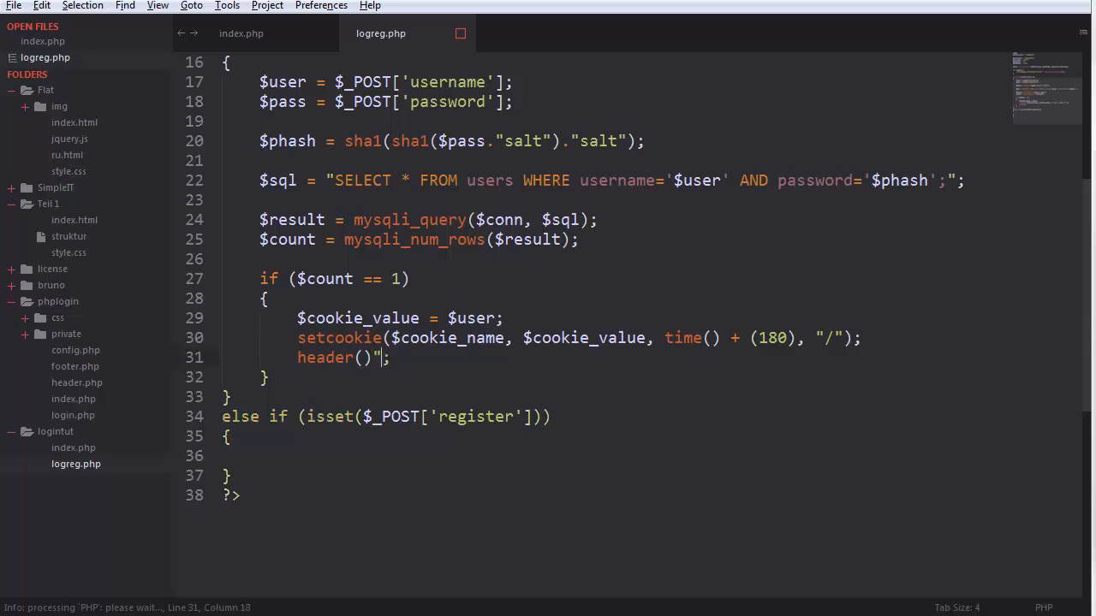
pyautogui.write('Location:')
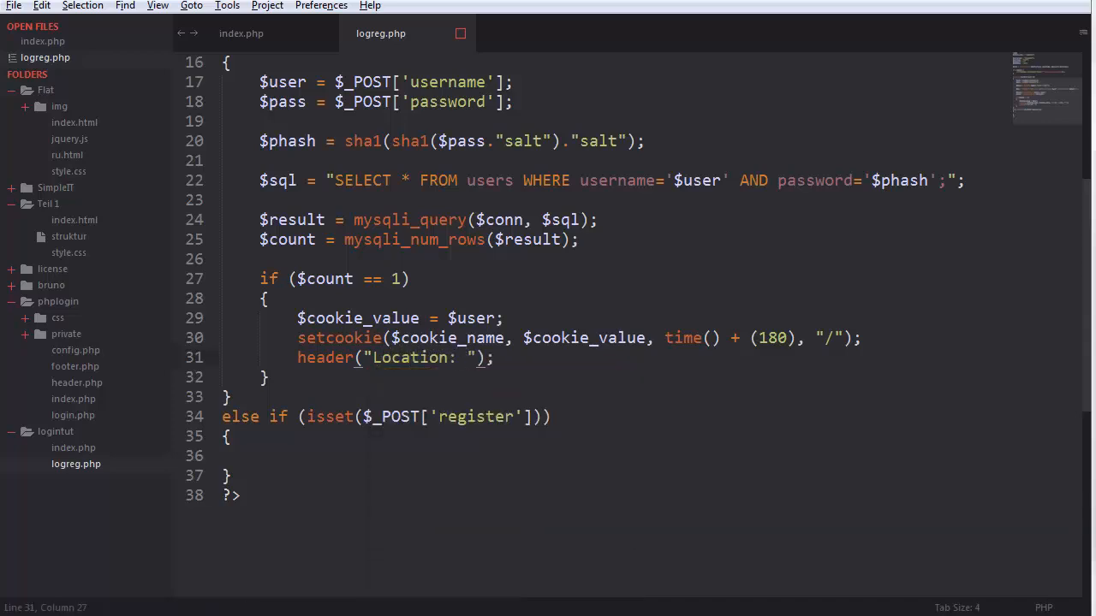
pyautogui.write('persona')
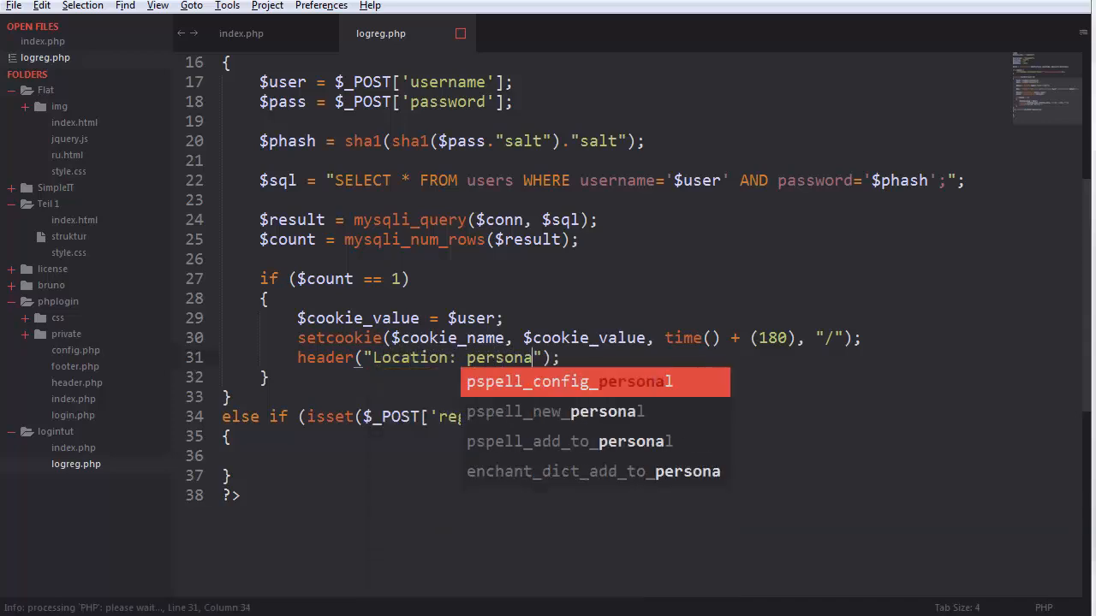
pyautogui.write('l.php')
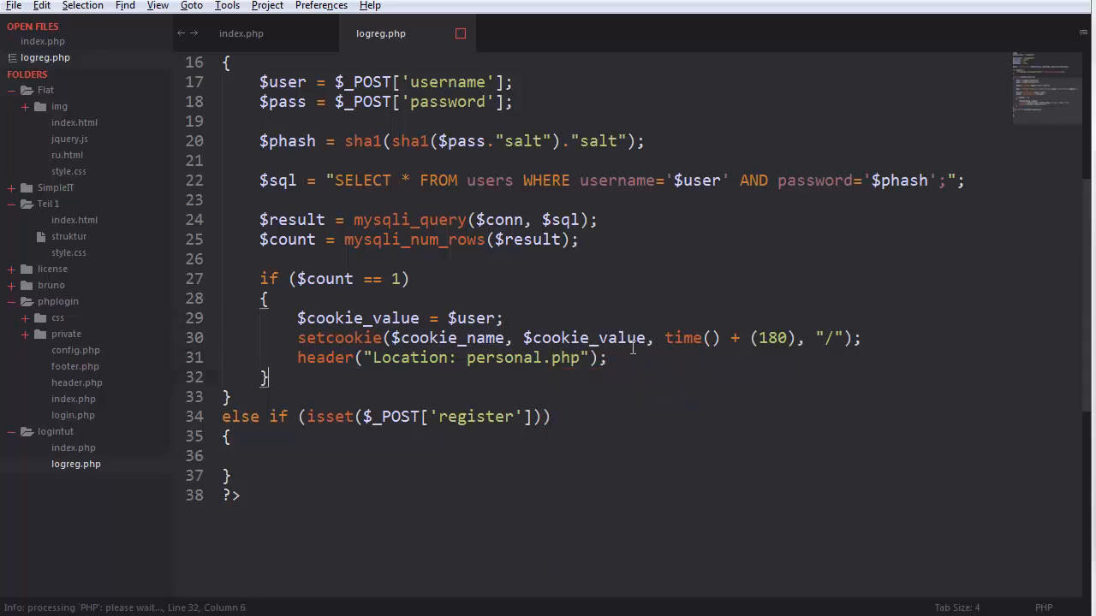
pyautogui.press('ctrl+s')
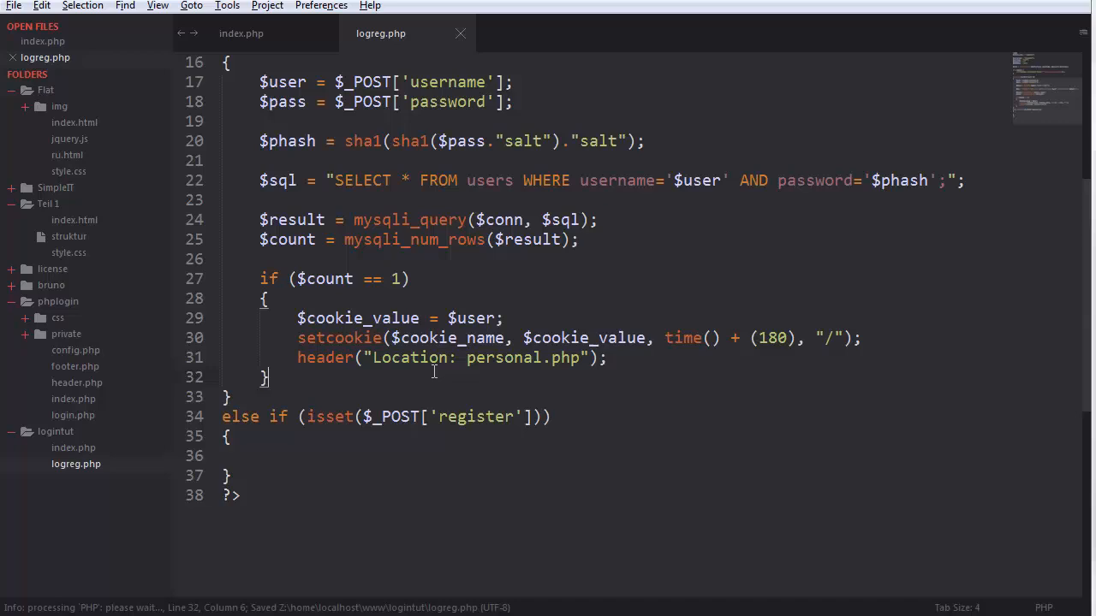
# Add an else branch echoing "Username or password is incorrect!" and save.
pyautogui.write('else')
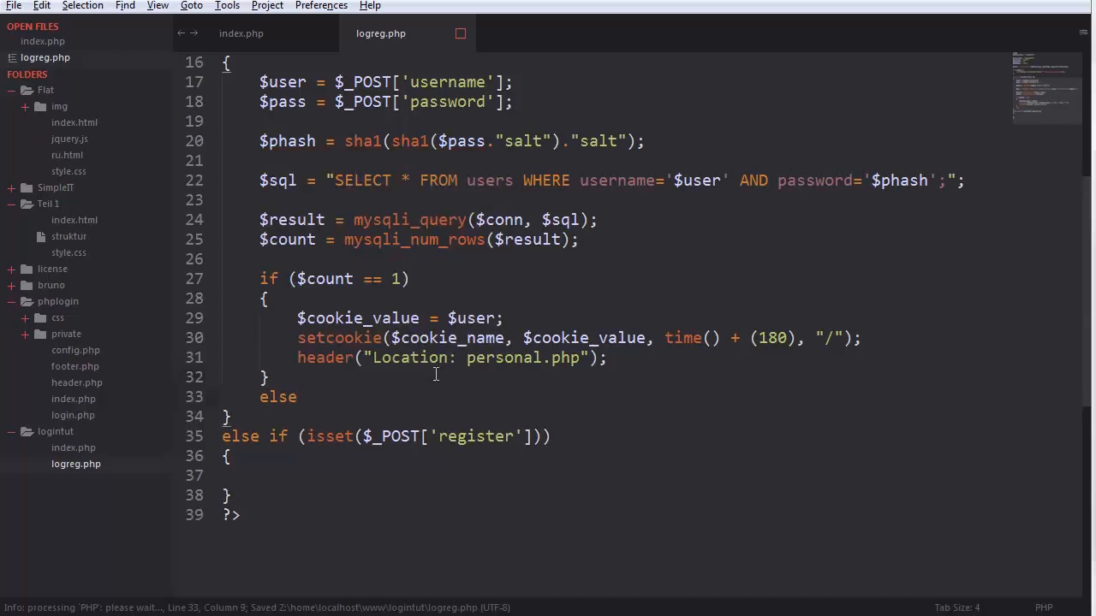
pyautogui.write('{}')
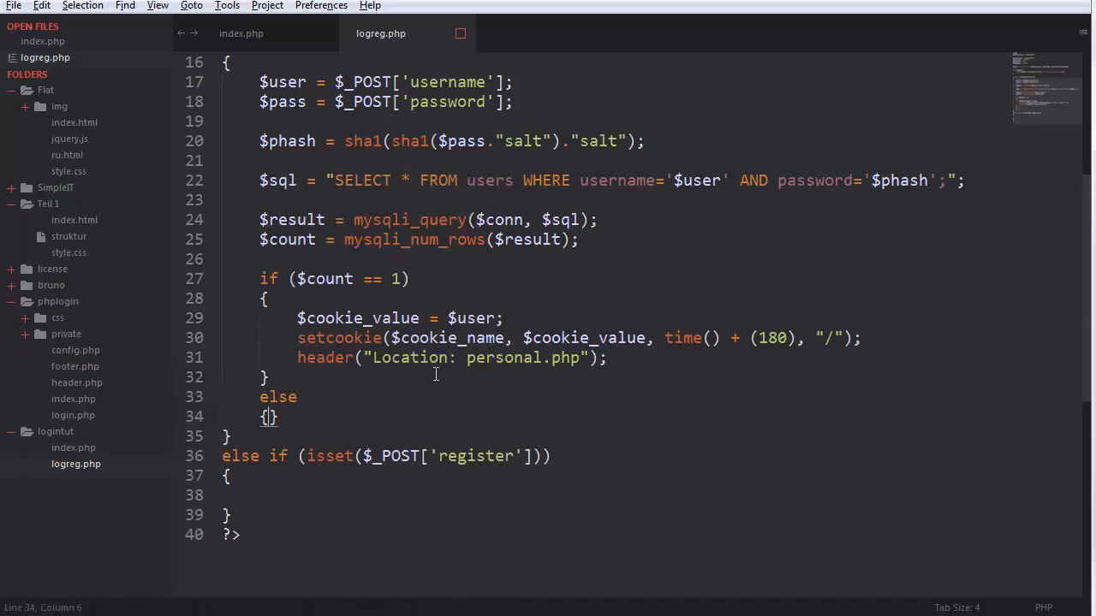
pyautogui.write('echo')
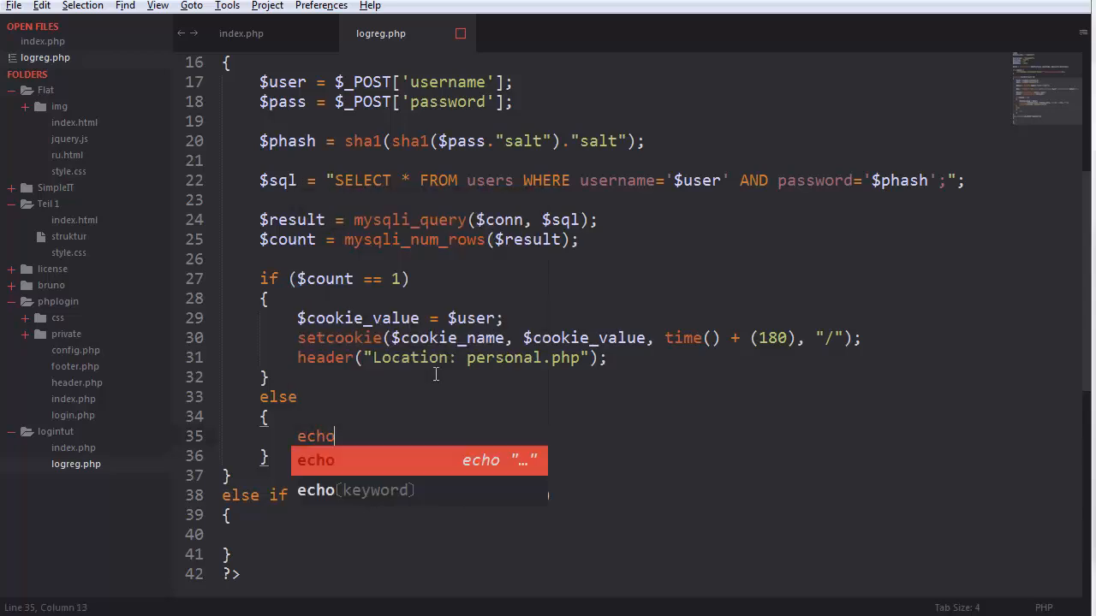
pyautogui.write('"U')
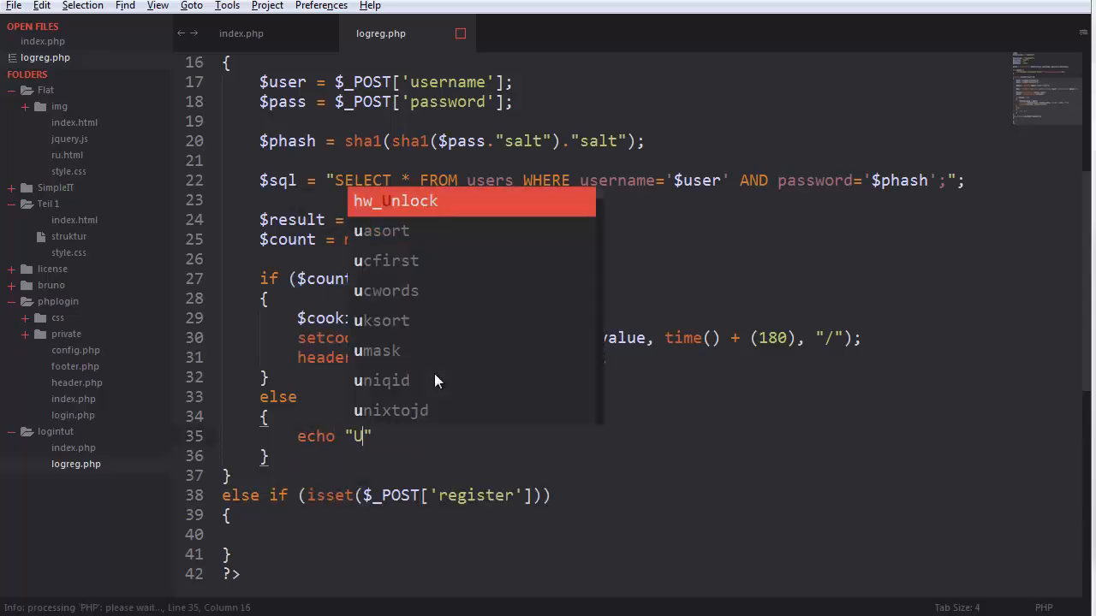
pyautogui.write('sername or password is incorrect')
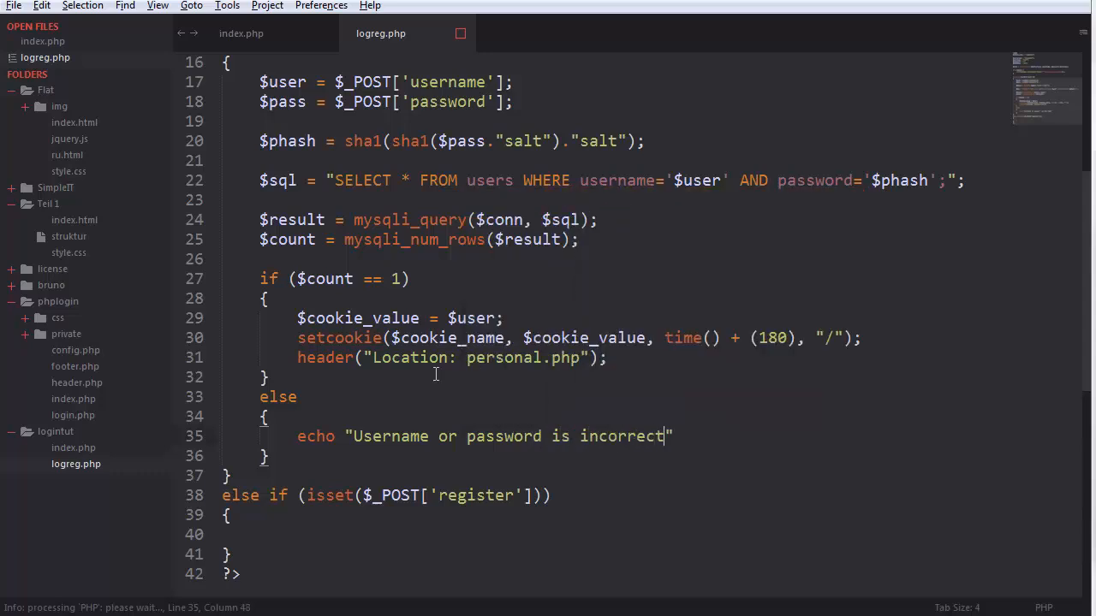
pyautogui.write('!')
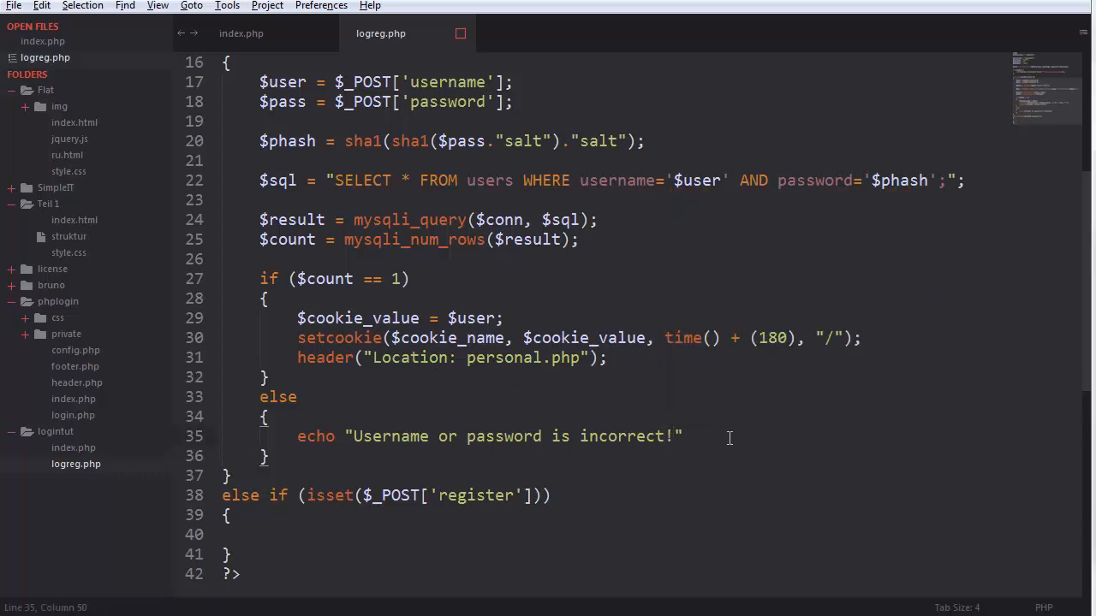
pyautogui.press('ctrl+s')
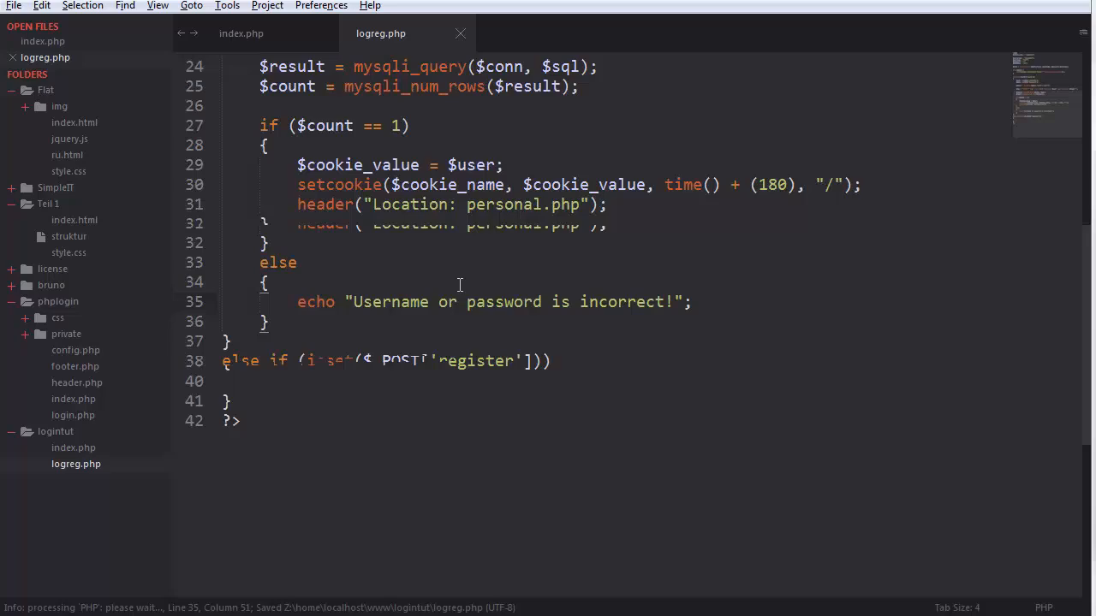
# Paste the login code into the register branch and delete the if/else block and $count line.
pyautogui.scroll(3)
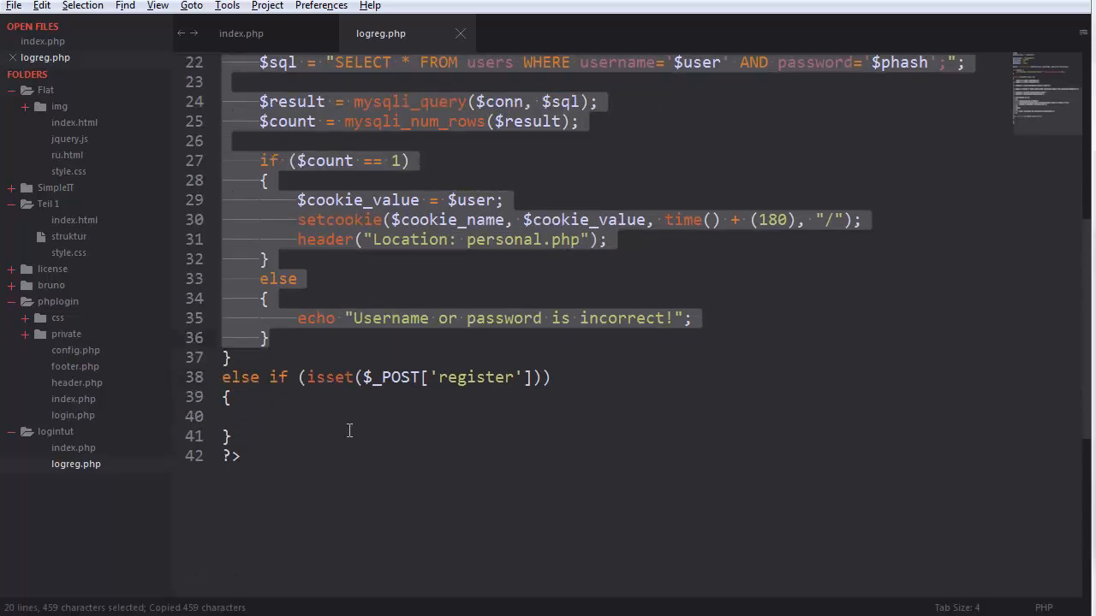
pyautogui.press('ctrl+v')
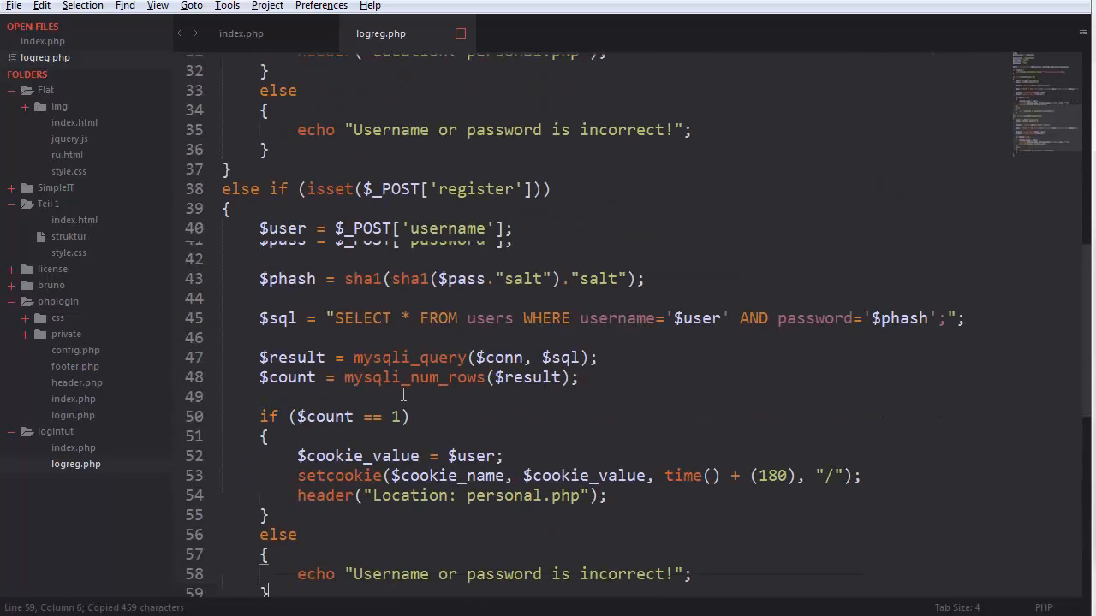
pyautogui.scroll(-3)
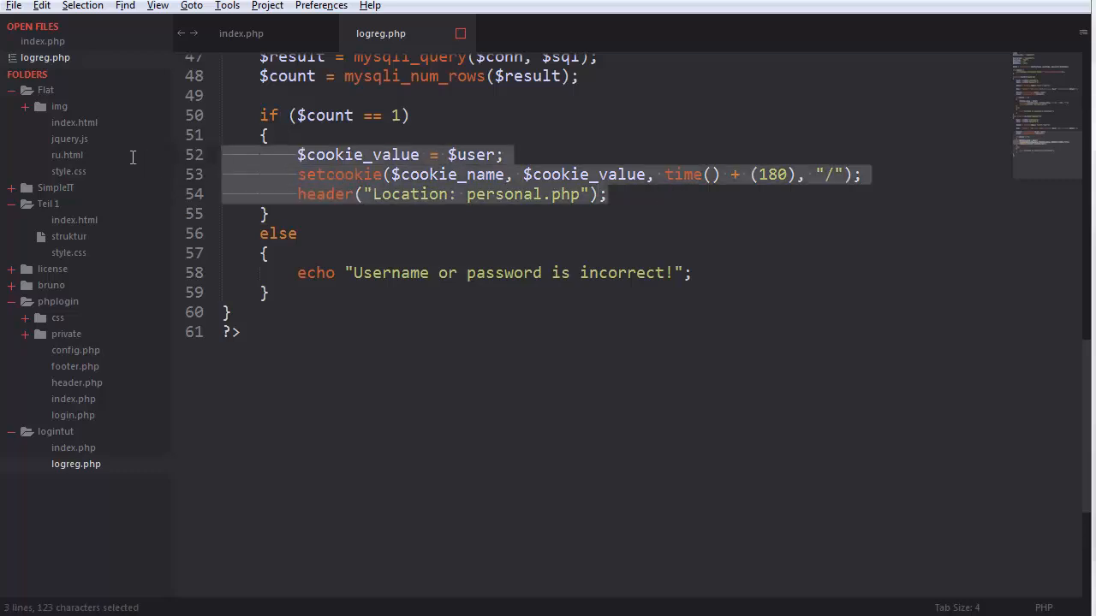
pyautogui.scroll(3)
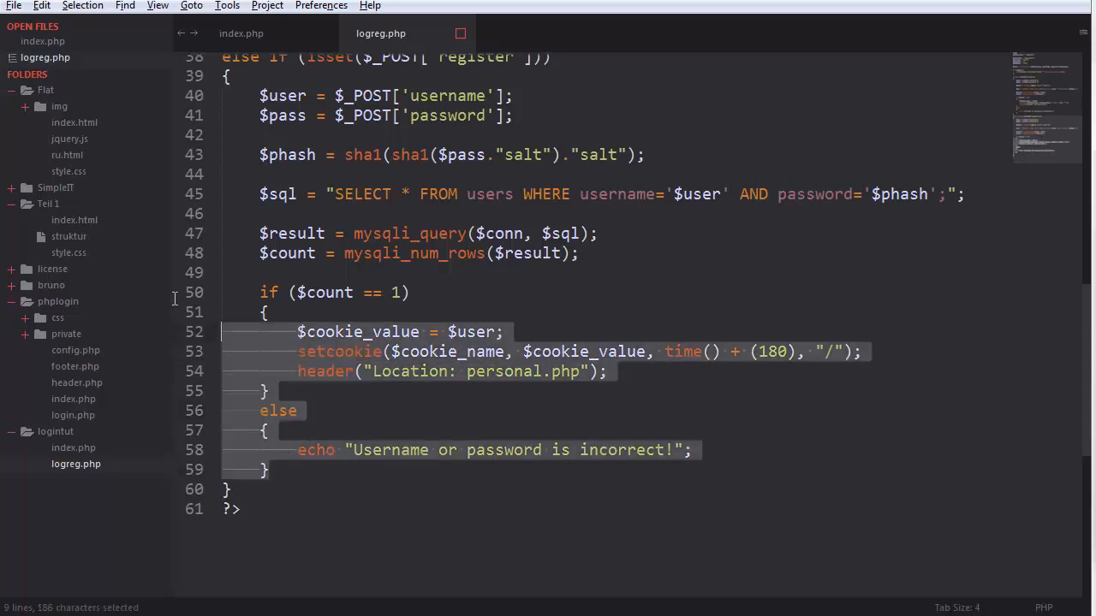
pyautogui.press('Delete')
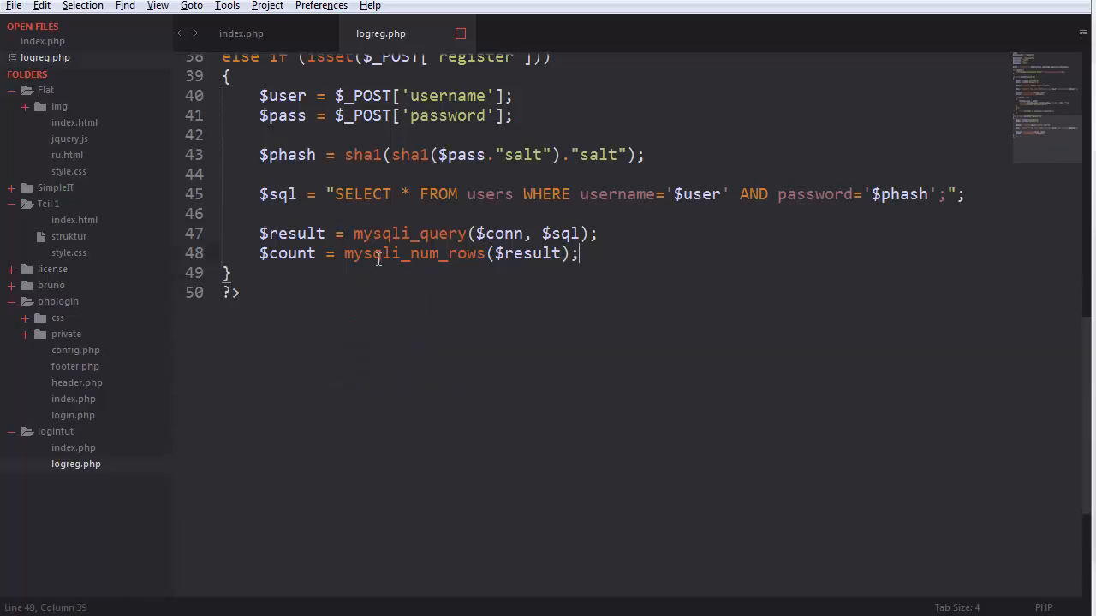
pyautogui.tripleClick(418, 253)
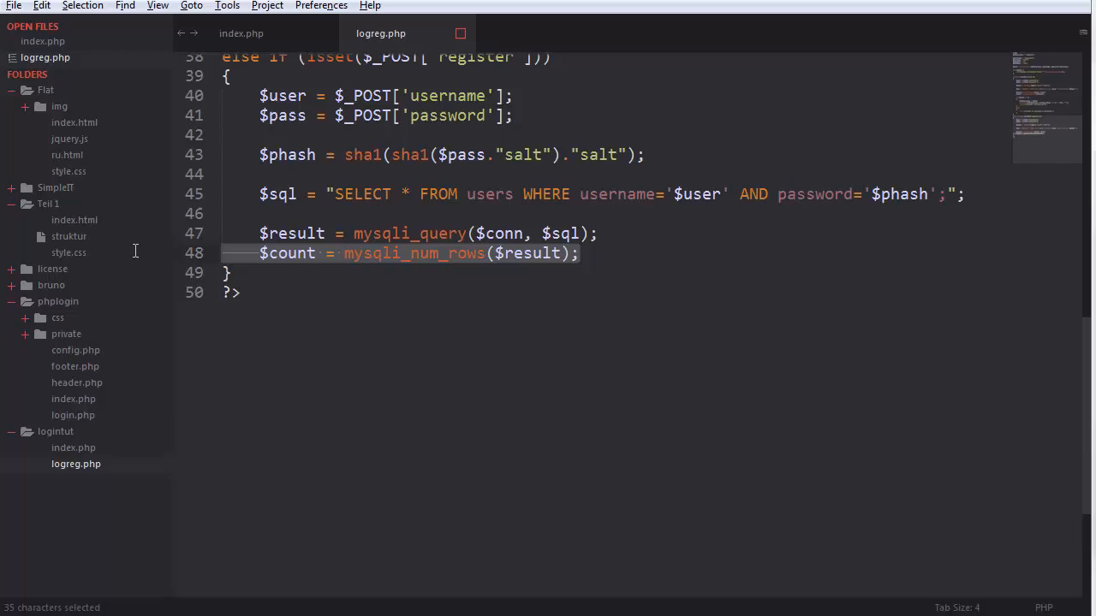
pyautogui.press('Delete')
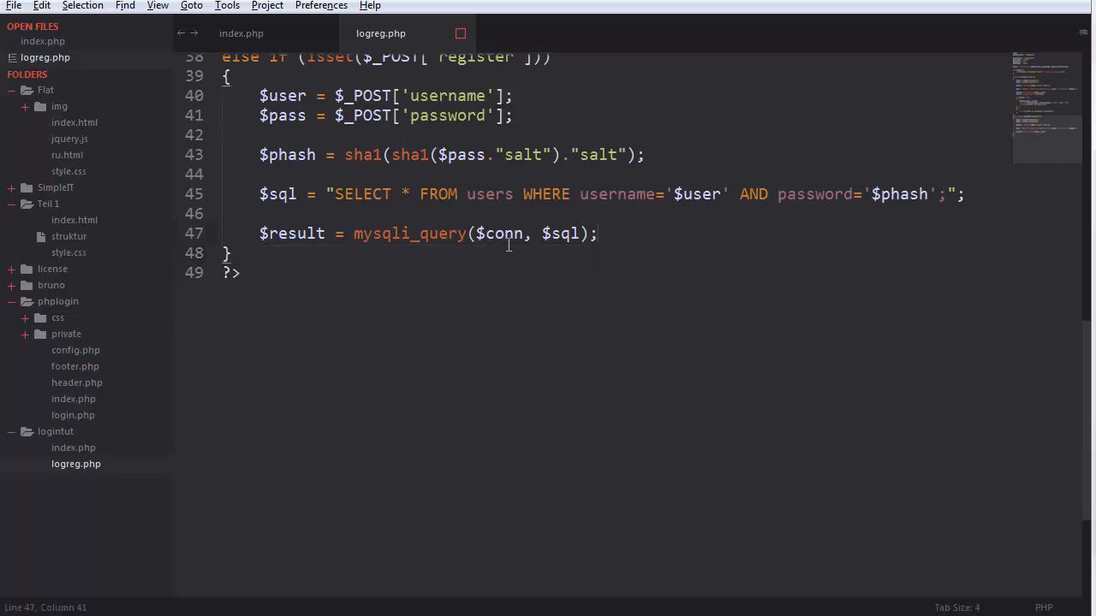
pyautogui.scroll(3)
pyautogui.write('IN')
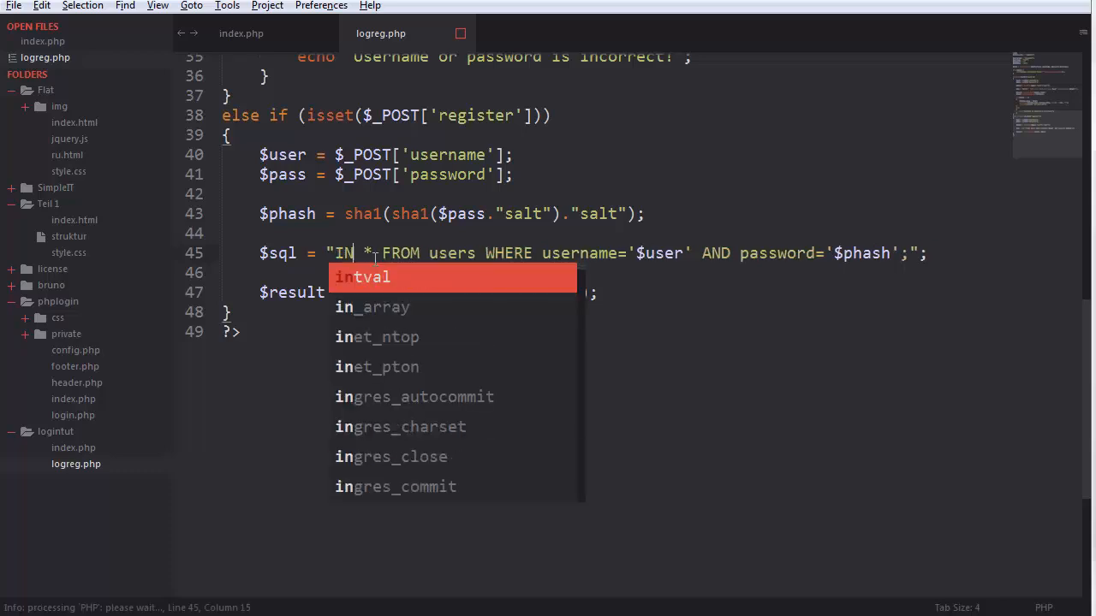
# Rewrite the register SQL as INSERT INTO users (id, username, password) VALUES.
pyautogui.write('SERT')
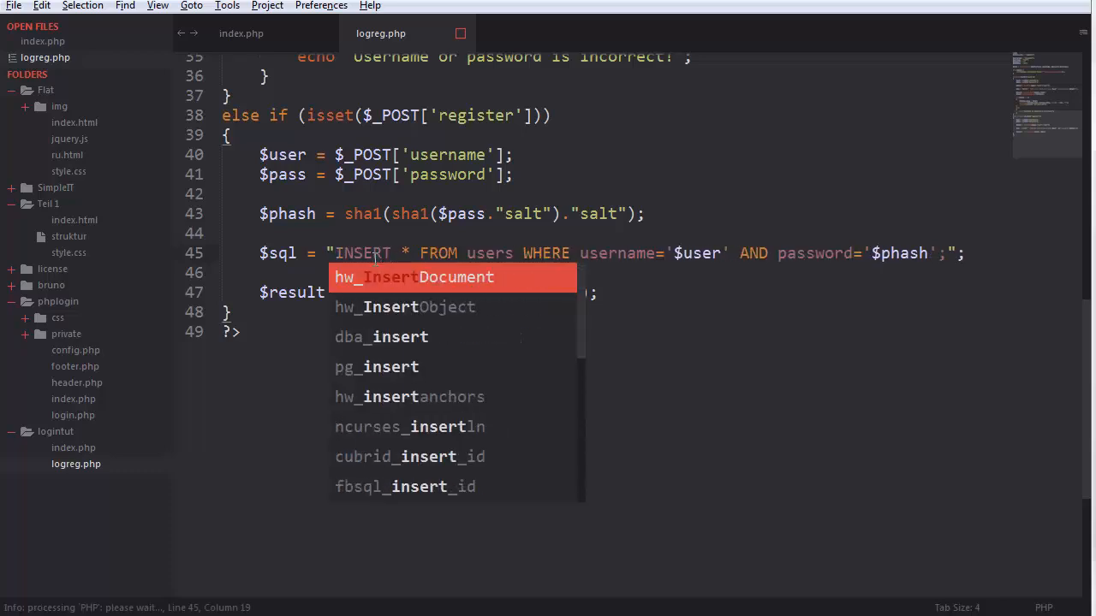
pyautogui.write('INTO')
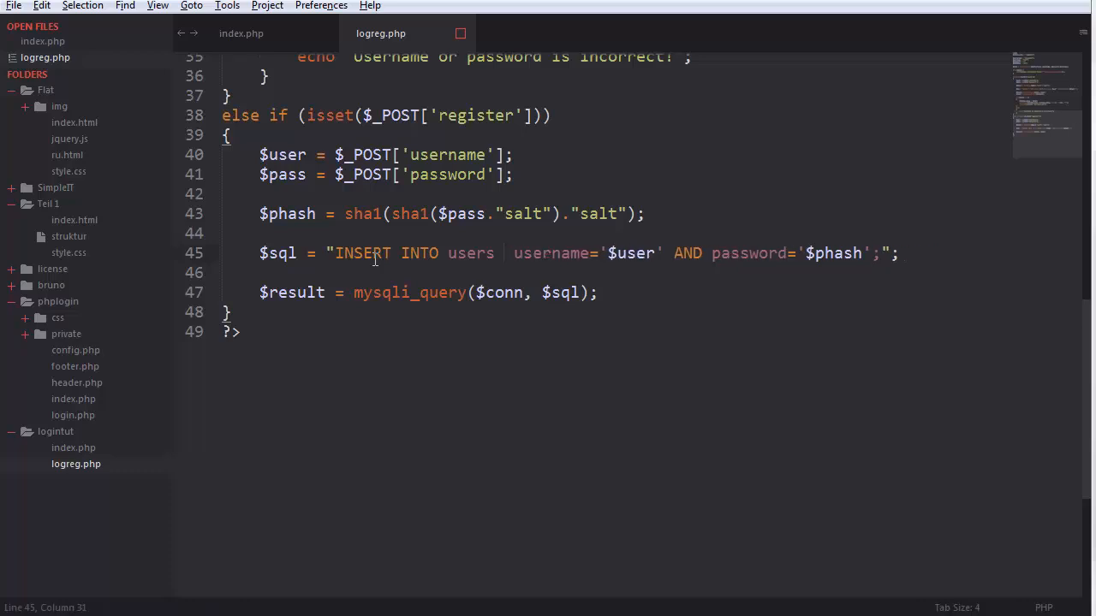
pyautogui.write('VALUEs')
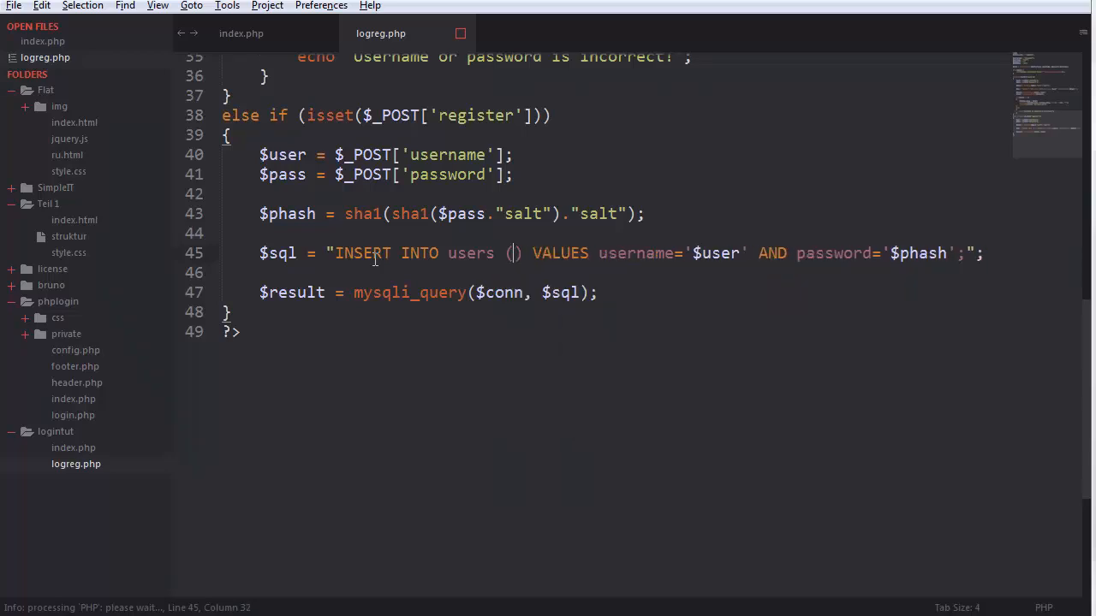
pyautogui.write('id')
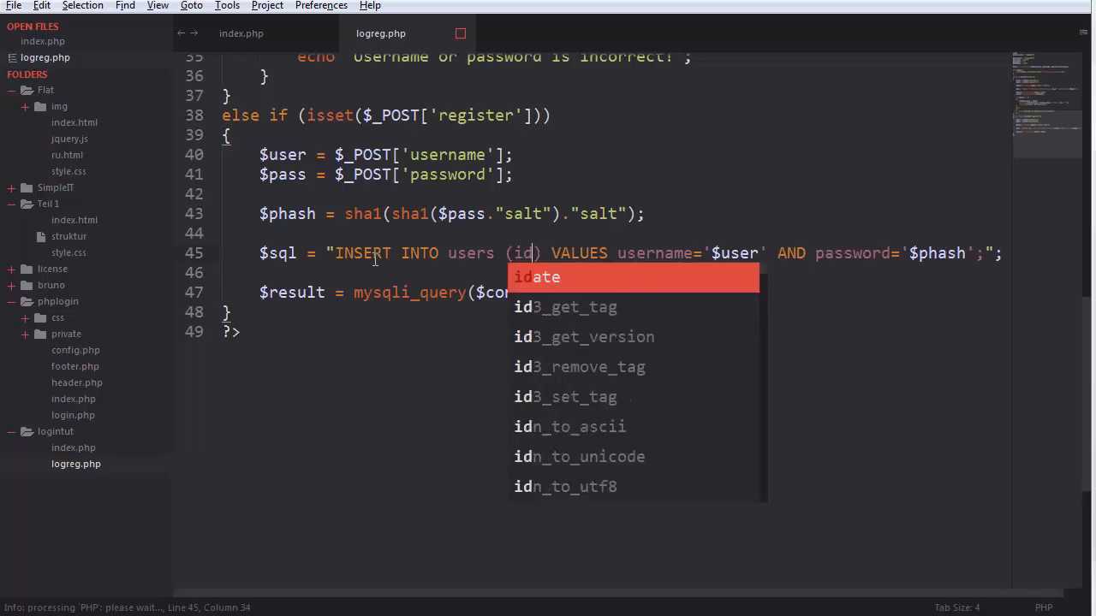
pyautogui.write(', username, password')
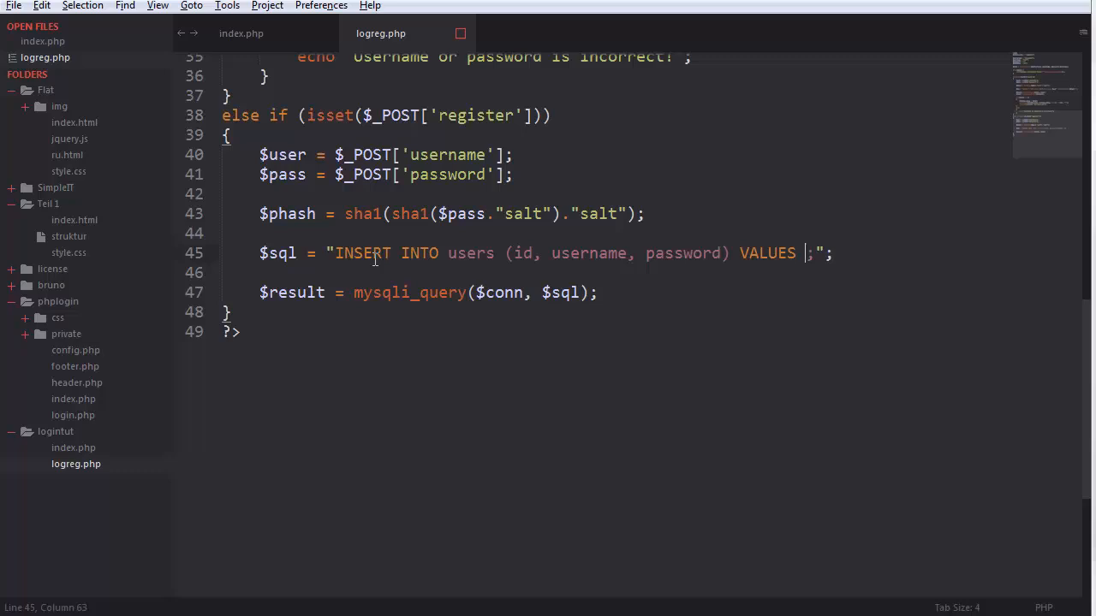
pyautogui.write('(')
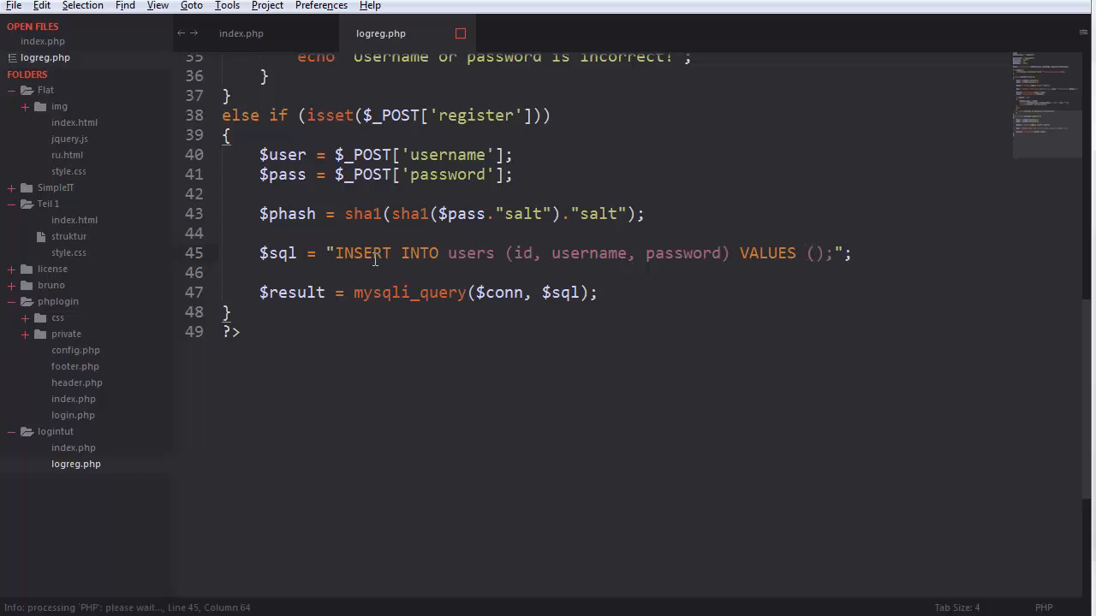
# Complete VALUES ('', '$user', '$phash') and save logreg.php.
pyautogui.write("'',")
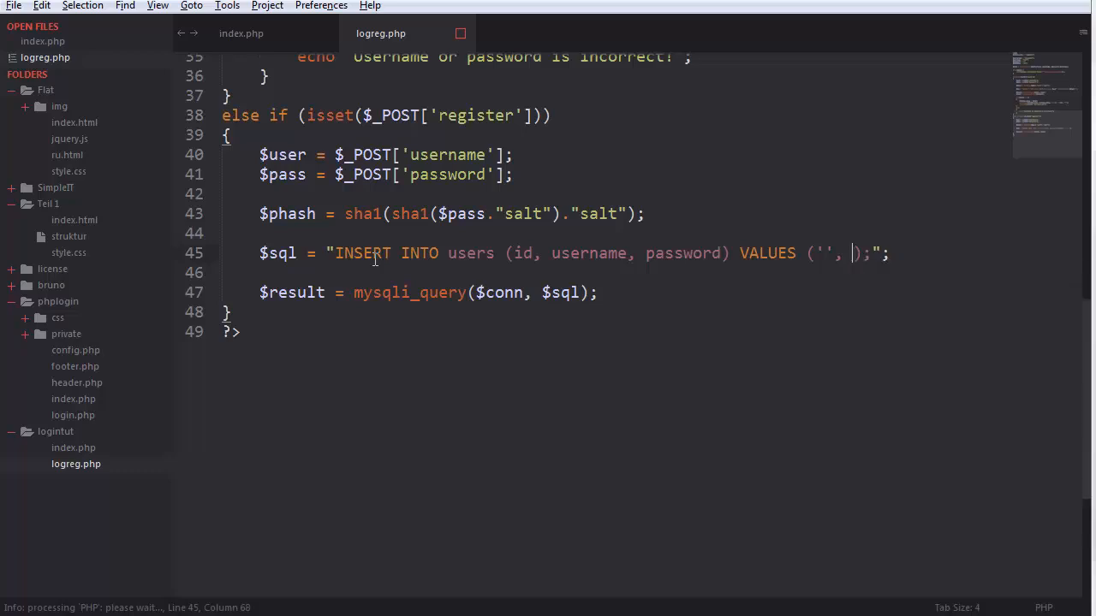
pyautogui.write("'")
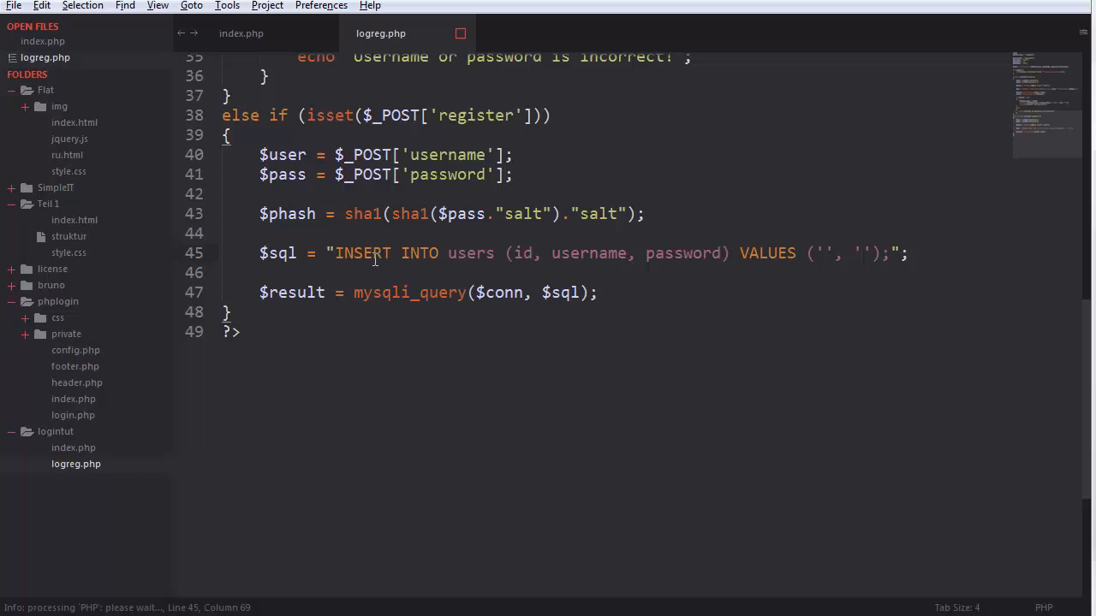
pyautogui.write("$user',")
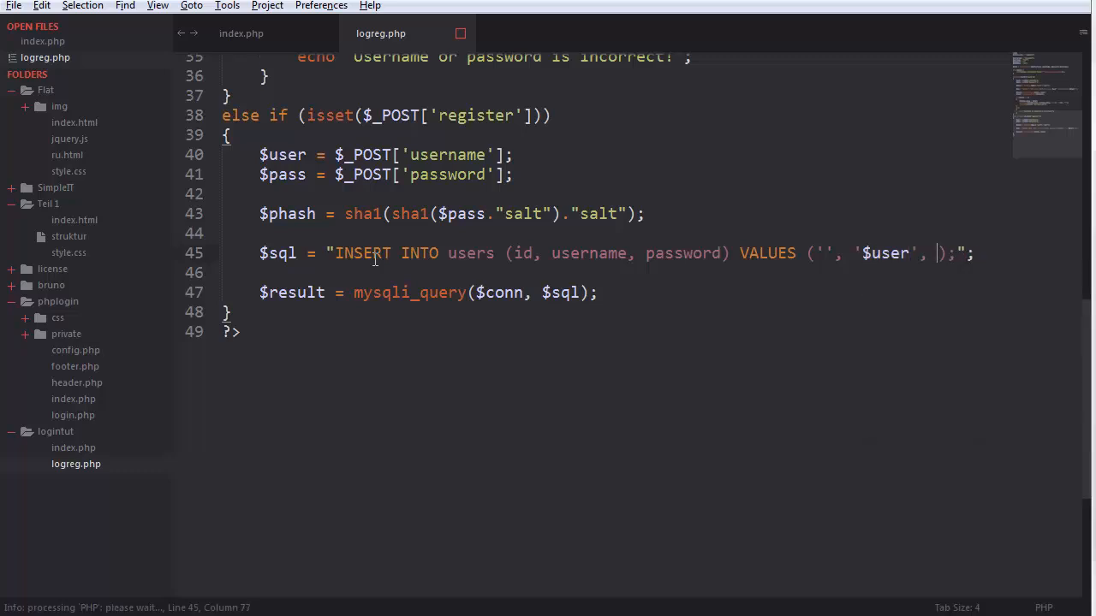
pyautogui.write('$phash')
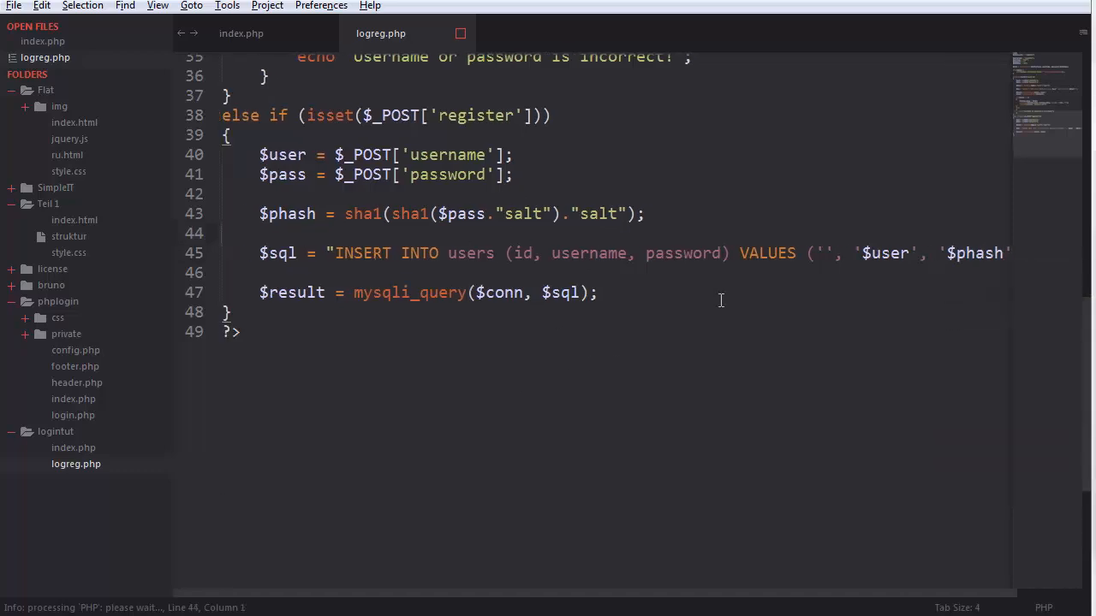
pyautogui.press('ctrl+s')
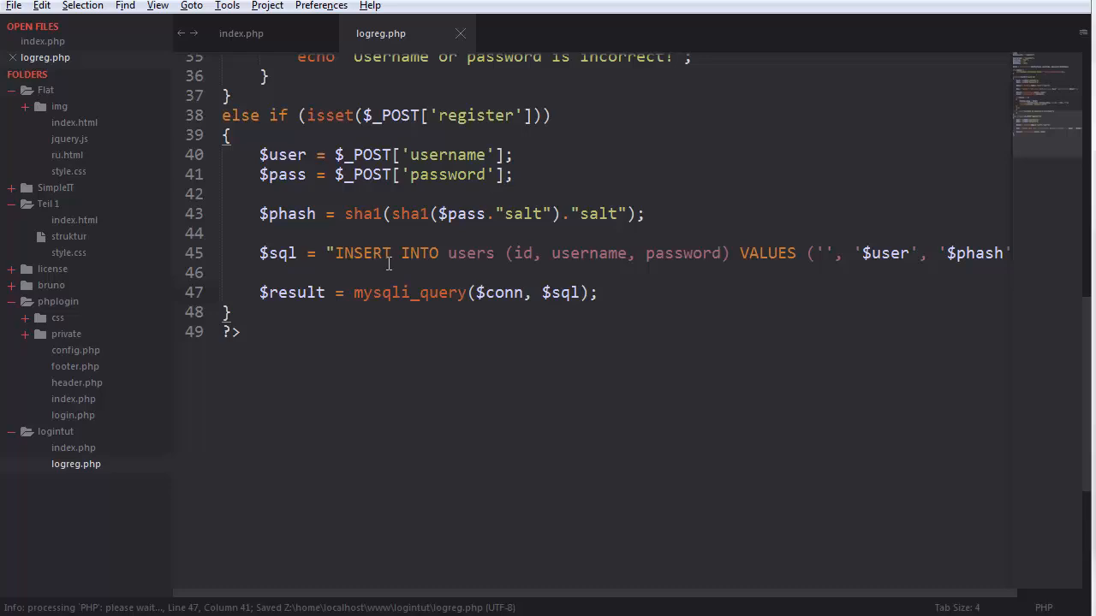
pyautogui.scroll(3)
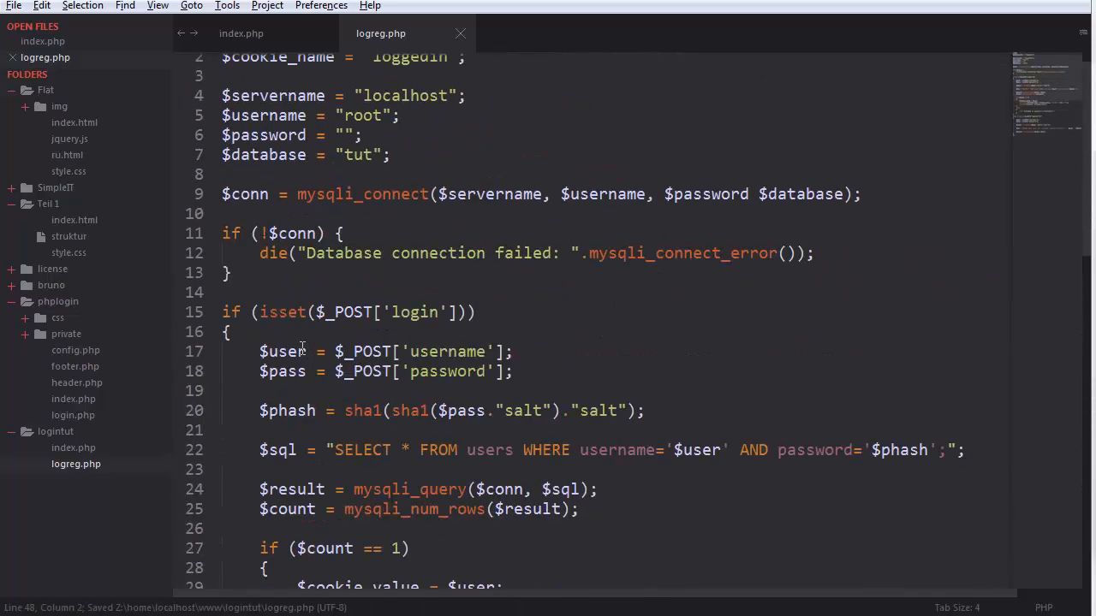
pyautogui.rightClick(301, 351)
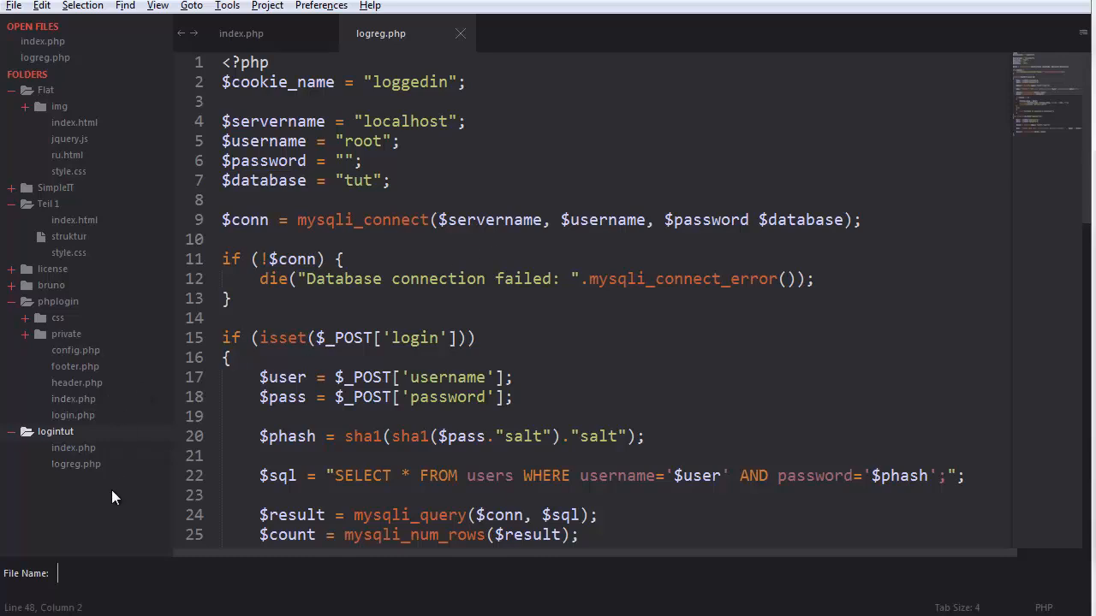
pyautogui.moveTo(216, 529)
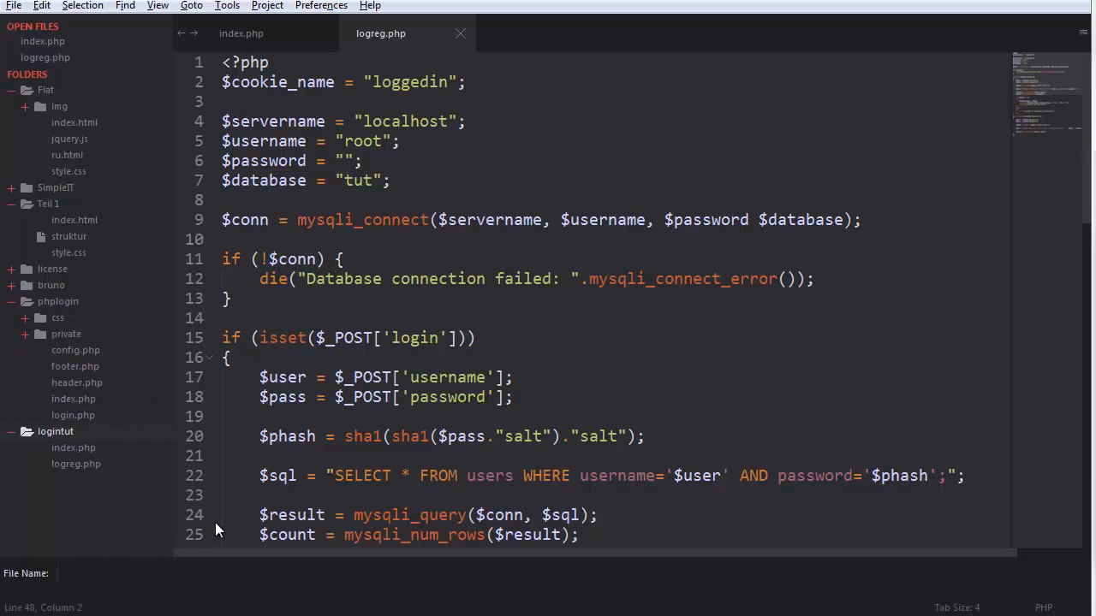
# Name the new file personal.php in the logintut folder.
pyautogui.write('personal')
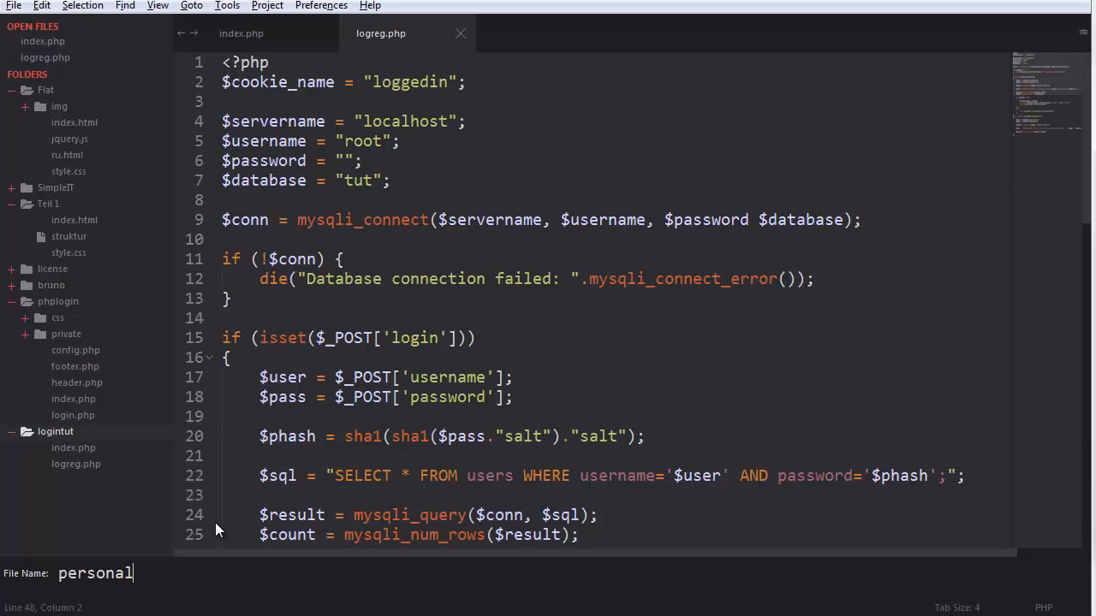
pyautogui.write('.php')
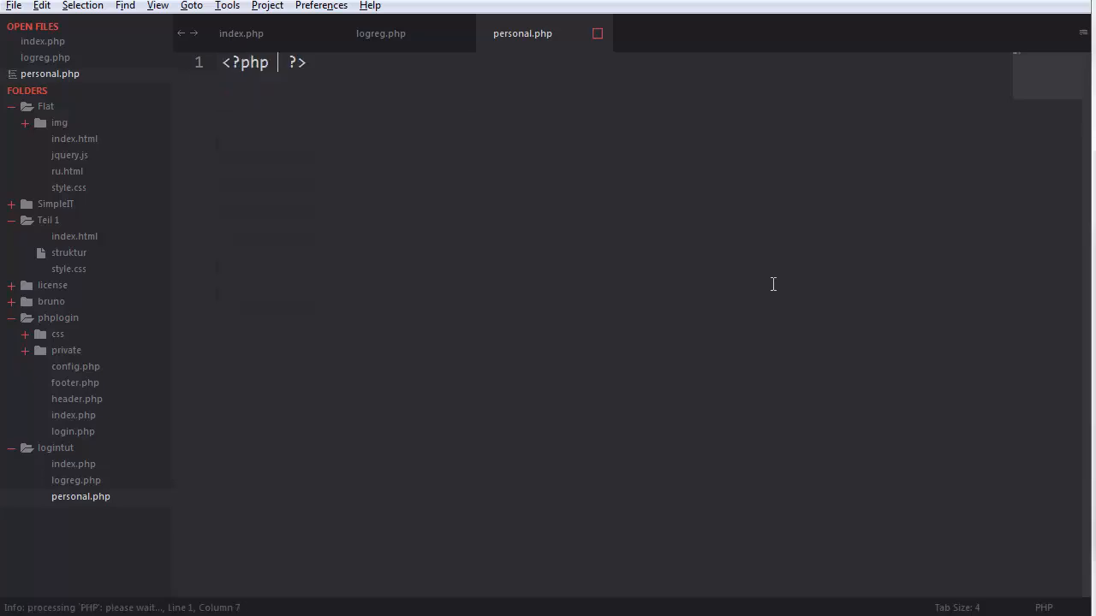
# Define $cookie_name = "loggedin"; in personal.php.
pyautogui.press('Return')
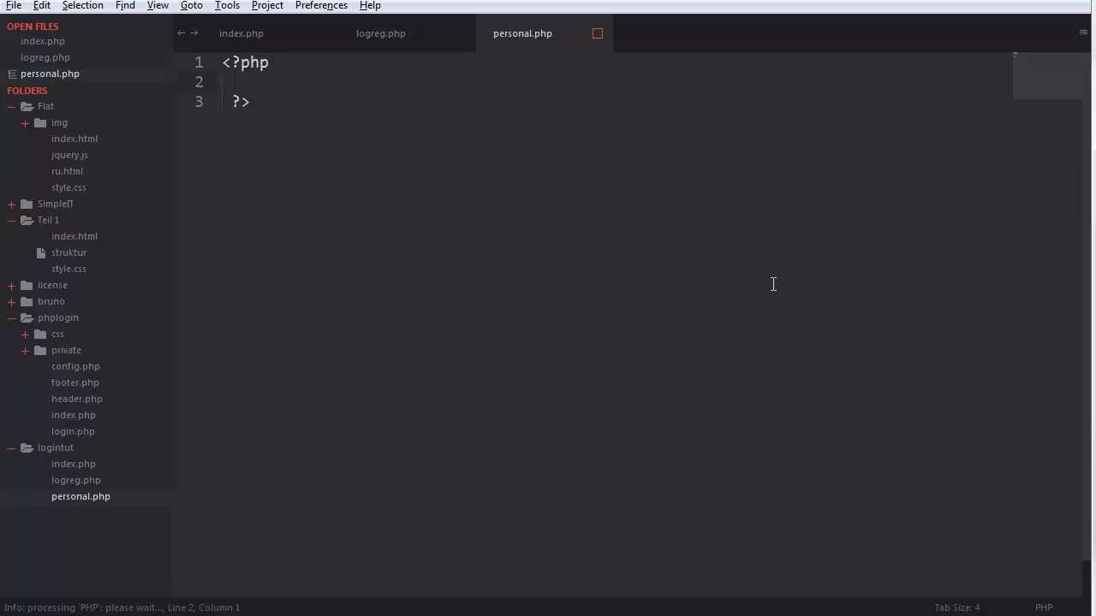
pyautogui.write('$')
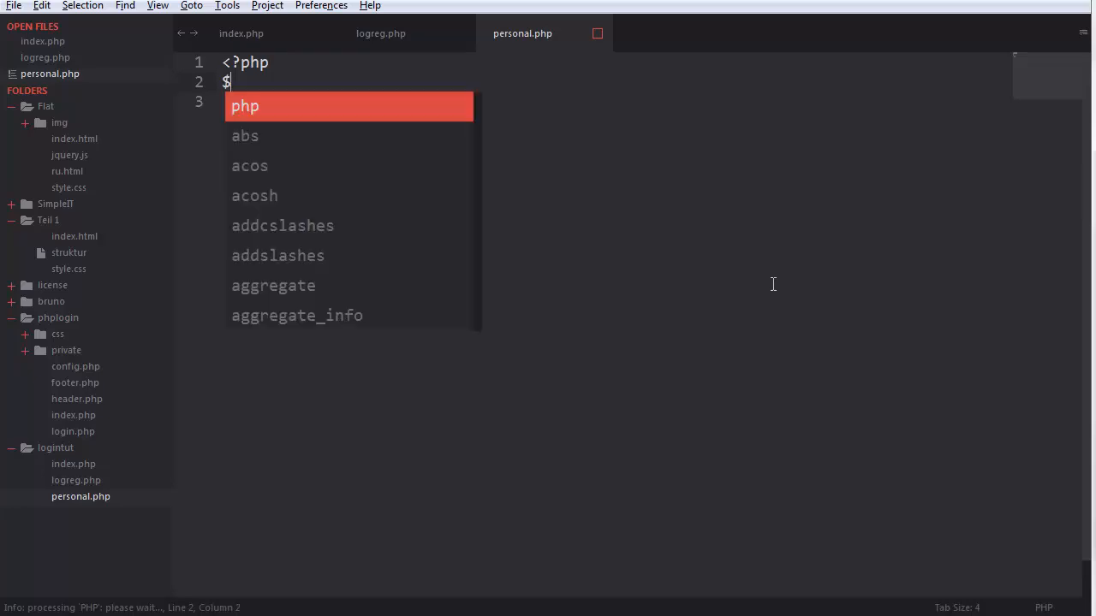
pyautogui.write('cookie_nam')
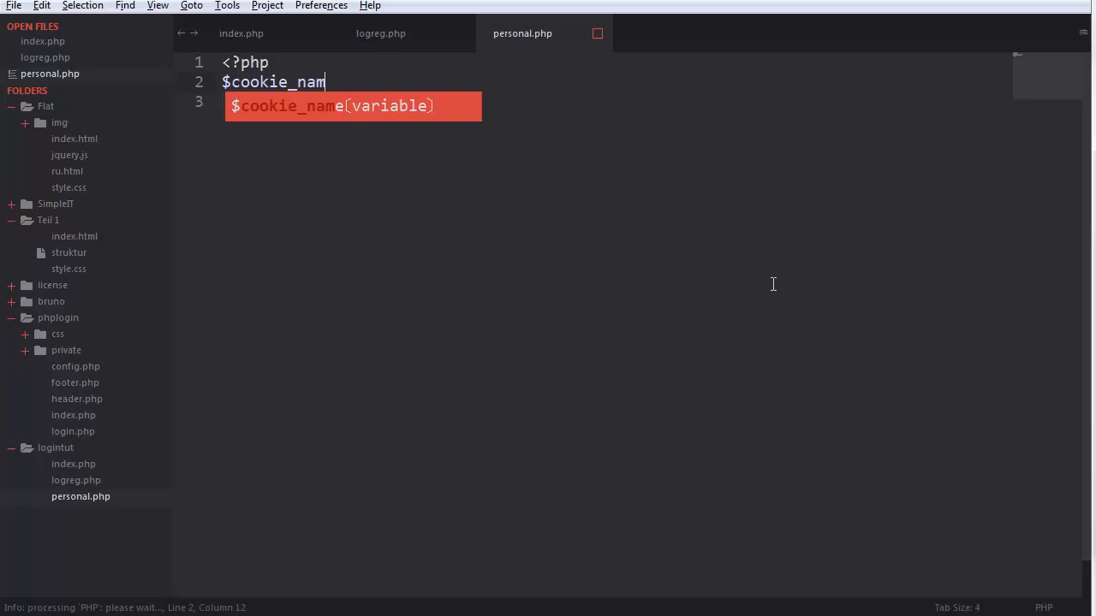
pyautogui.write('e =')
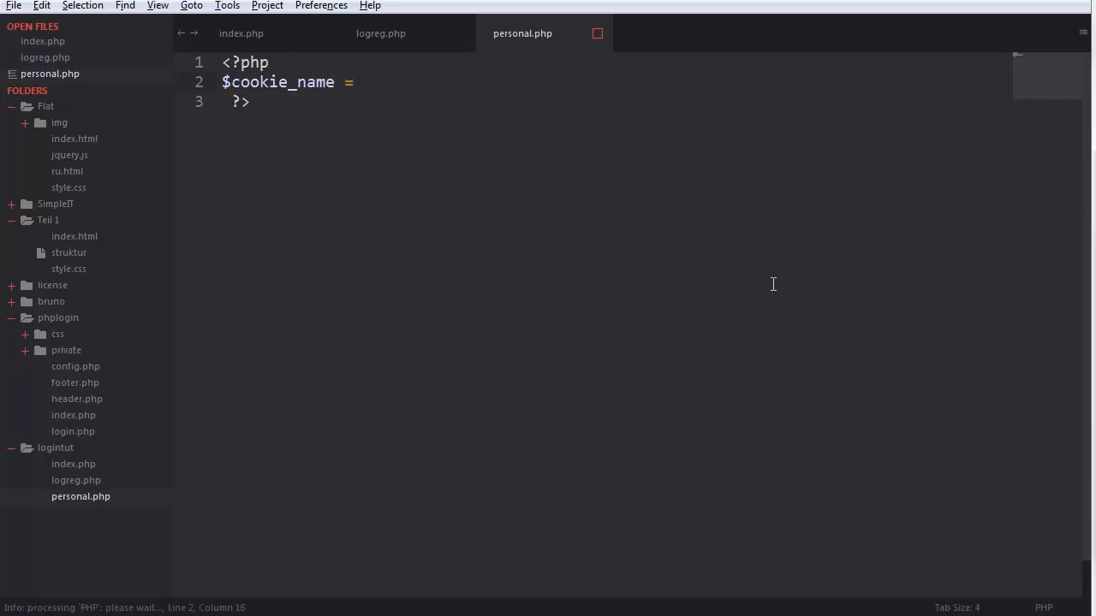
pyautogui.write('"loggedi"')
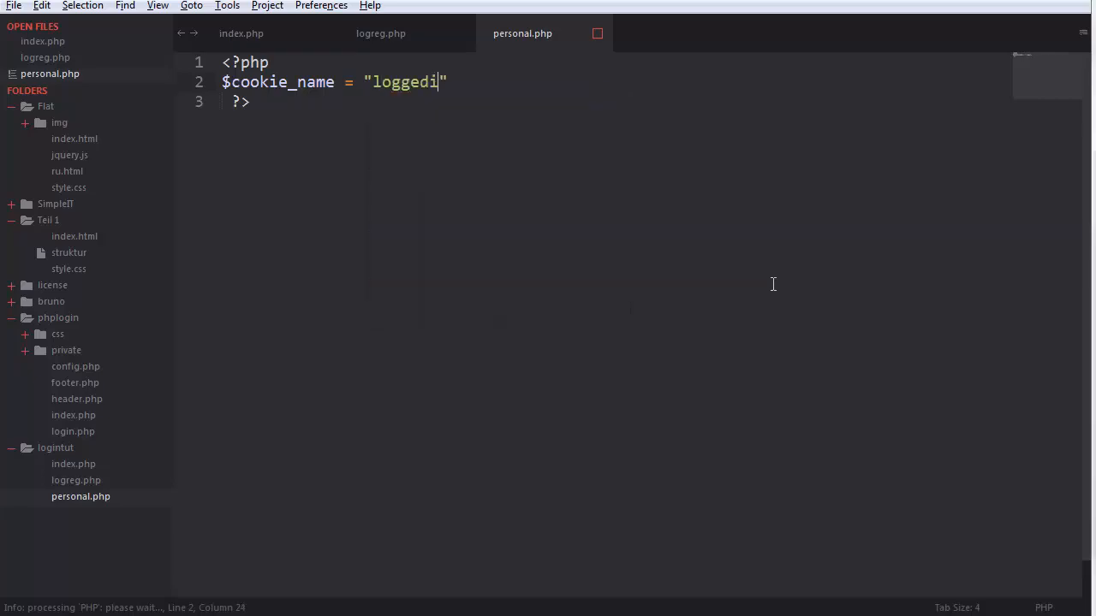
pyautogui.write('n";')
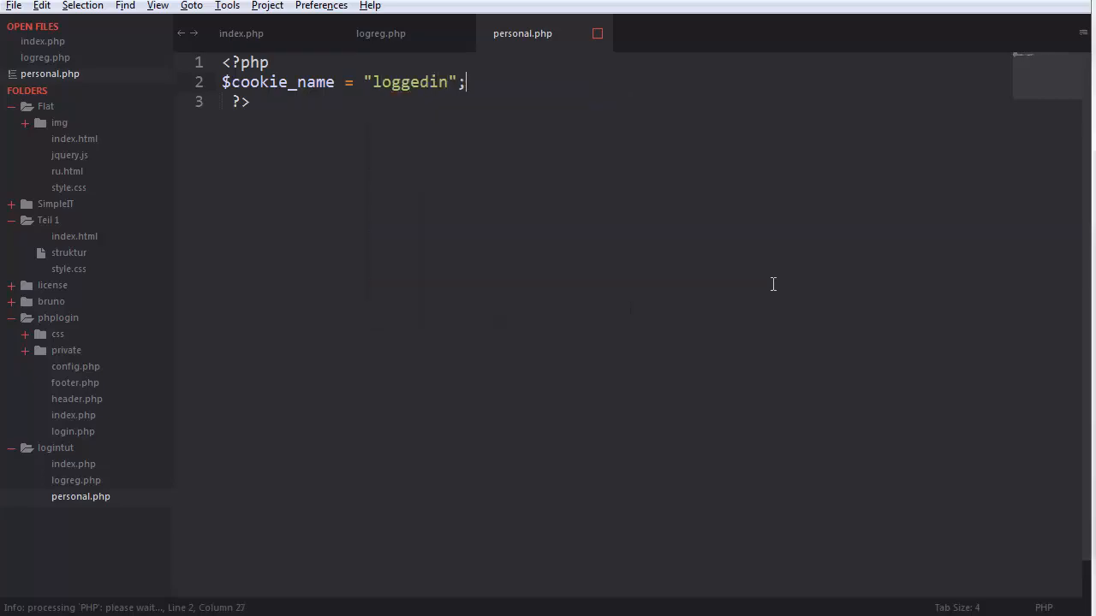
pyautogui.write('{')
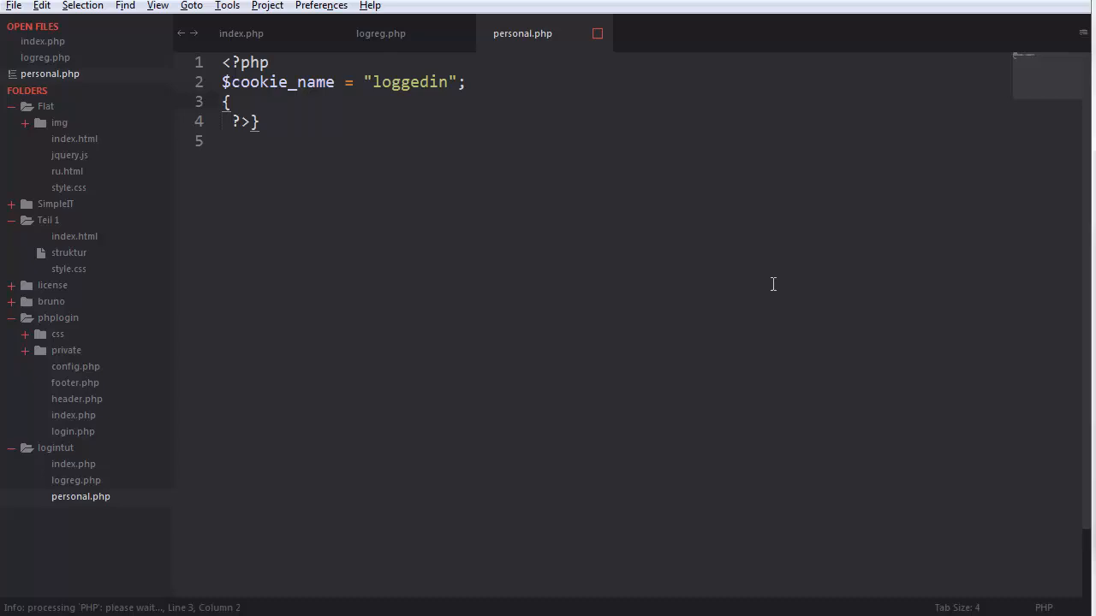
pyautogui.press('ctrl+z')
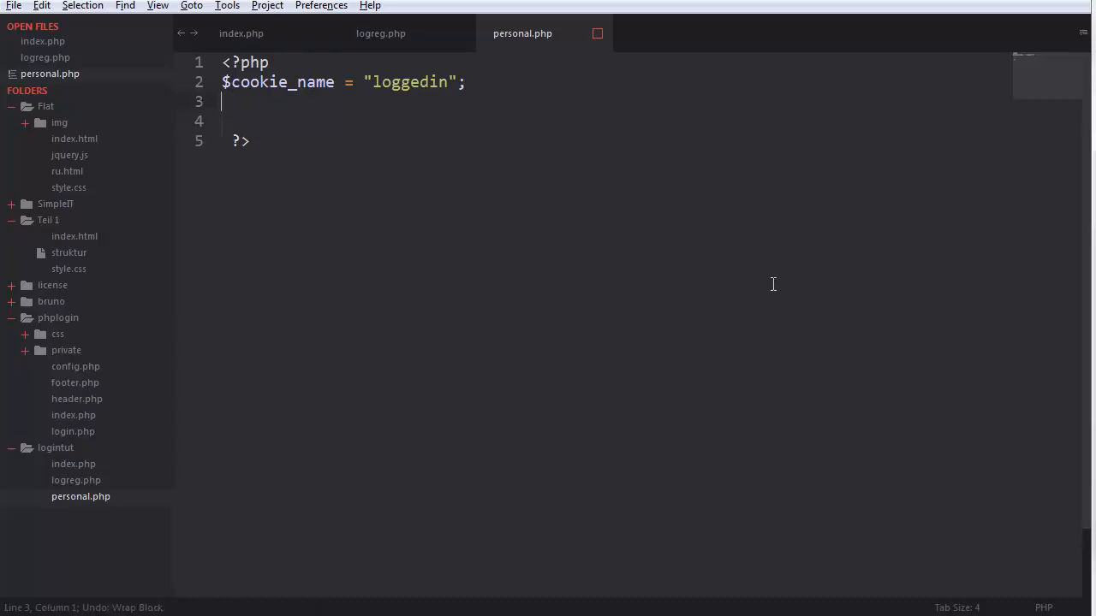
# Add if (isset($_COOKIE[$cookie_name])) with an empty brace block.
pyautogui.write('if (isset($:')
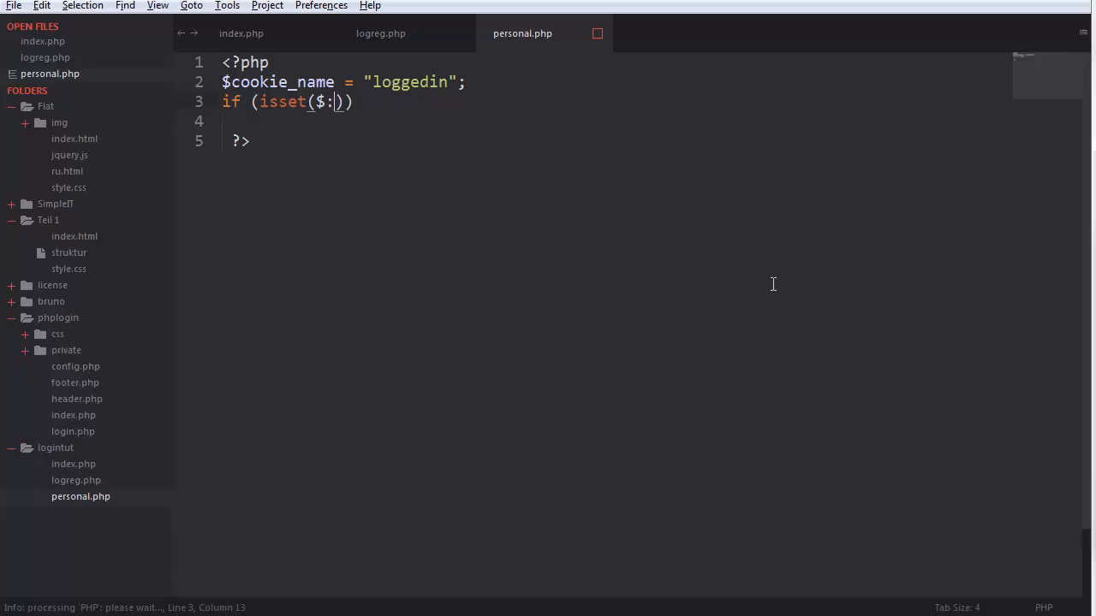
pyautogui.write('_COOKIE')
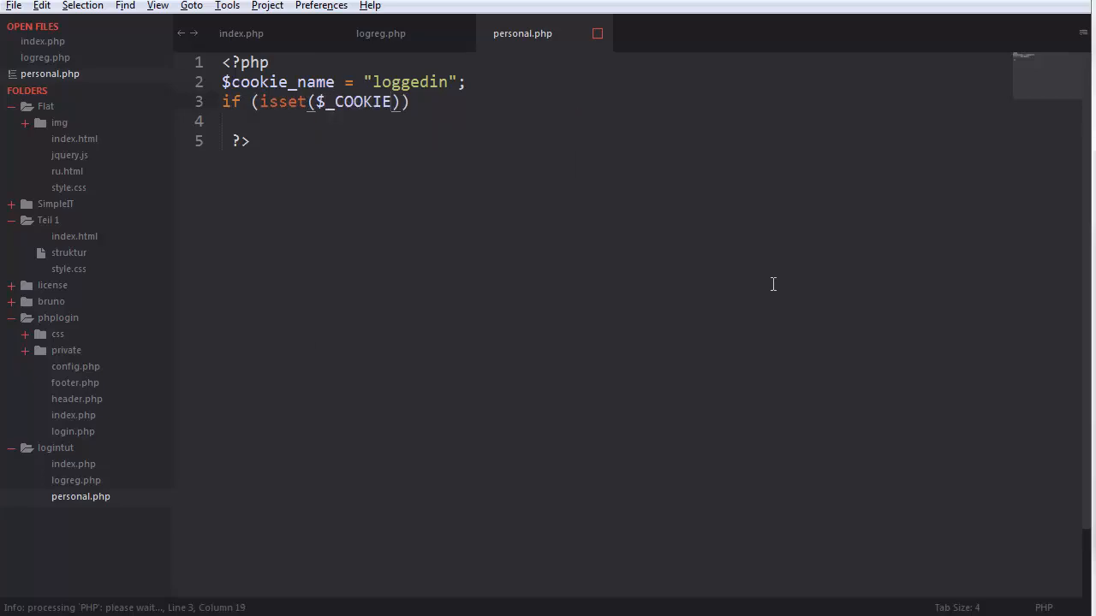
pyautogui.write('[]')
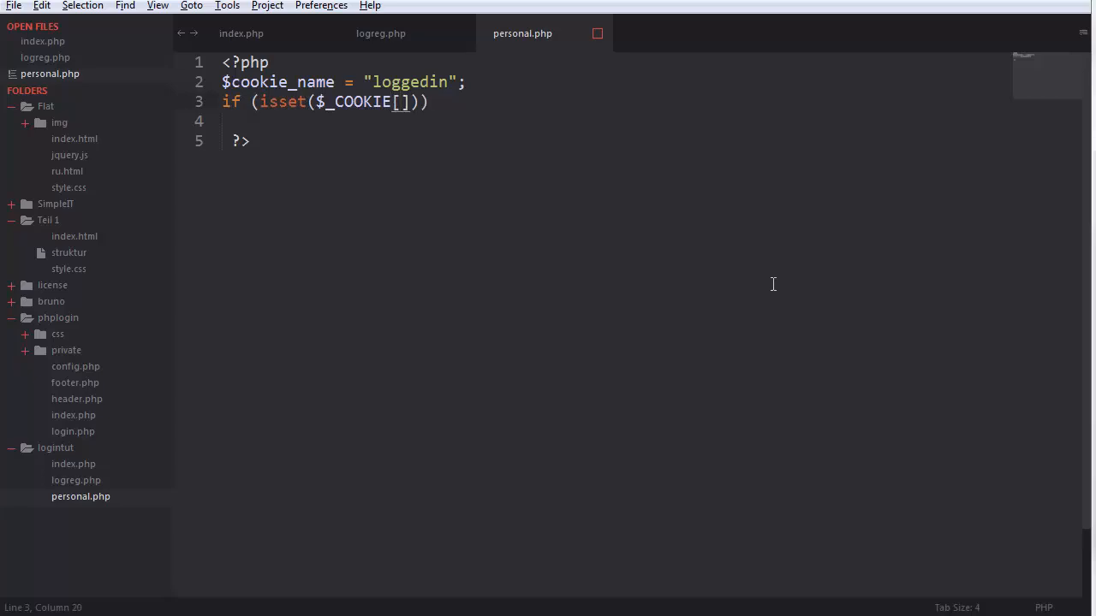
pyautogui.write('$')
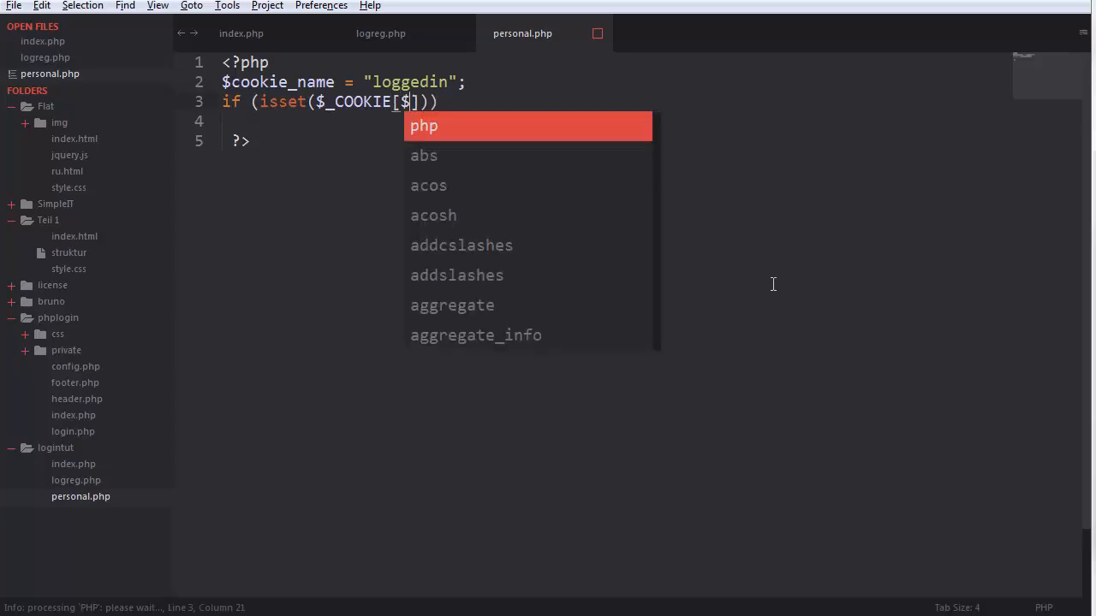
pyautogui.write('_coo')
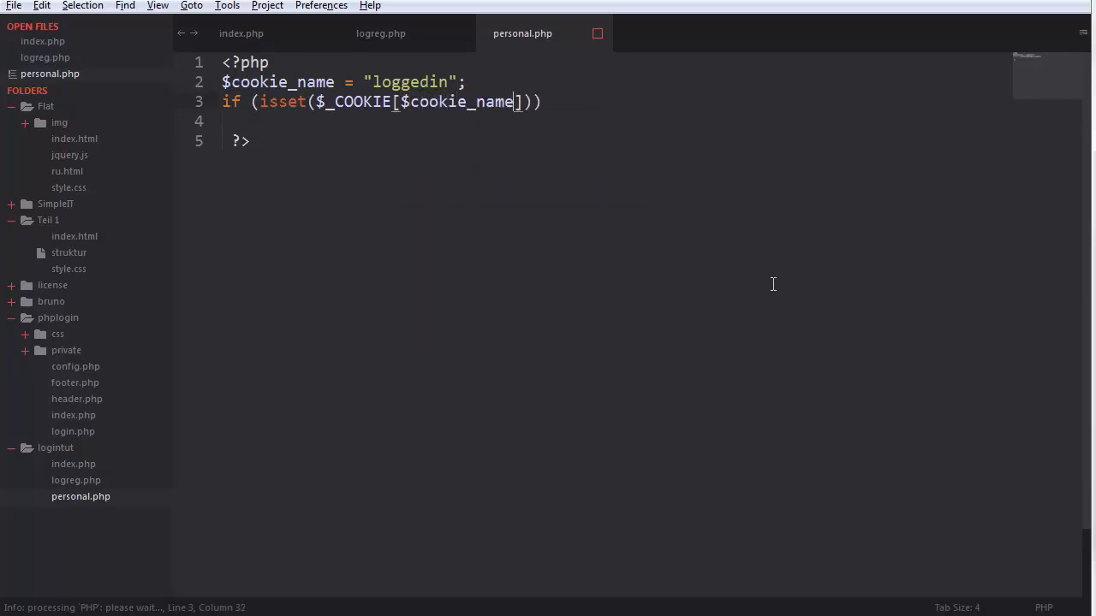
pyautogui.press('Return')
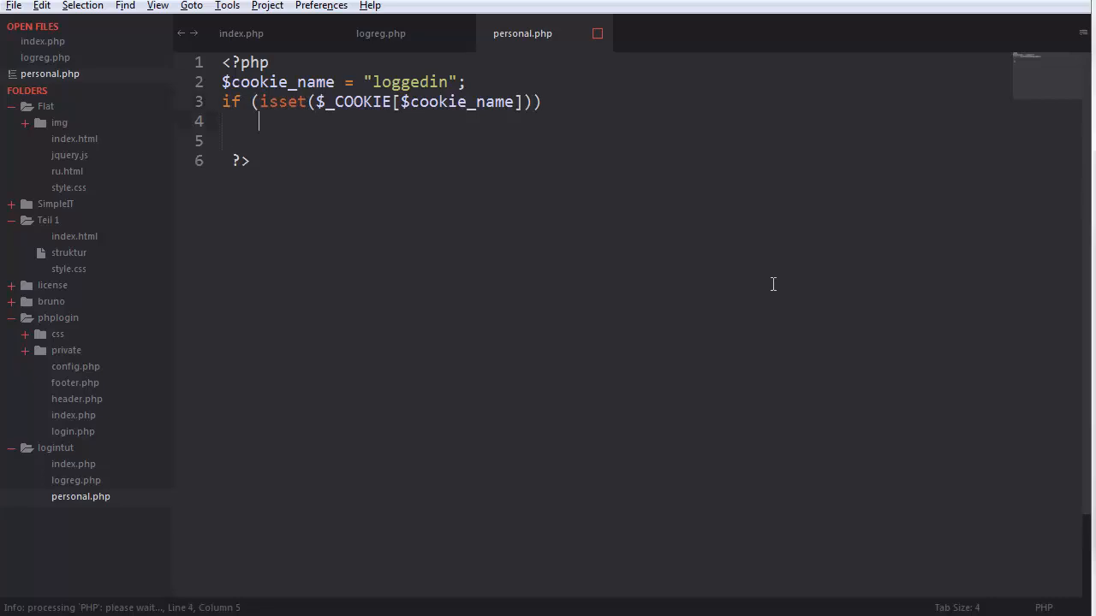
pyautogui.write('{')
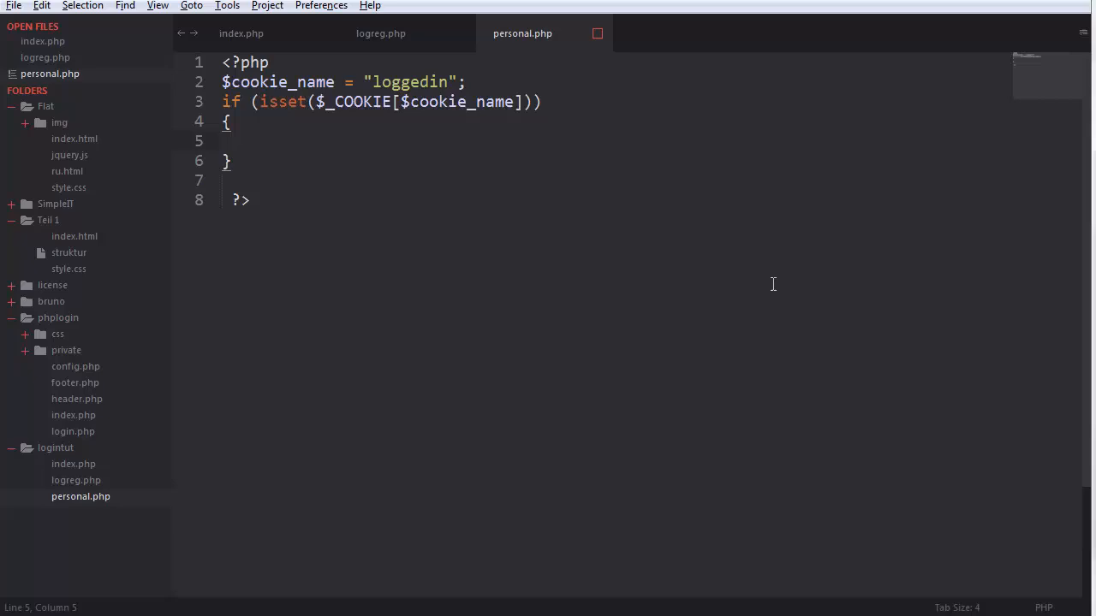
# Store the cookie in $cookie_value inside personal.php's if block.
pyautogui.write('$c')
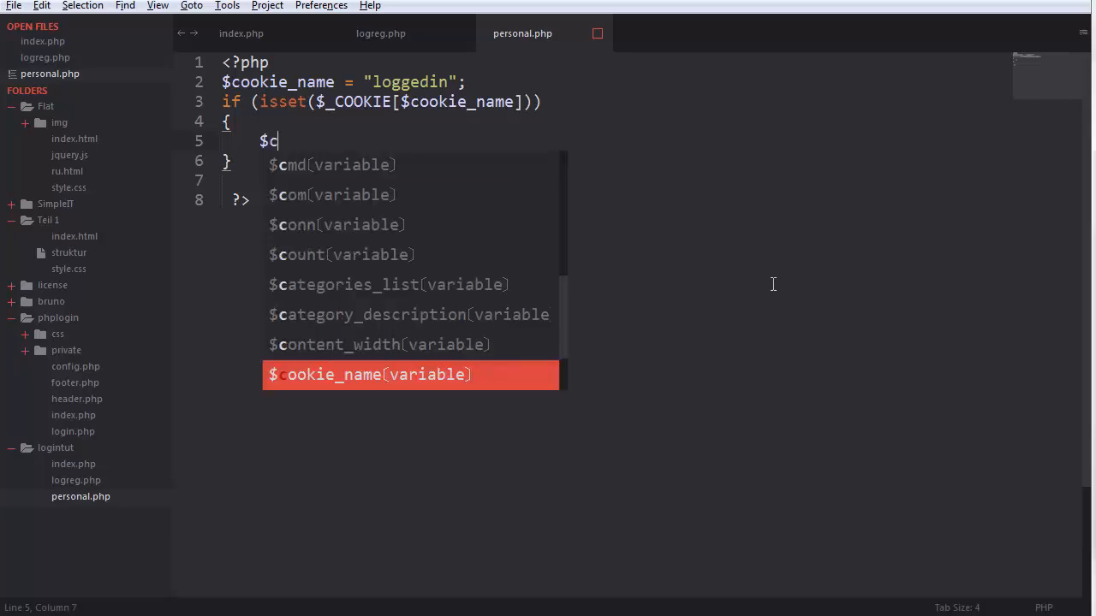
pyautogui.write('ook')
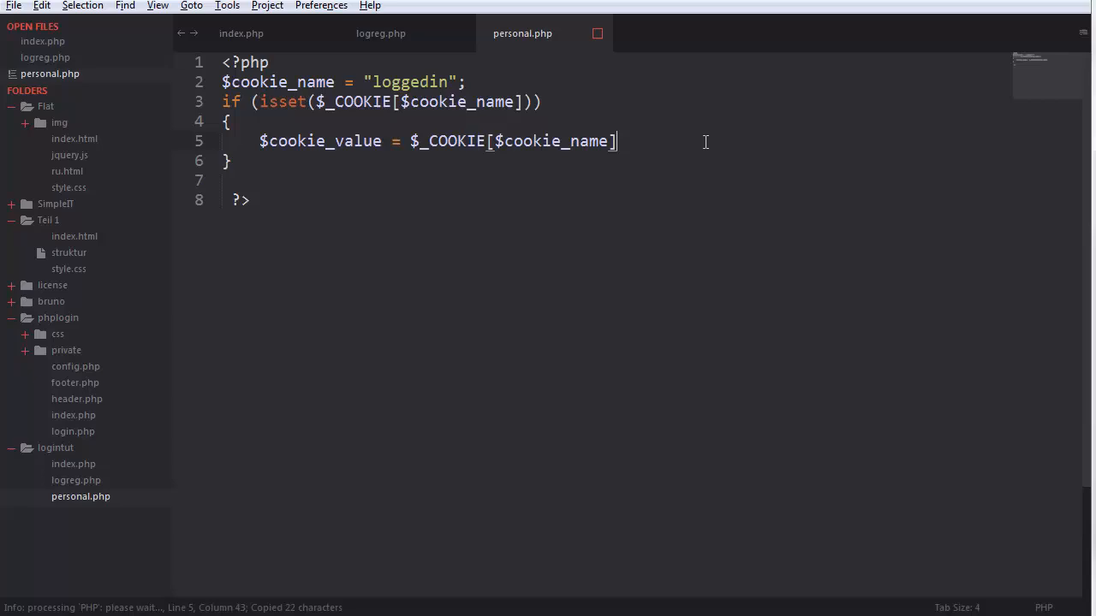
pyautogui.write(';')
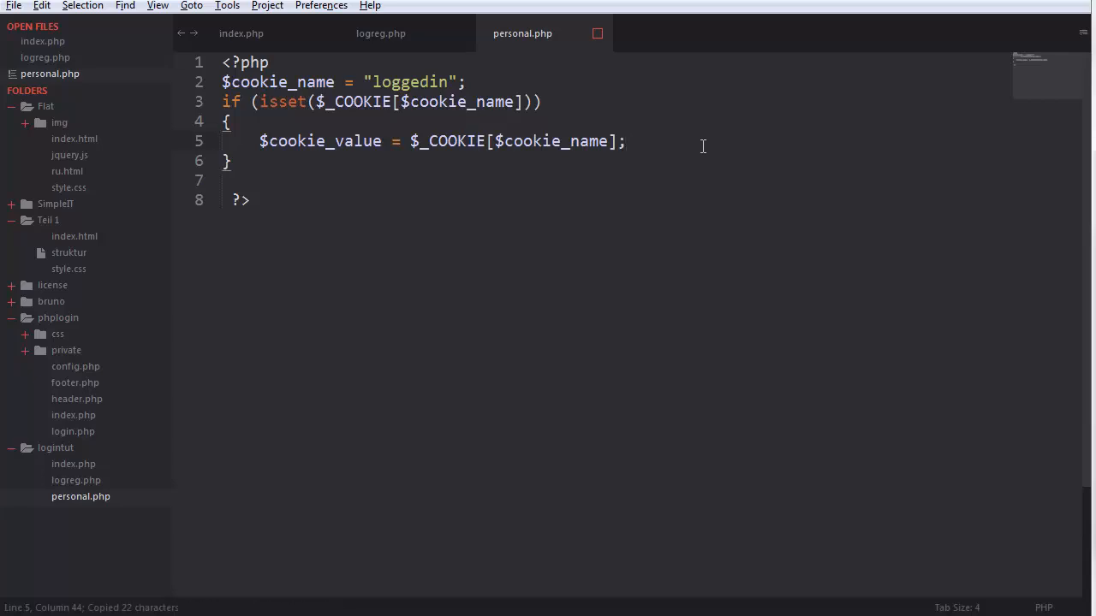
# Echo "Welcome to you personal are $cookie_value" for logged-in visitors.
pyautogui.write('echo')
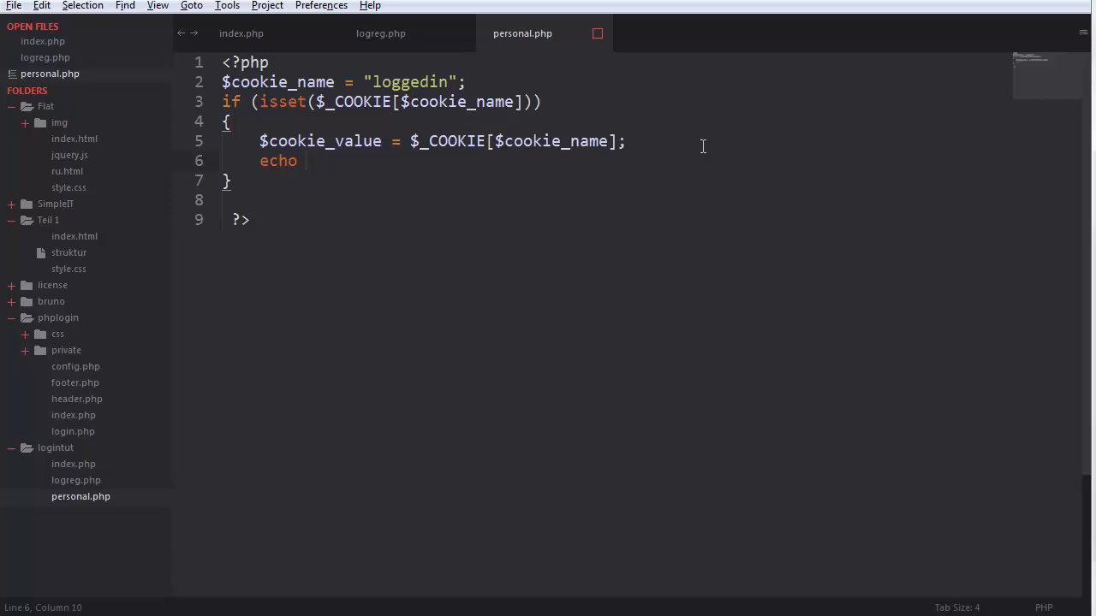
pyautogui.write('""')
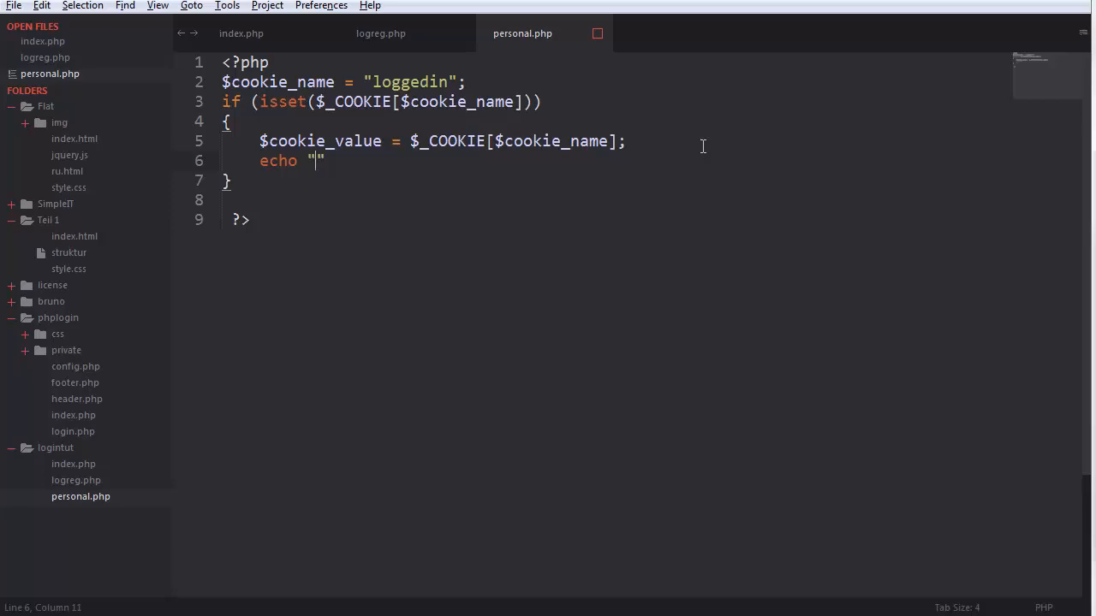
pyautogui.write('Welcome to')
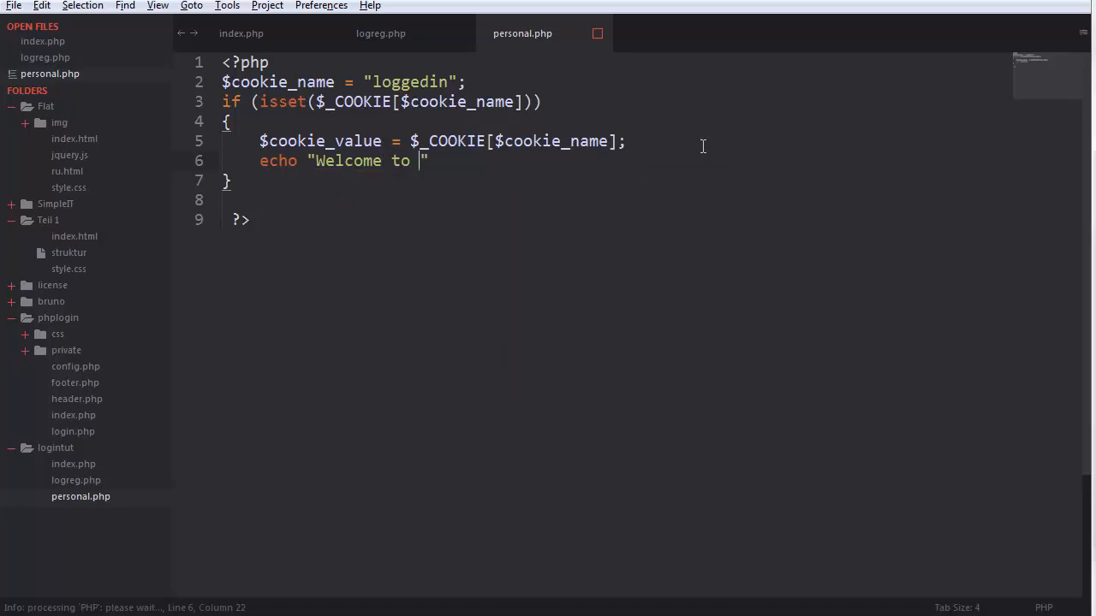
pyautogui.write('you pr')
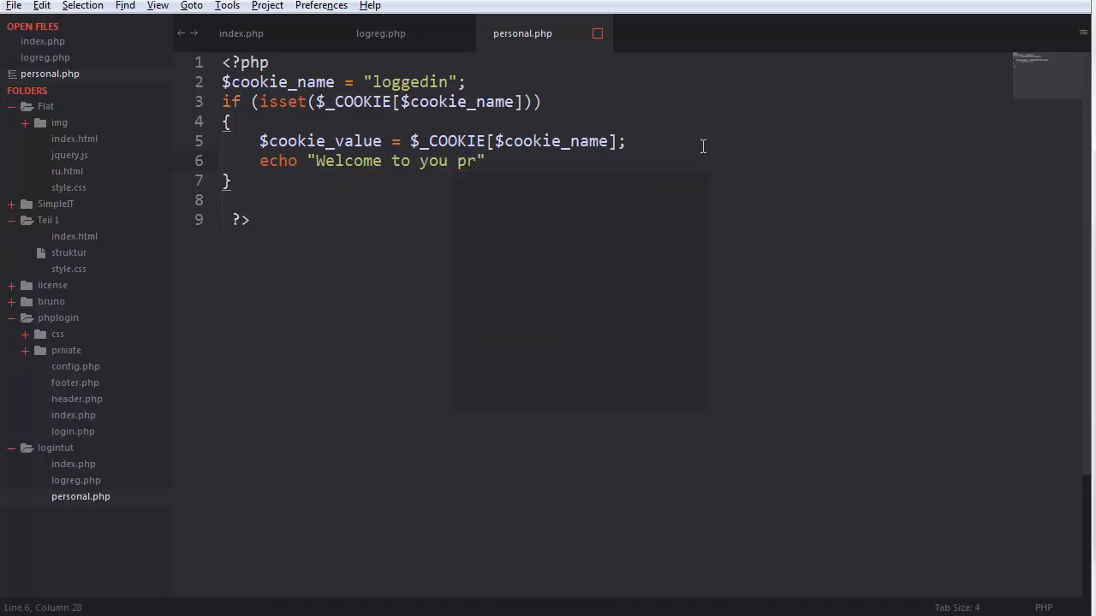
pyautogui.write('personal an')
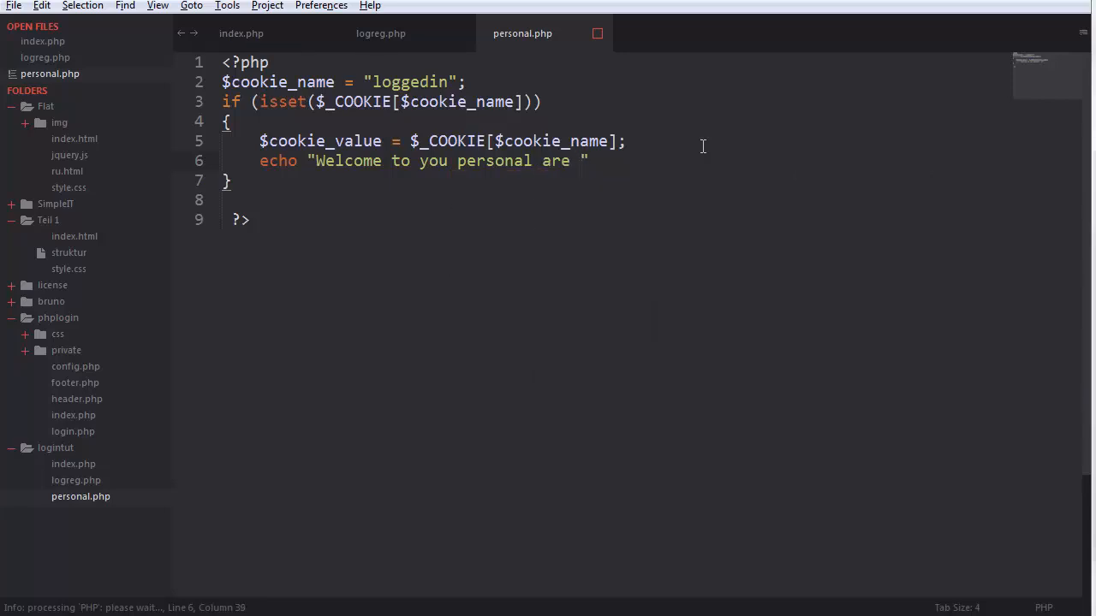
pyautogui.write('$cookie_value!')
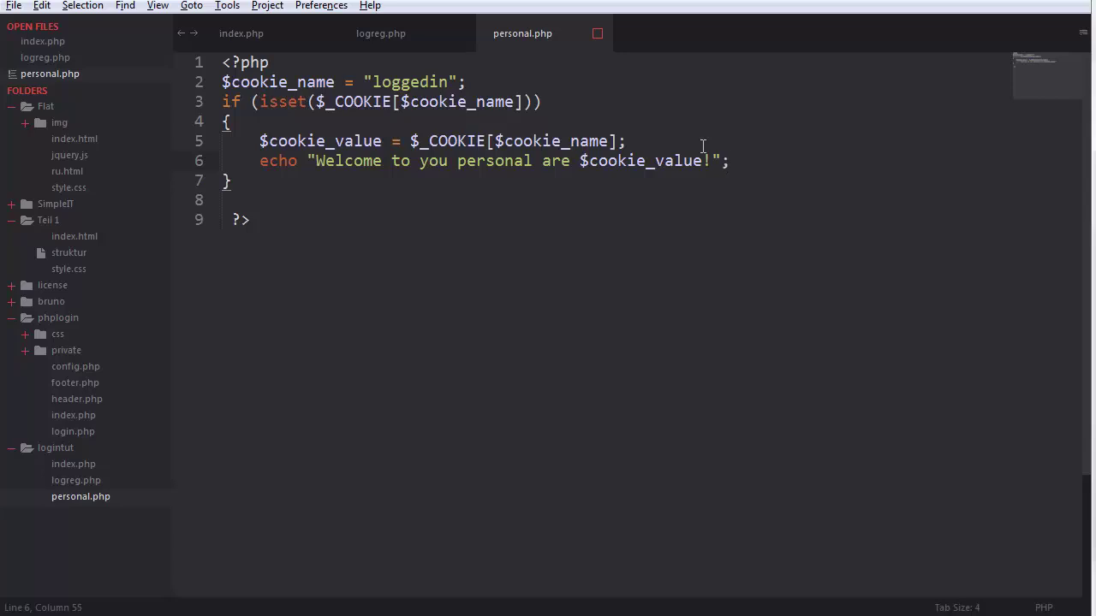
pyautogui.write("echo '")
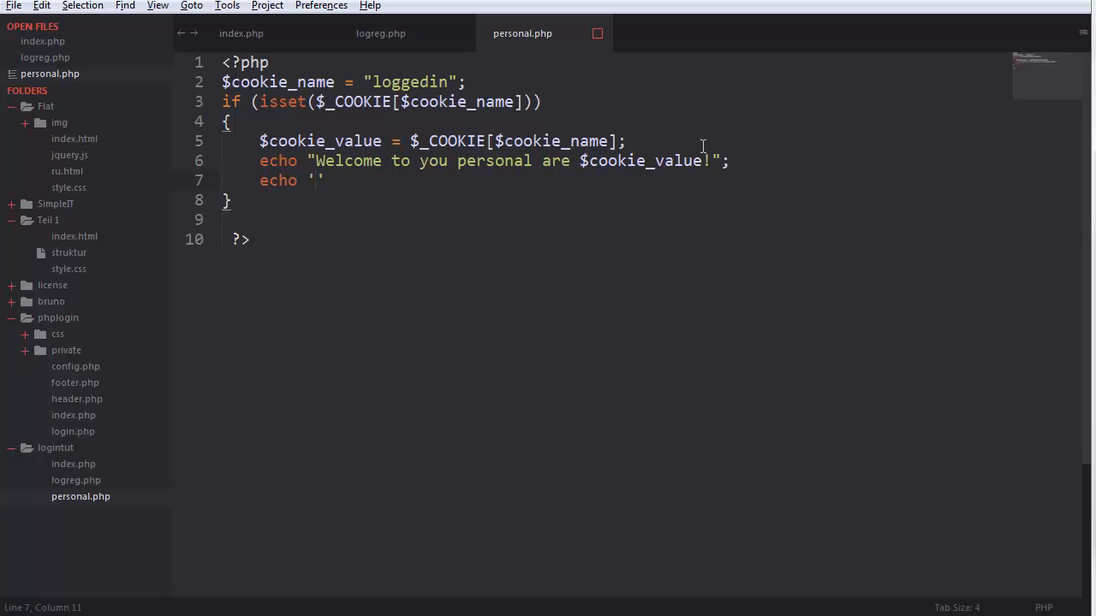
# Echo a '<a href="logout.php">Logout</a>' link below the welcome message and save personal.php.
pyautogui.write('<a href')
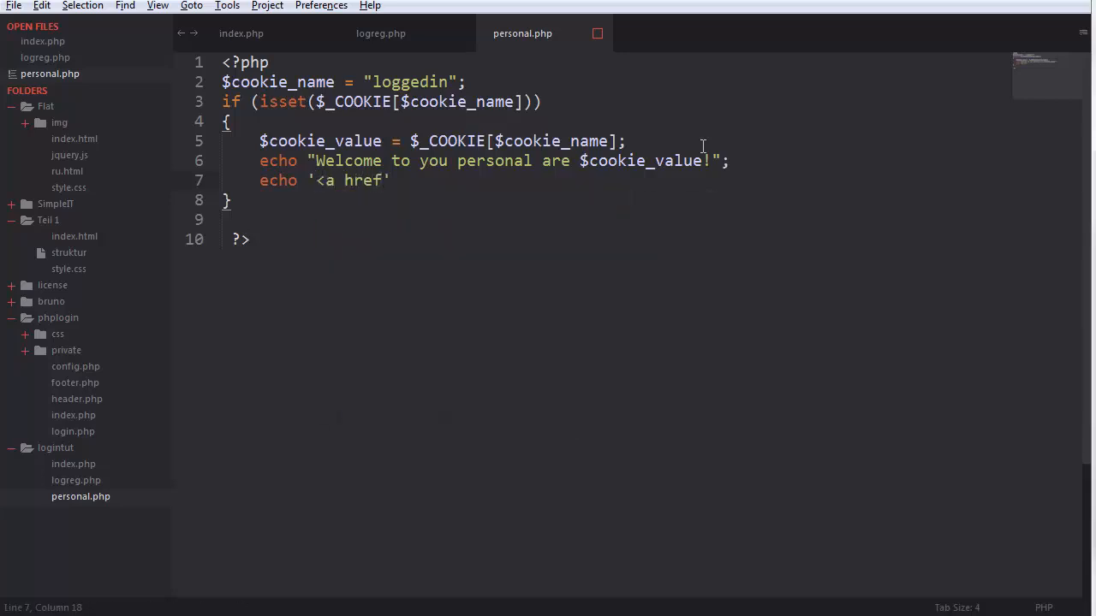
pyautogui.write('=')
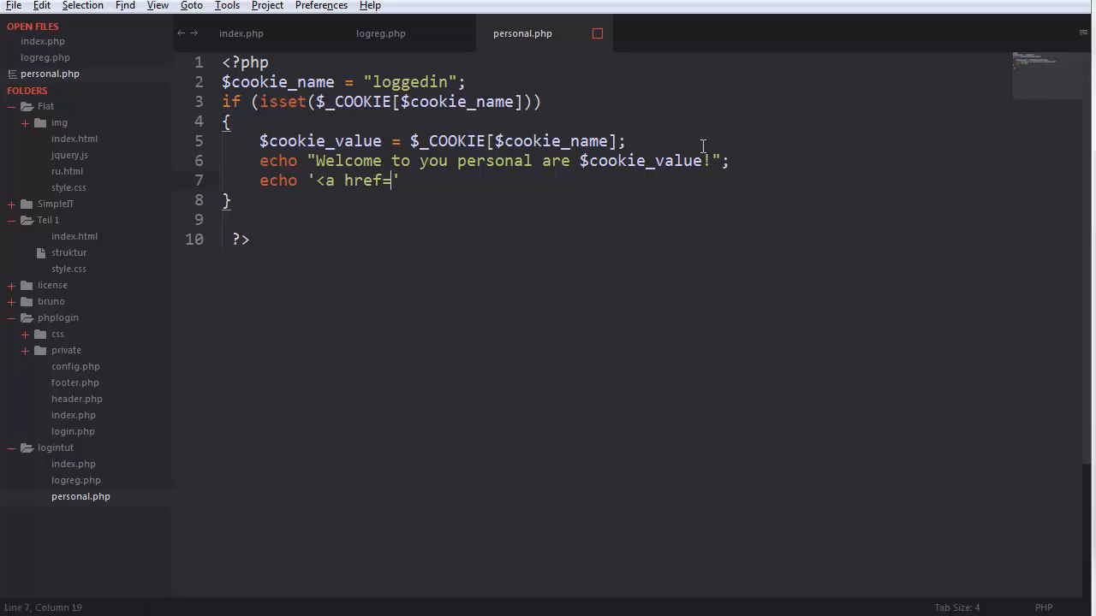
pyautogui.write('""')
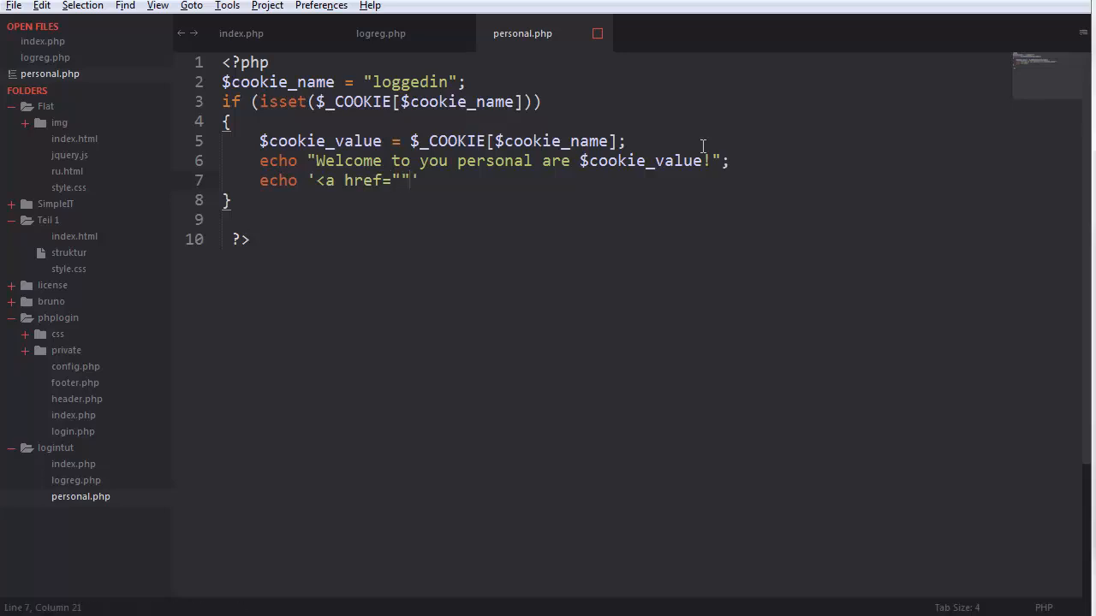
pyautogui.write('logout')
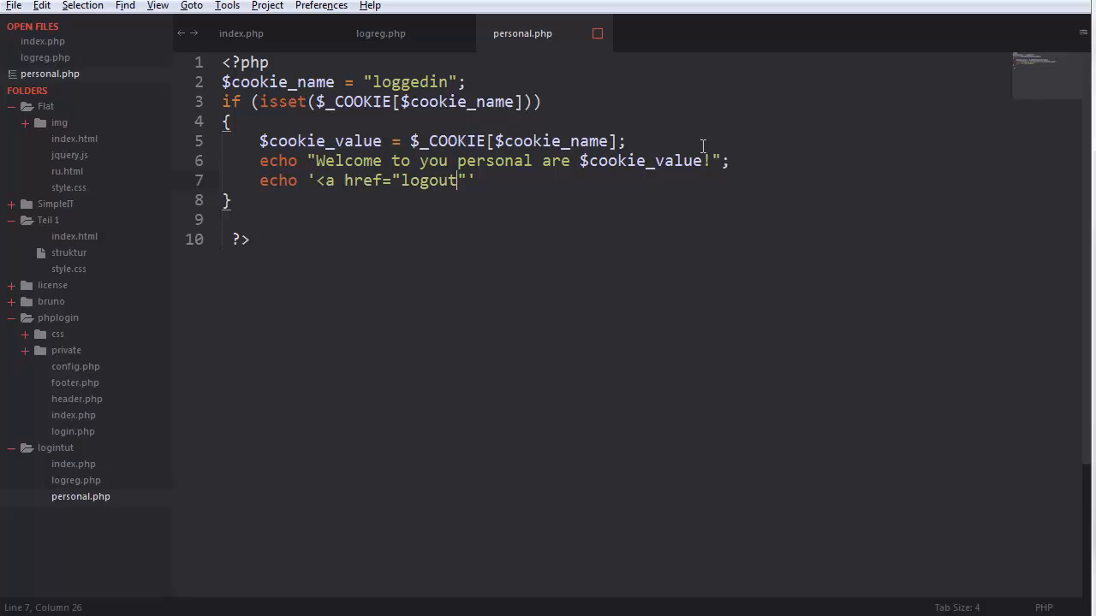
pyautogui.write('.php"')
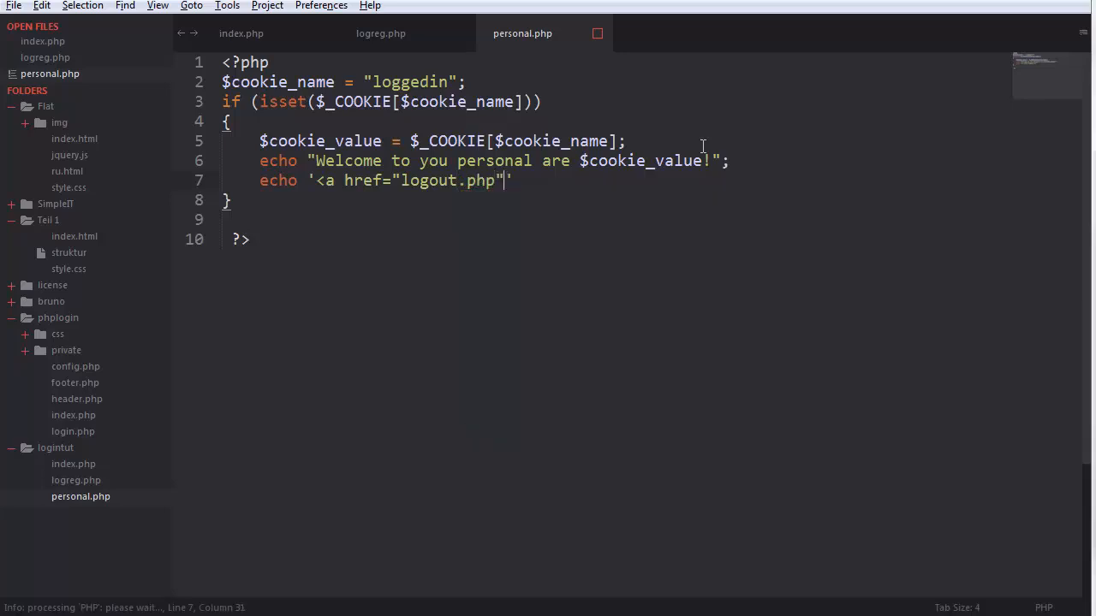
pyautogui.write('>')
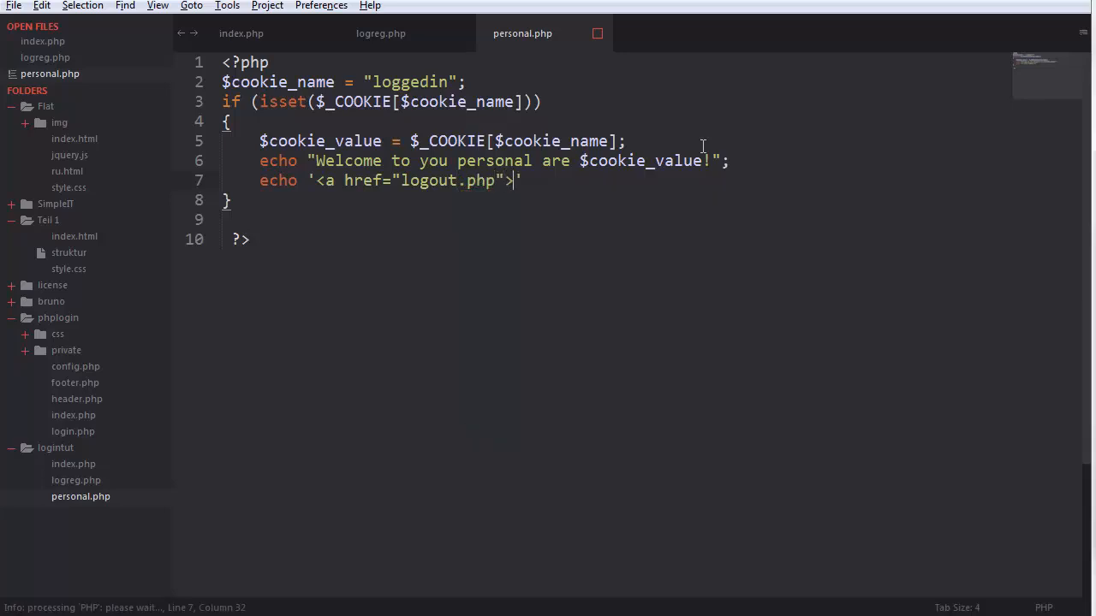
pyautogui.write('Log out')
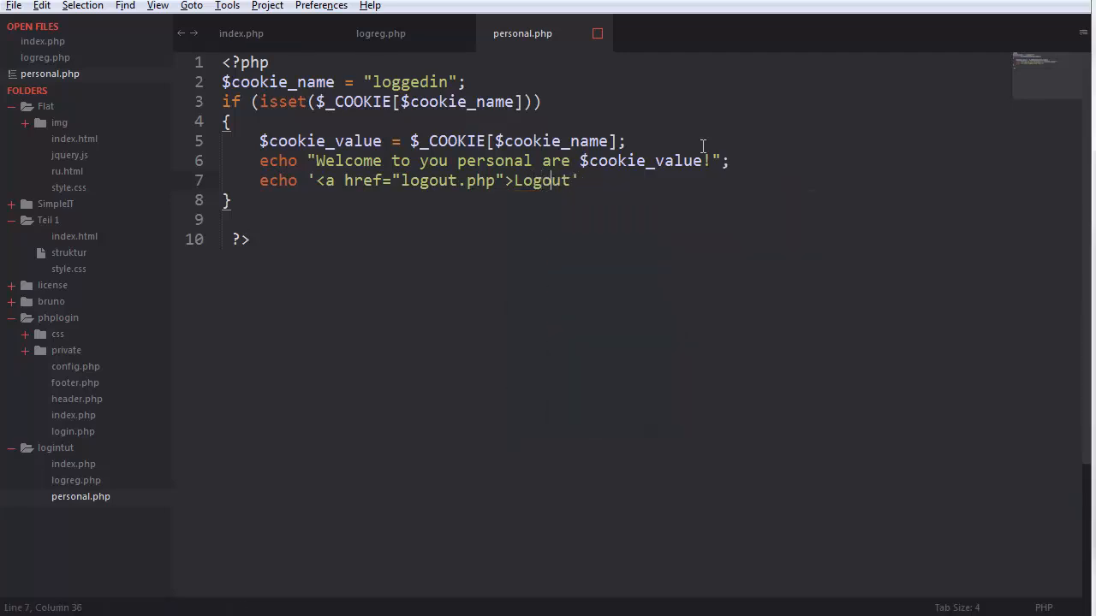
pyautogui.write('</')
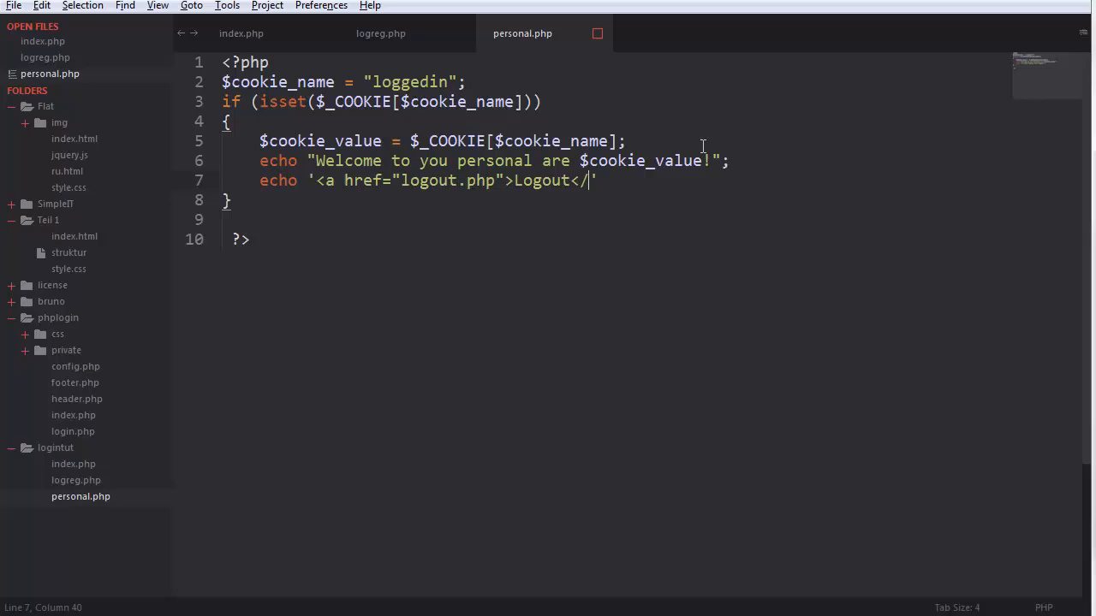
pyautogui.write('a>')
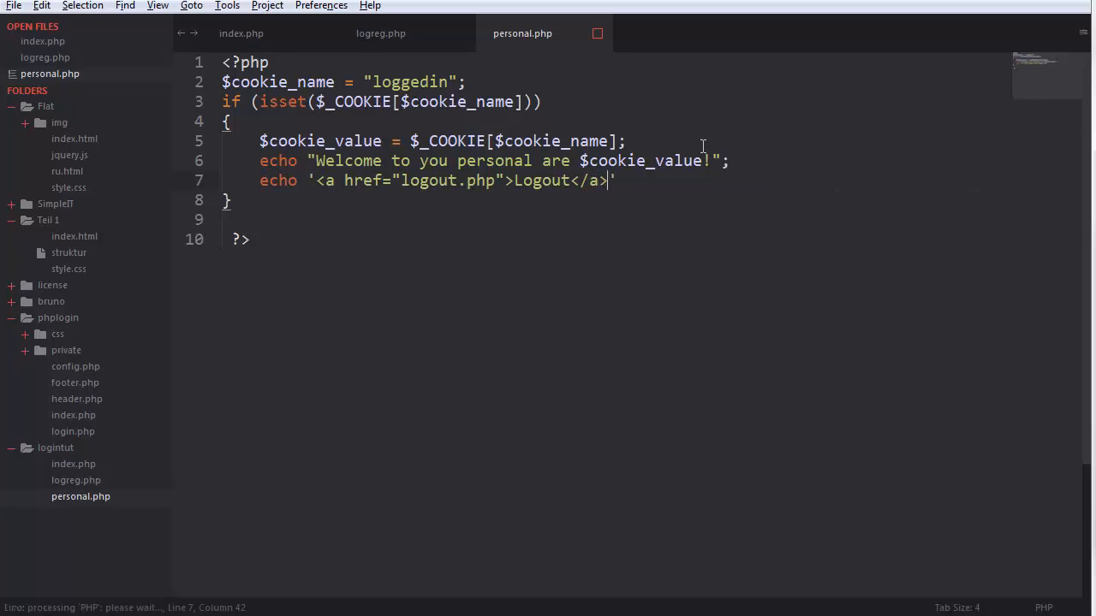
pyautogui.write(';')
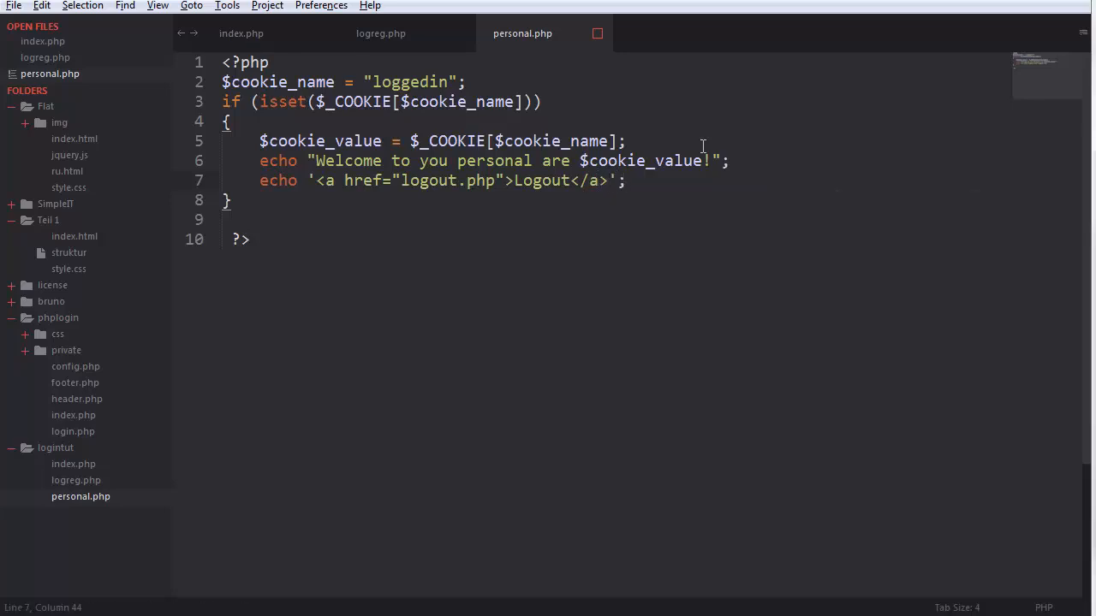
pyautogui.press('ctrl+s')
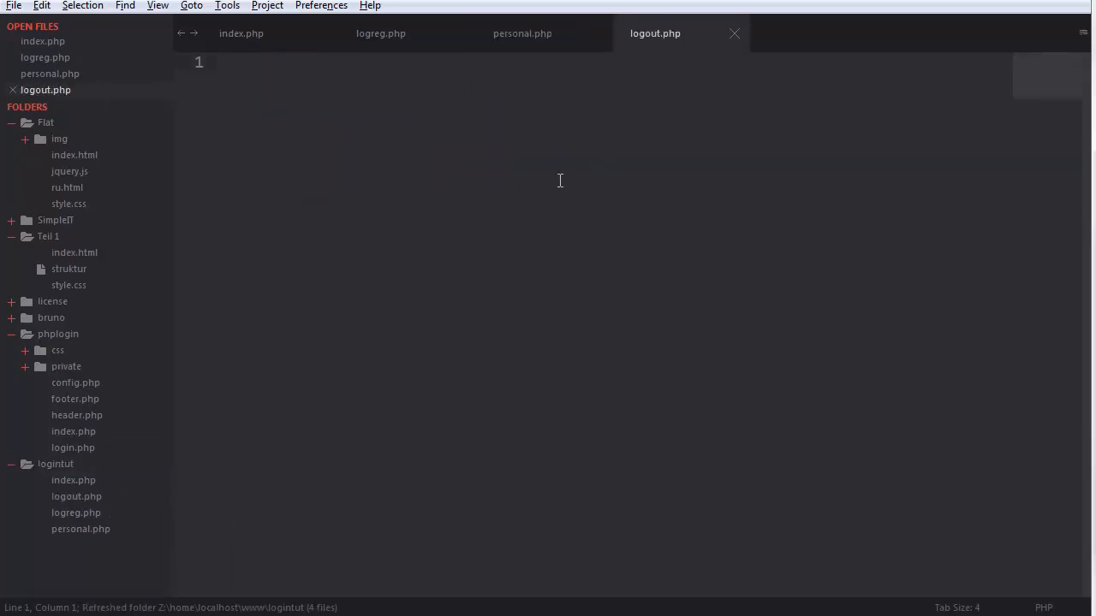
# In logout.php, expire the loggedin cookie with setcookie and time()-120 on path "/".
pyautogui.write('setco')
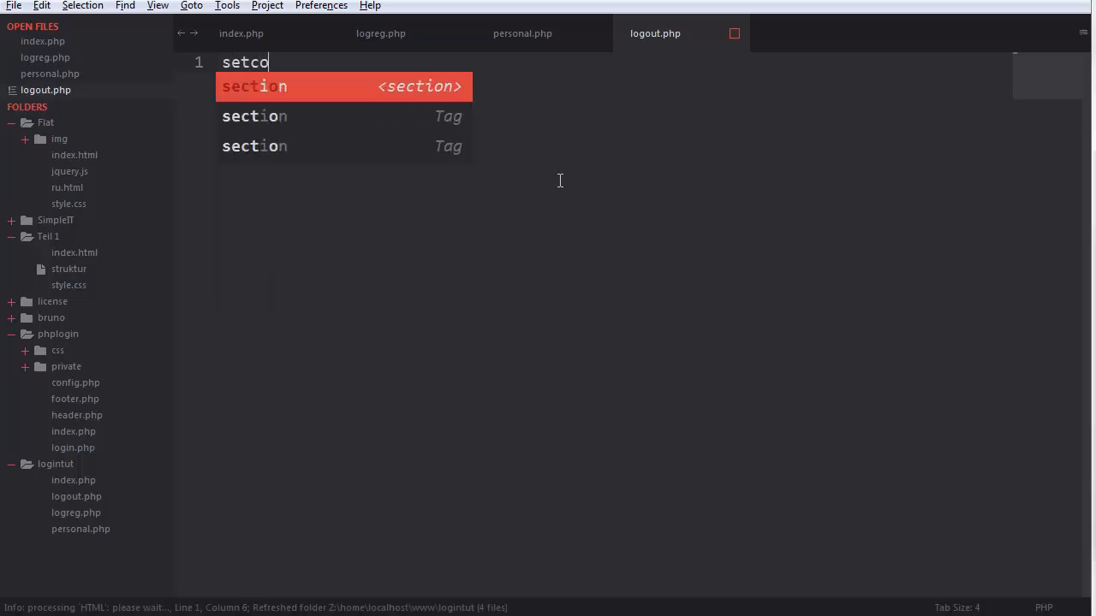
pyautogui.write('okie()')
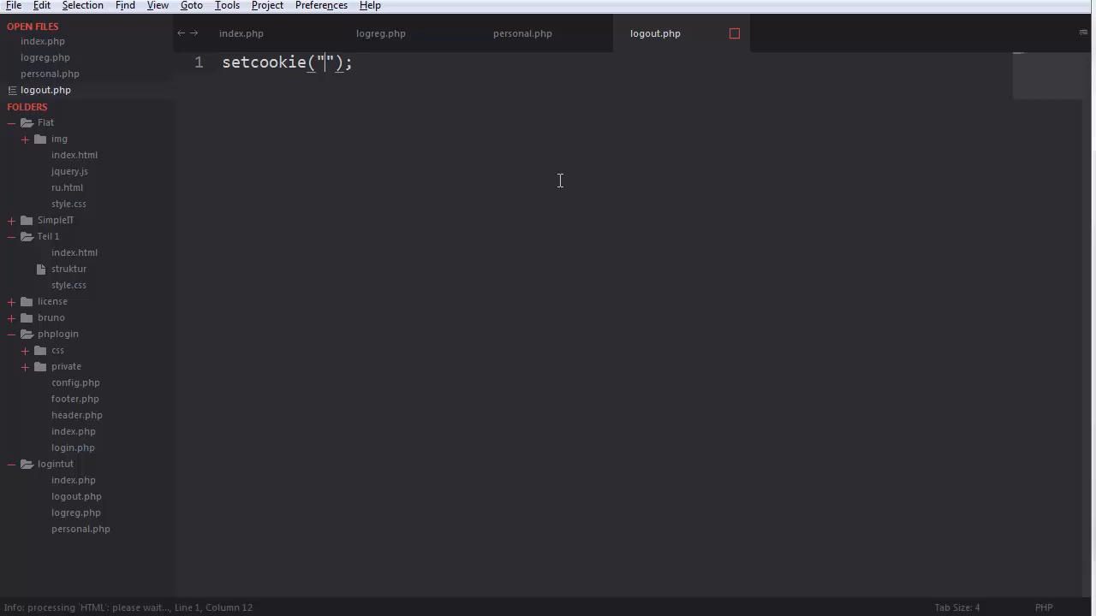
pyautogui.write('loggedin",')
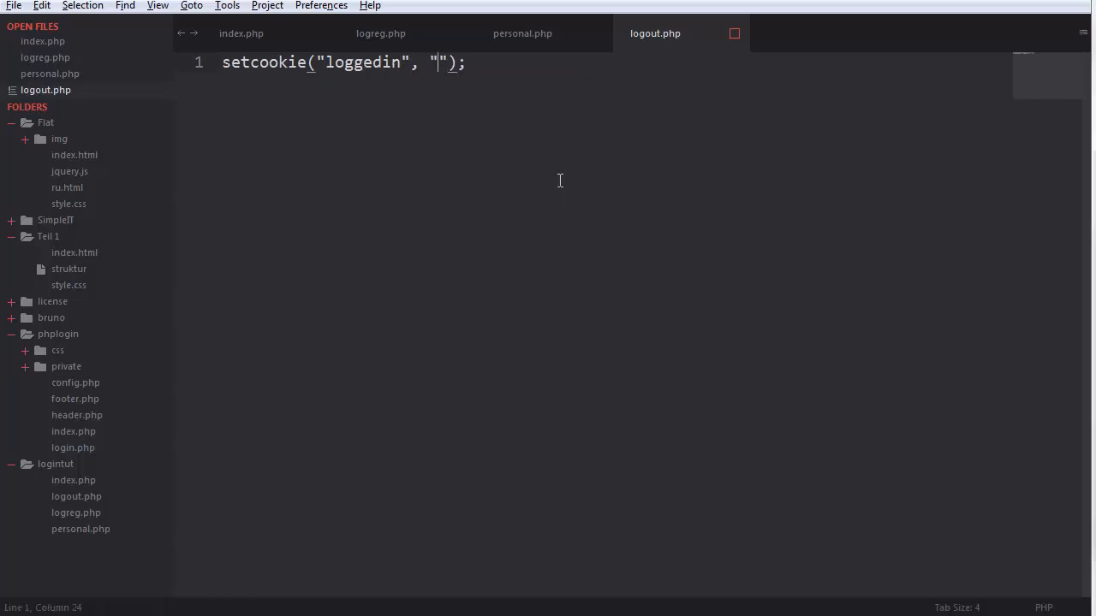
pyautogui.write('val')
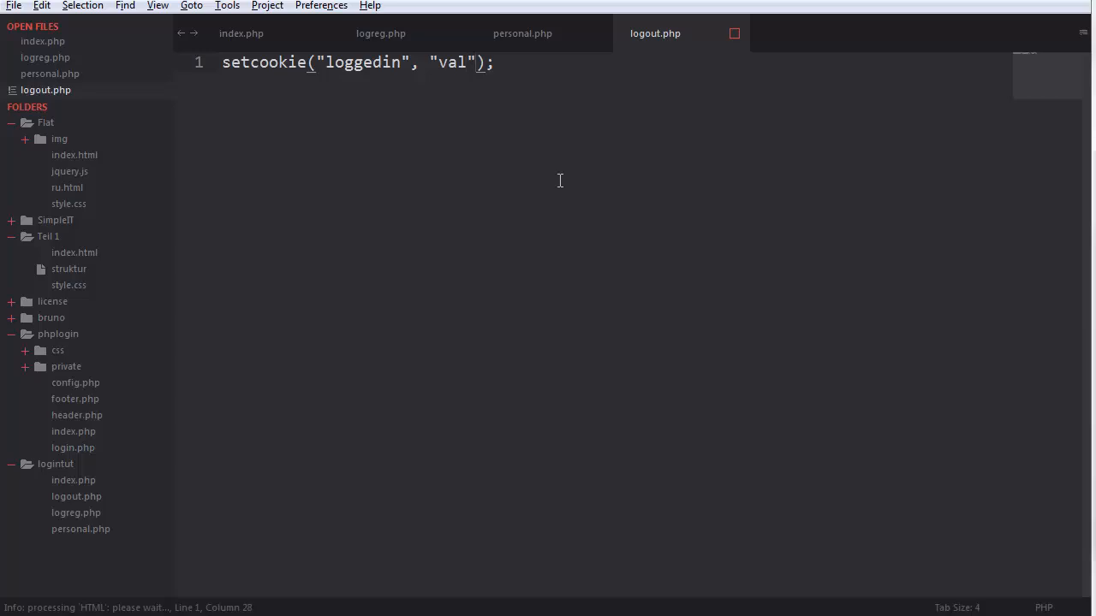
pyautogui.write(', time()')
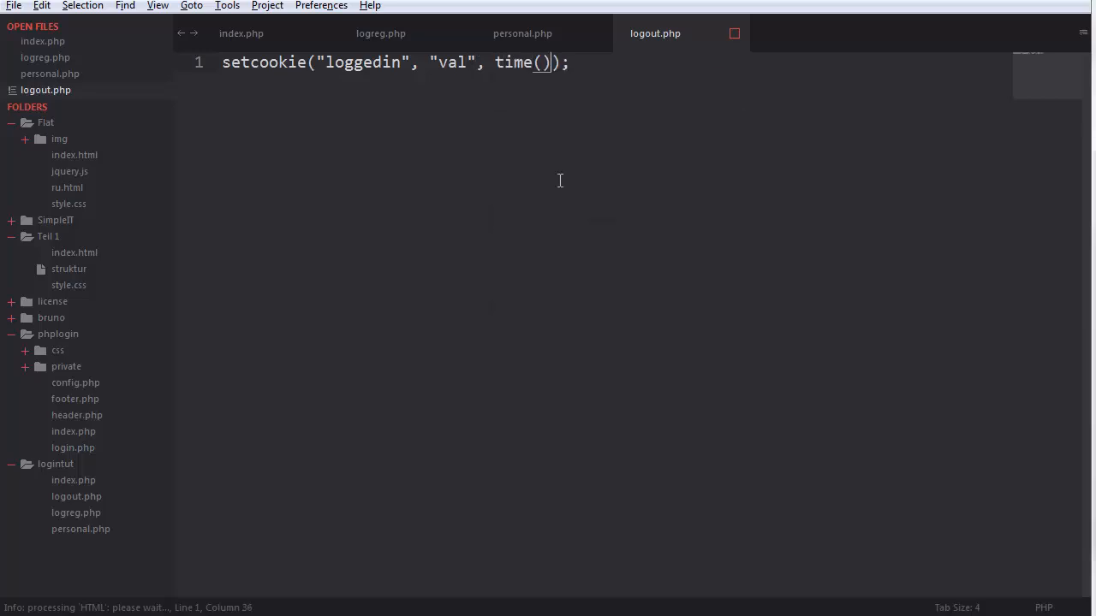
pyautogui.write('-')
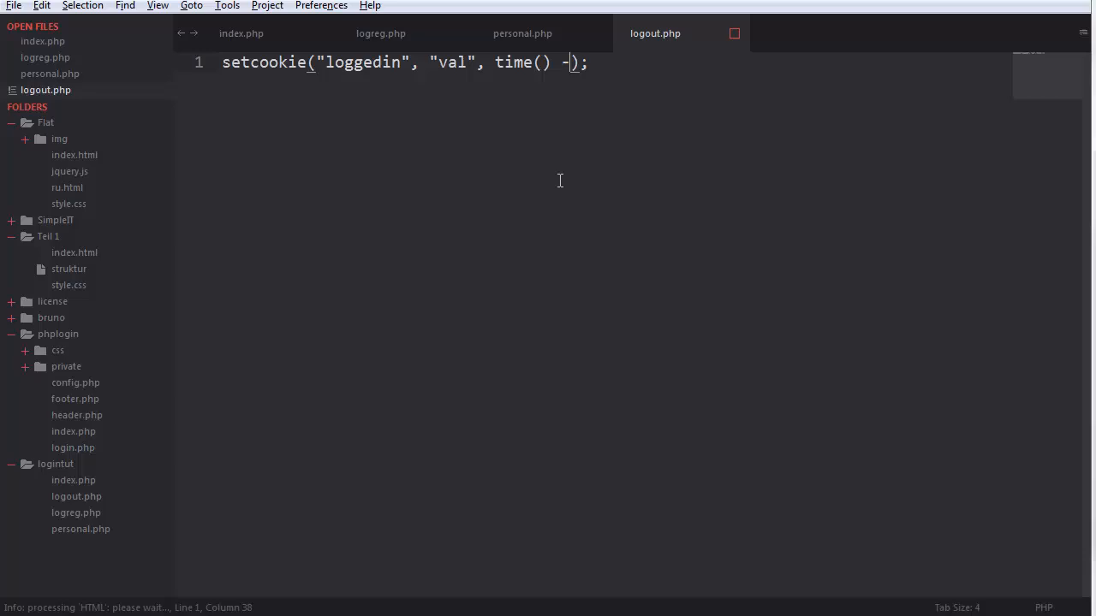
pyautogui.write('(')
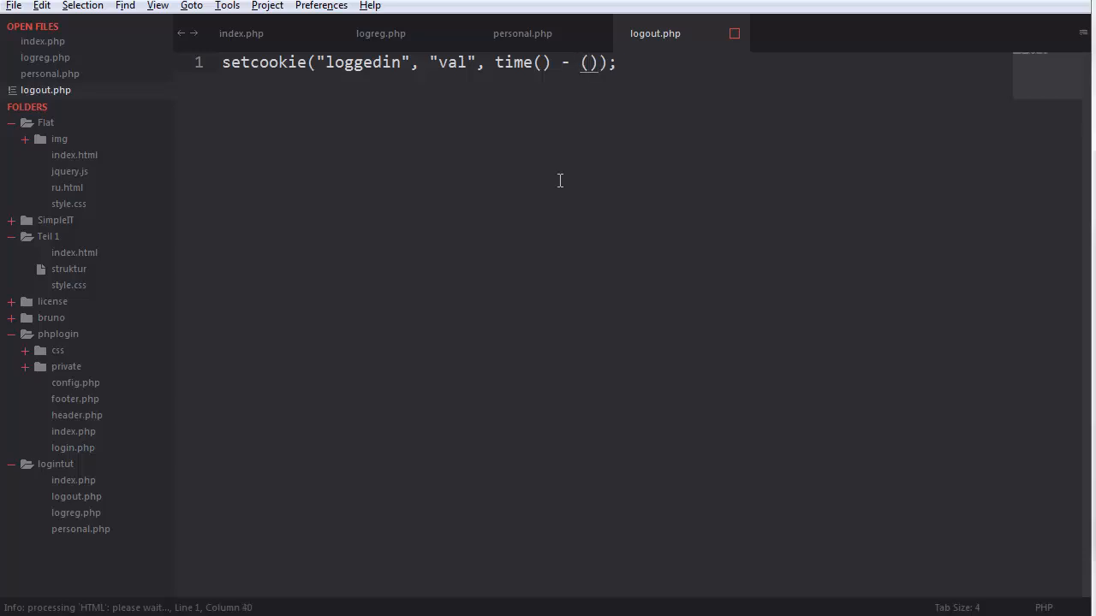
pyautogui.write('120')
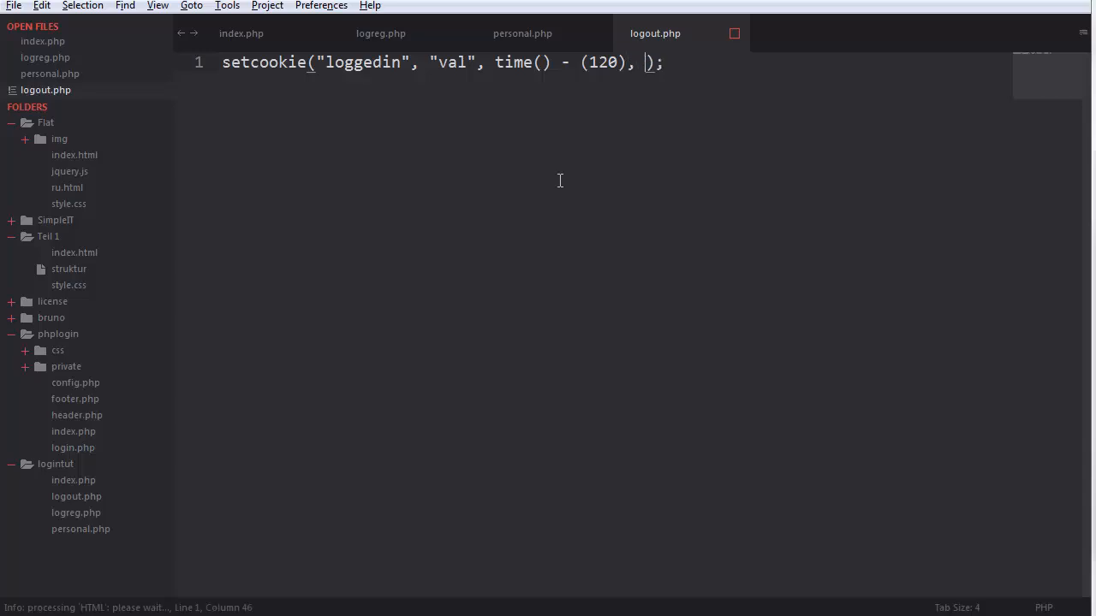
pyautogui.write('"/"')
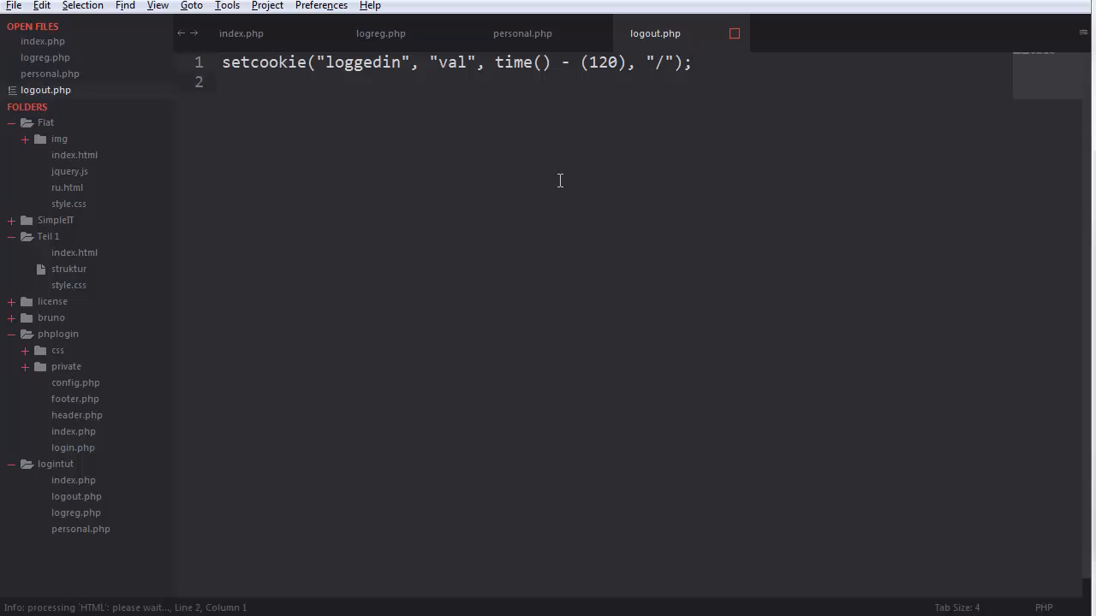
# Redirect to index.php with header("Location: index.php").
pyautogui.write('header();')
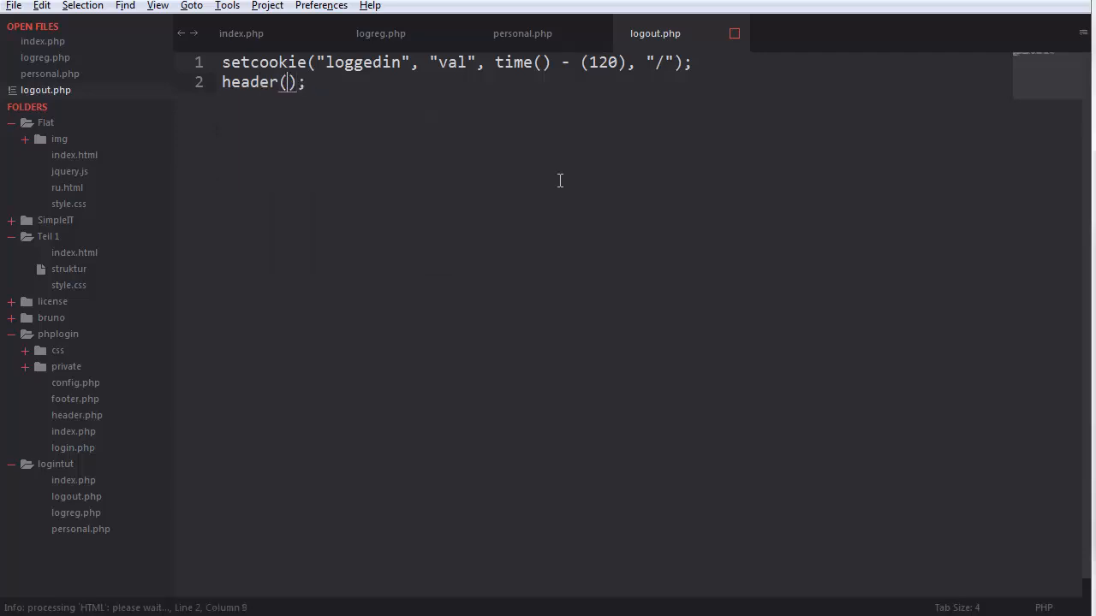
pyautogui.write('"Lo')
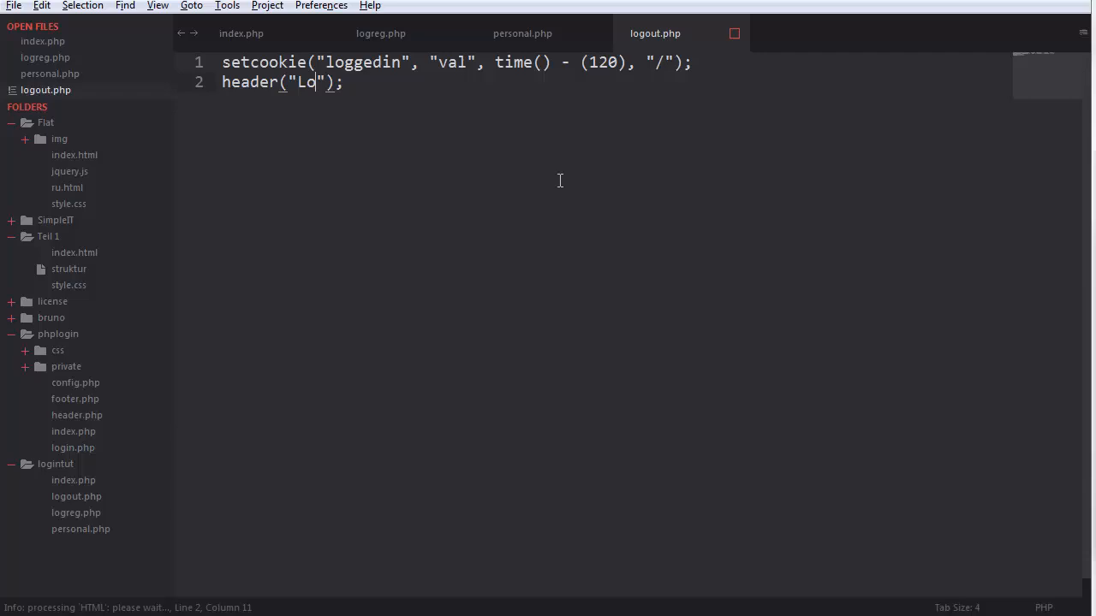
pyautogui.write('cation;:')
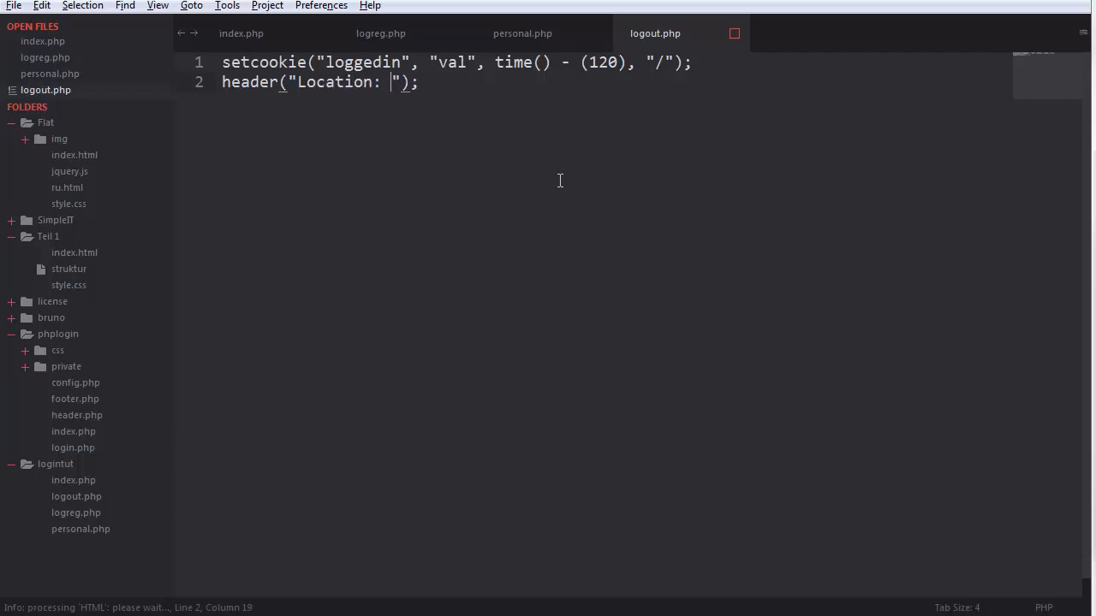
pyautogui.write('index')
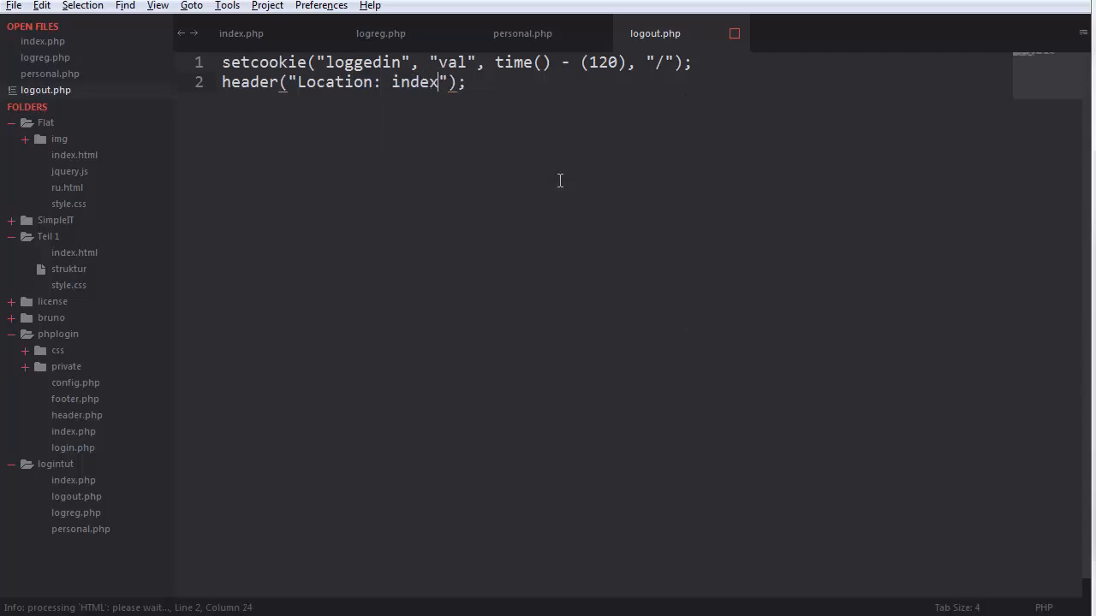
pyautogui.write('.php')
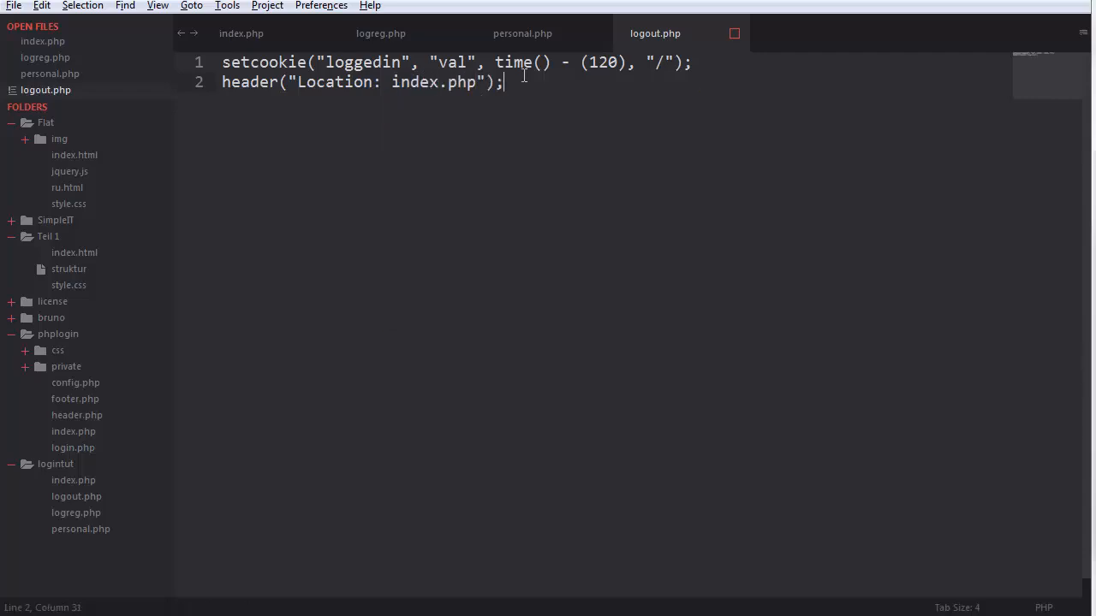
# Wrap the logout code in <?php ... ?> tags and save logout.php.
pyautogui.click(223, 62)
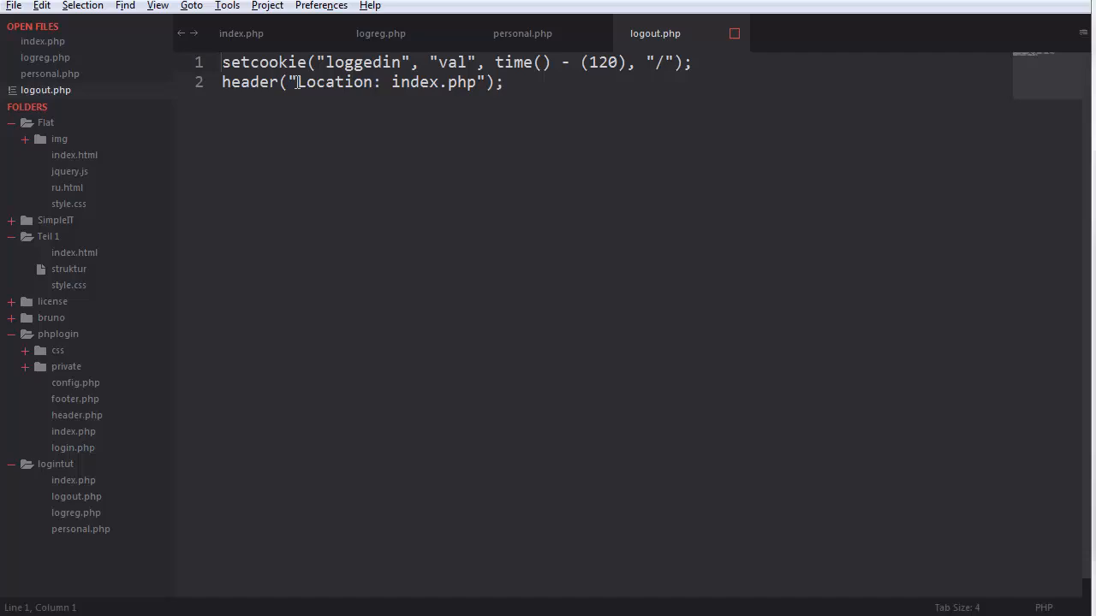
pyautogui.write('<')
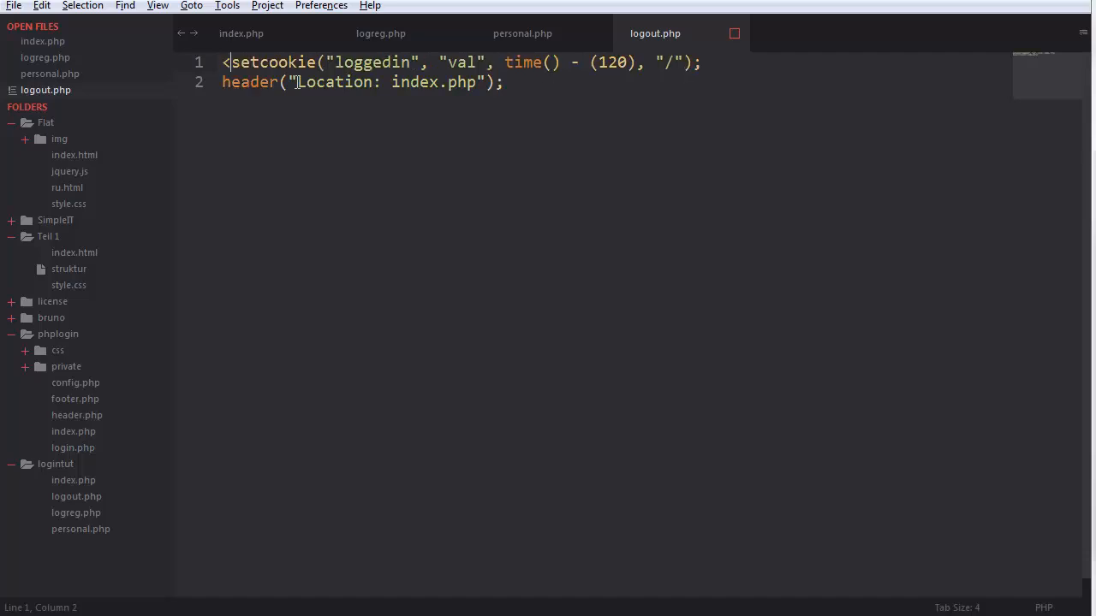
pyautogui.write('php')
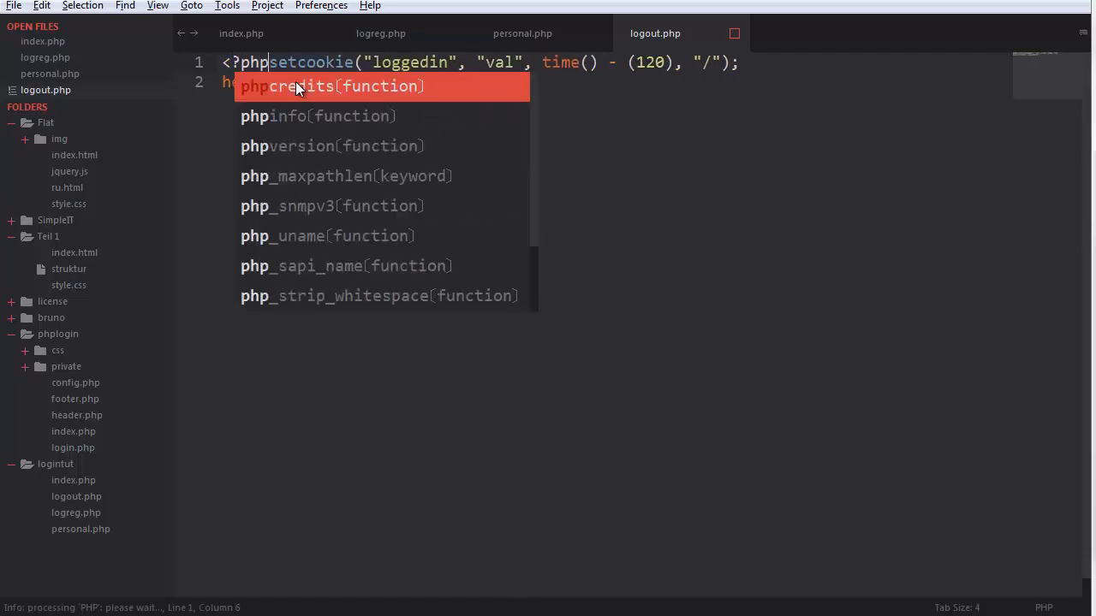
pyautogui.press('Escape')
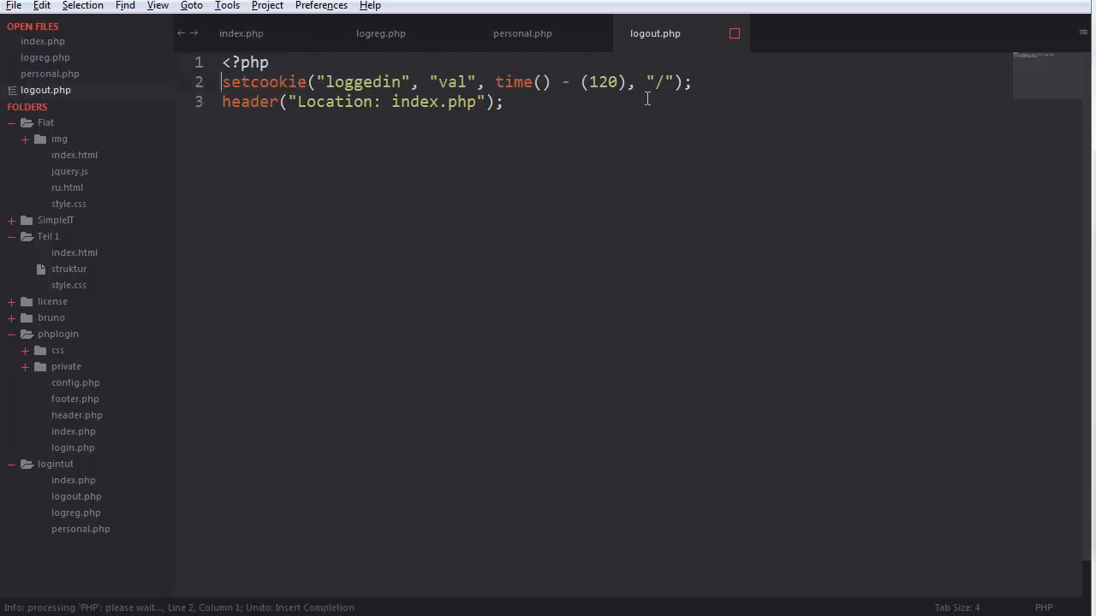
pyautogui.write('?')
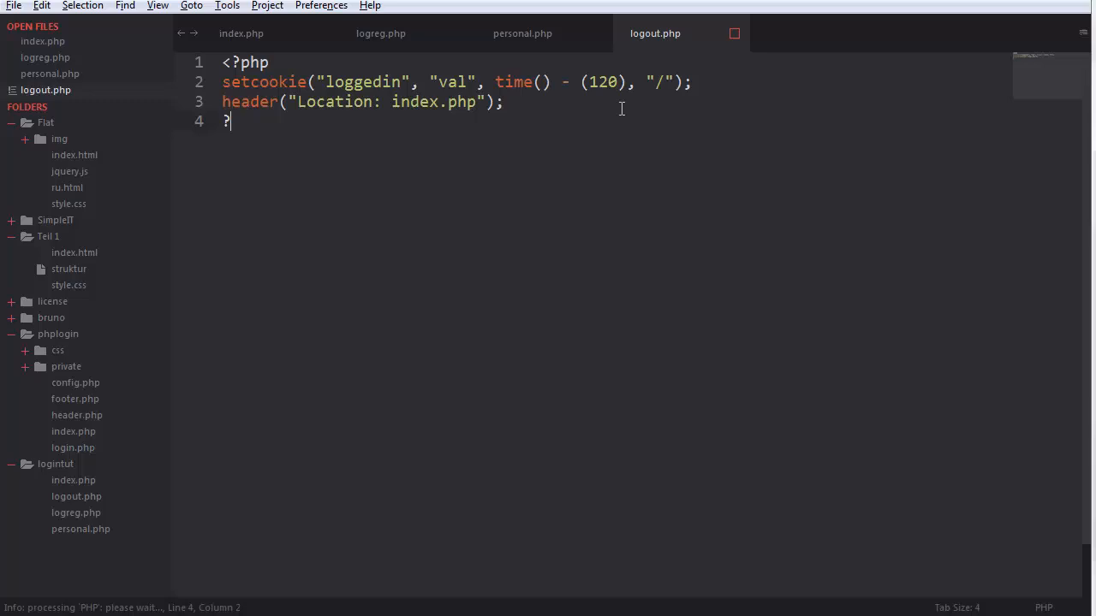
pyautogui.press('ctrl+s')
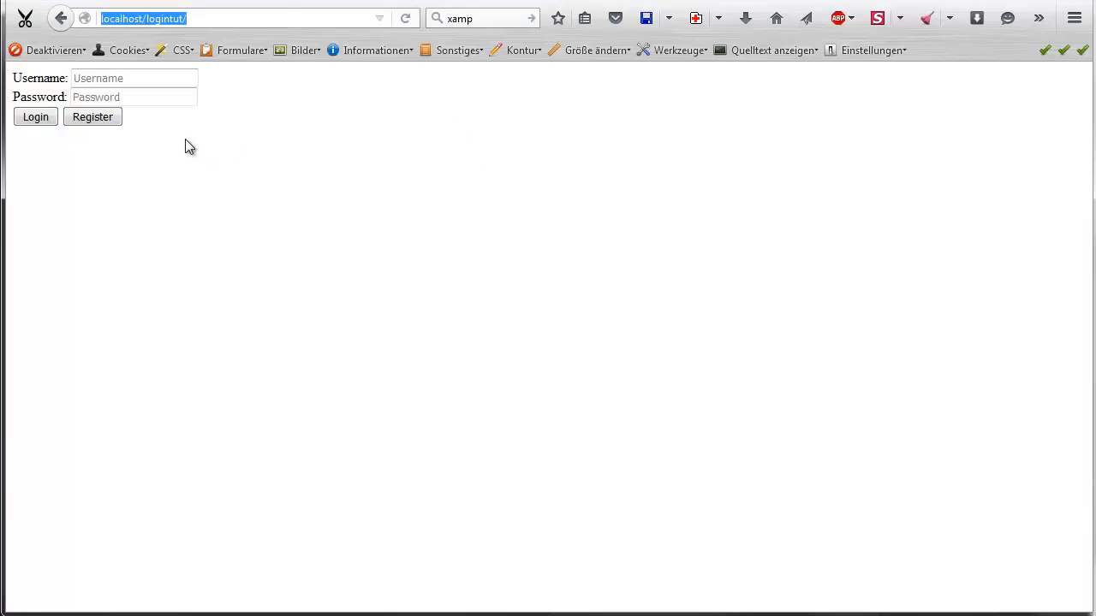
# Fill the login form in the browser, then return to logreg.php in Sublime Text.
pyautogui.click(133, 78)
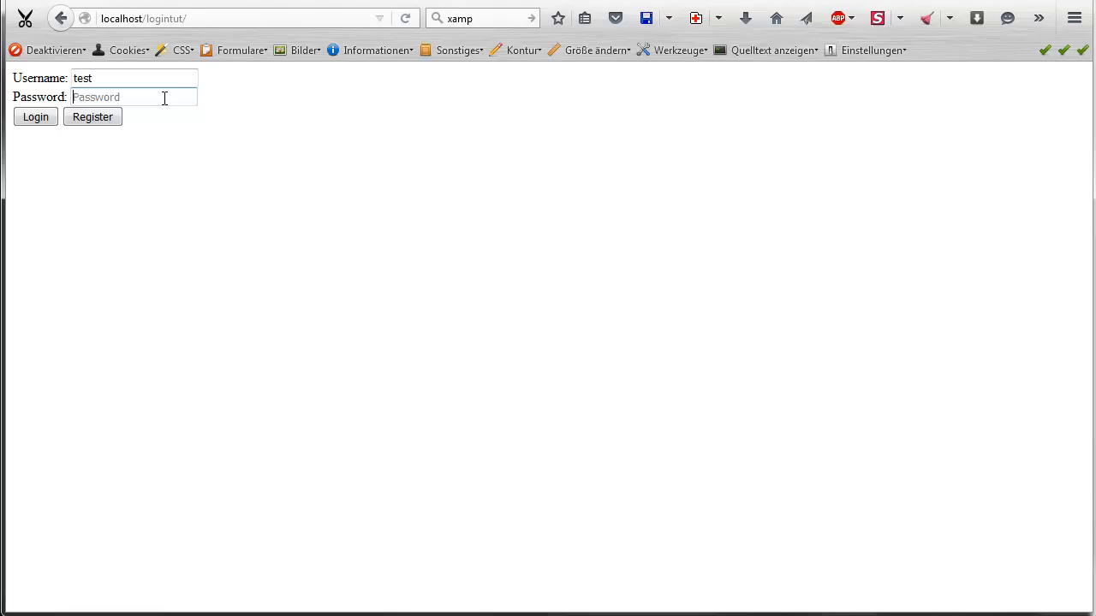
pyautogui.click(35, 116)
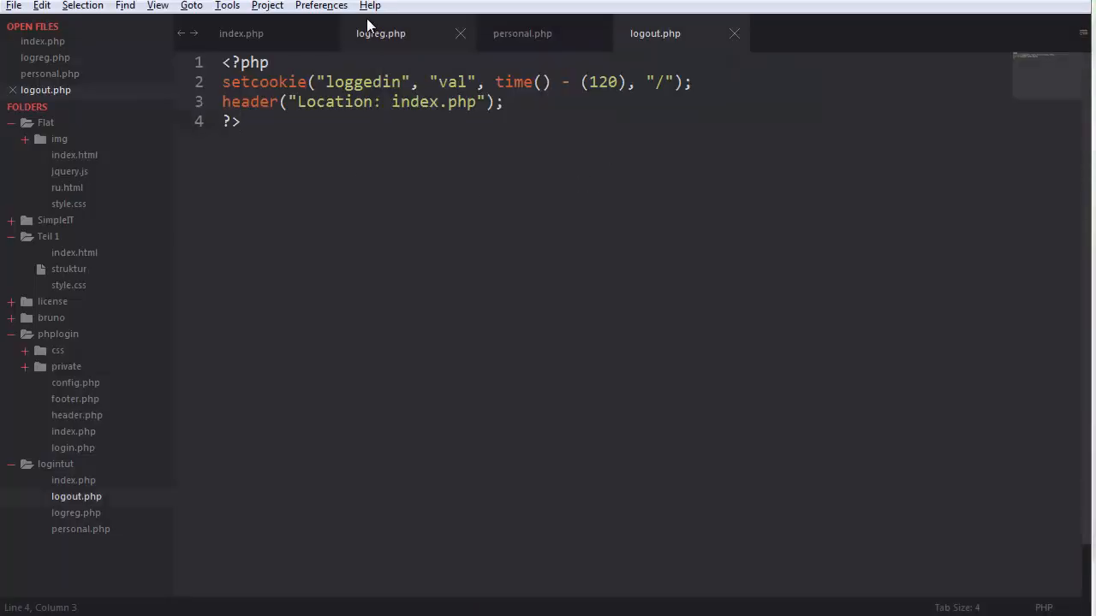
pyautogui.click(380, 34)
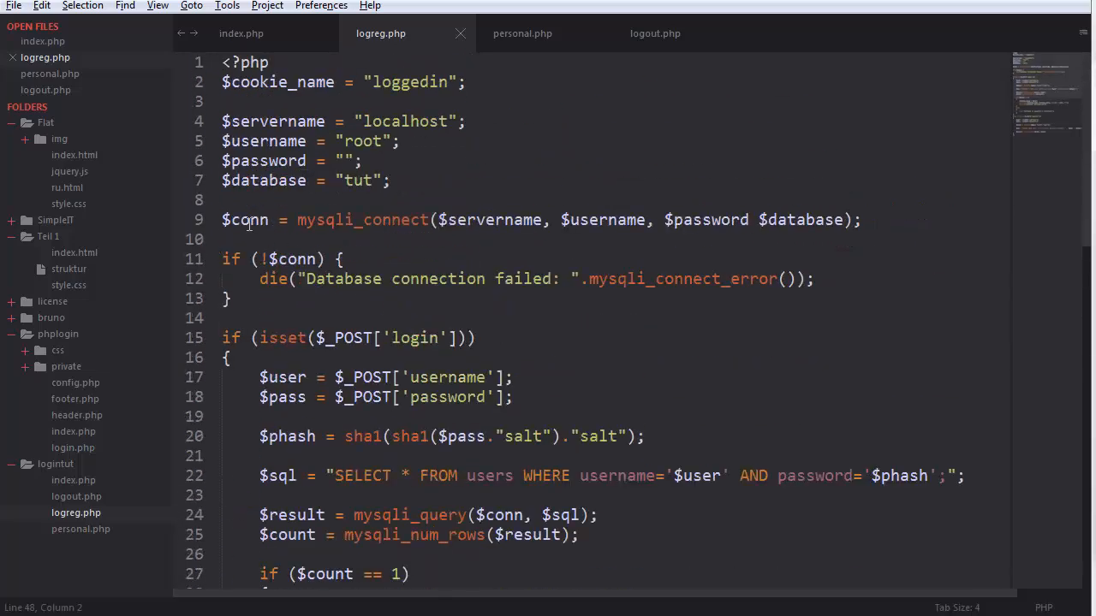
pyautogui.moveTo(631, 225)
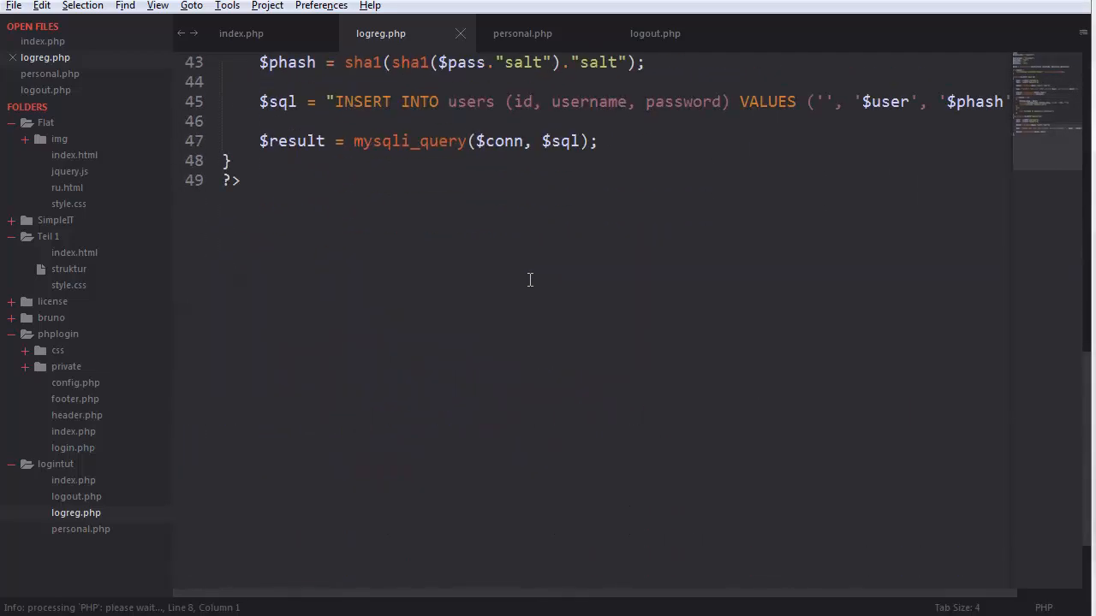
# Start an echo line after mysqli_query in logreg.php's register branch.
pyautogui.scroll(3)
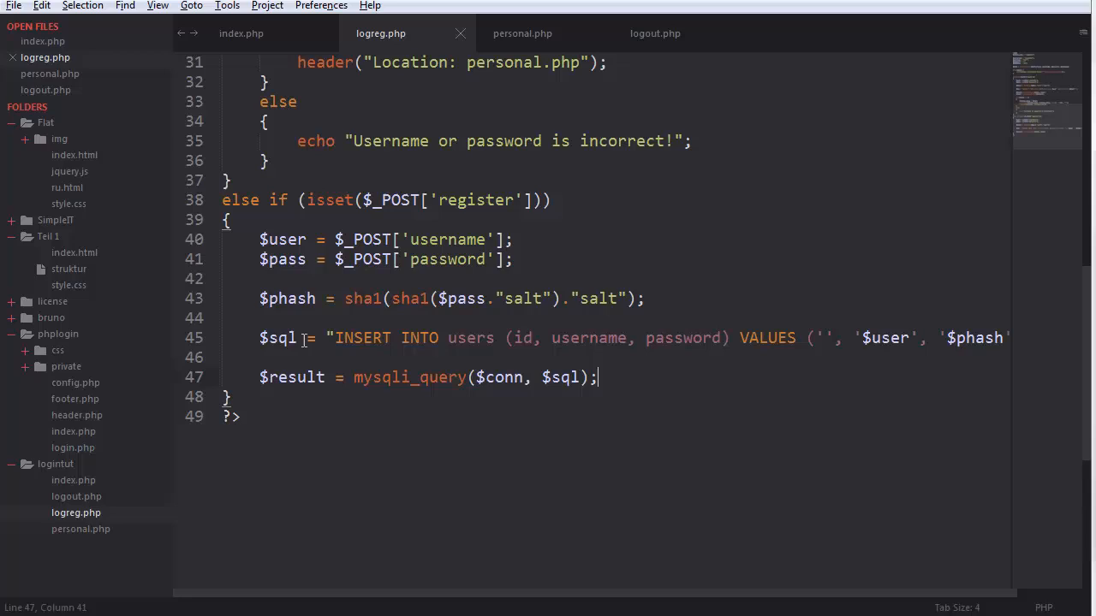
pyautogui.press('enter')
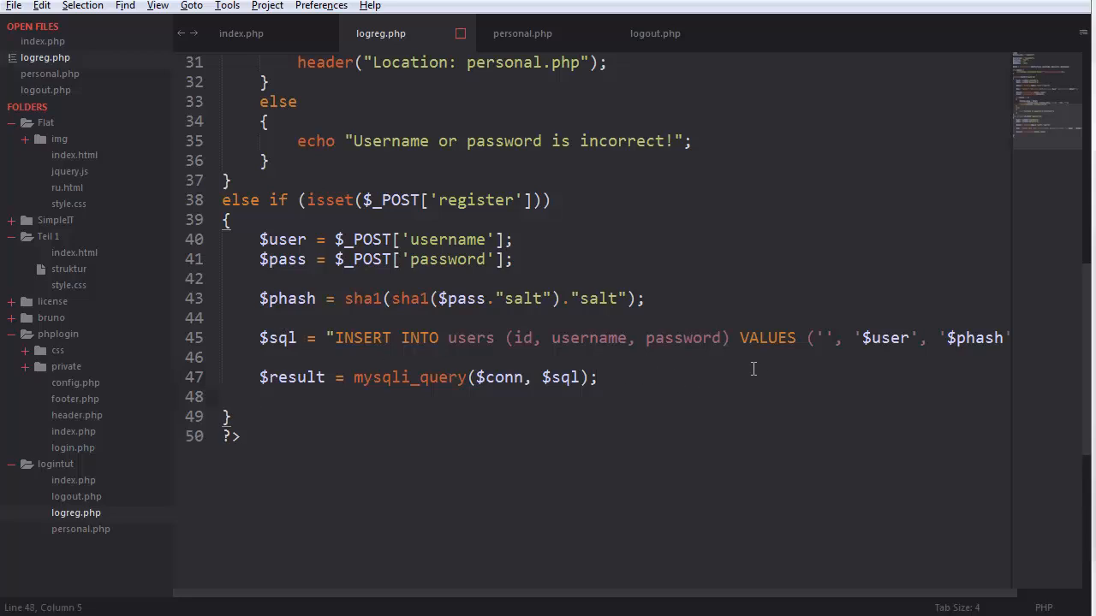
pyautogui.write('ec')
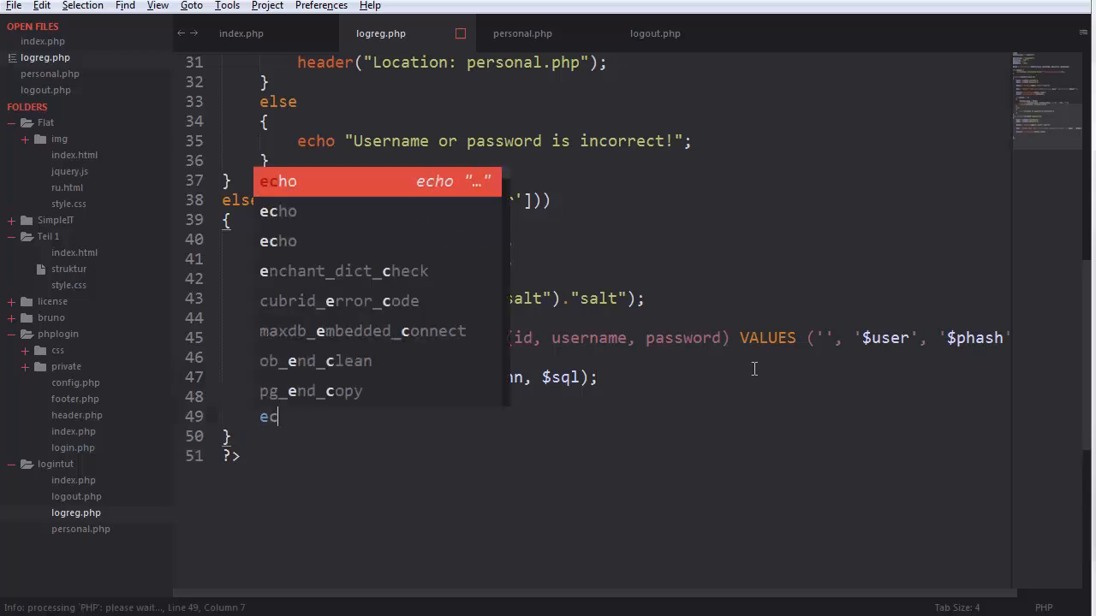
pyautogui.write('ho')
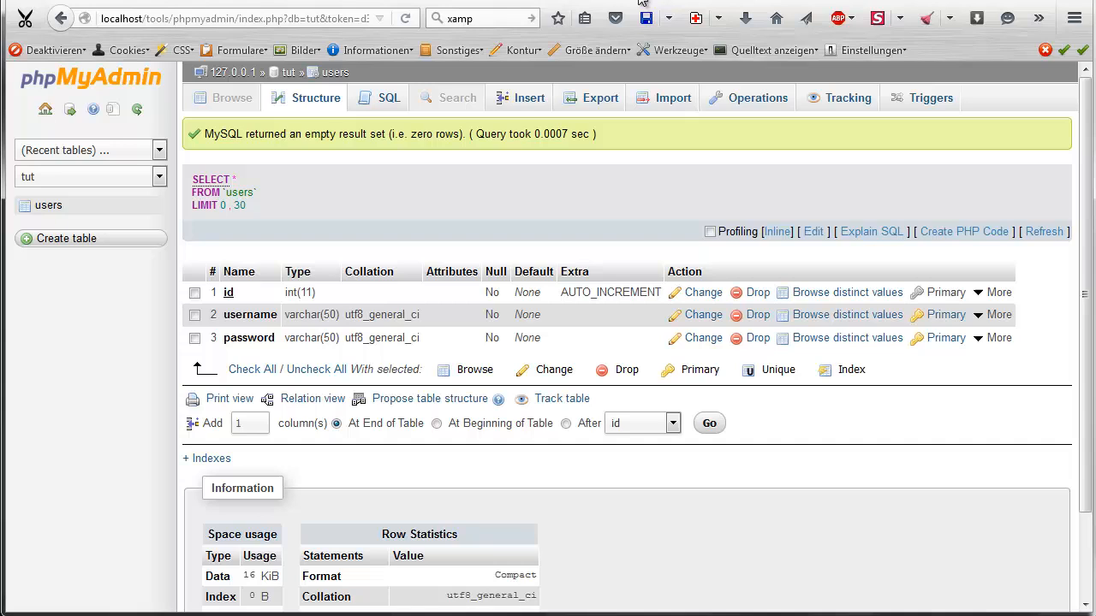
# Log in as test from the login page and update the browser's saved credentials.
pyautogui.click(230, 98)
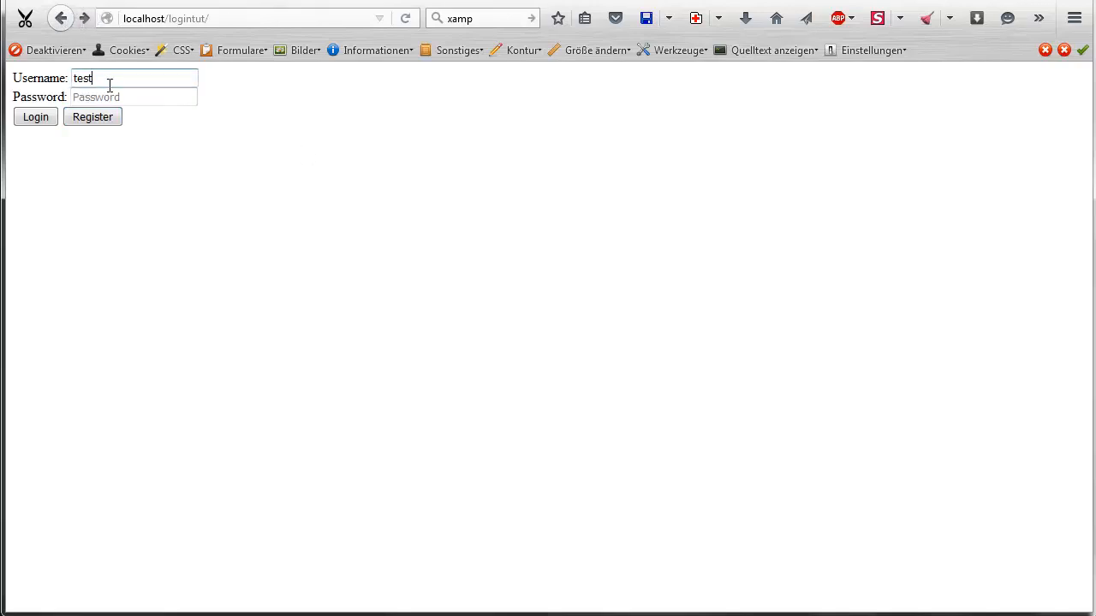
pyautogui.click(35, 116)
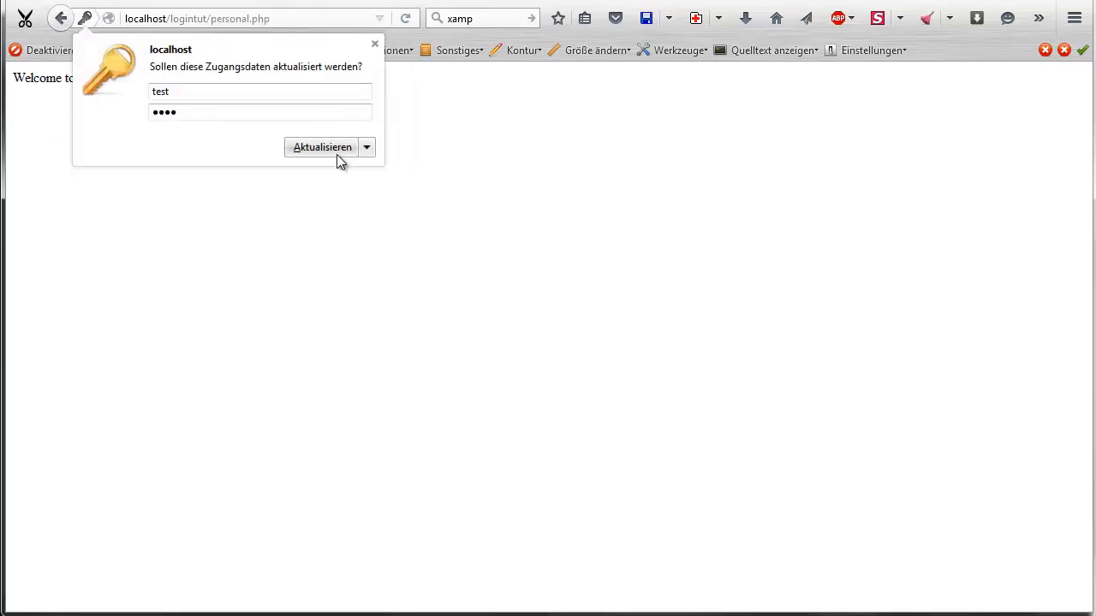
pyautogui.click(323, 147)
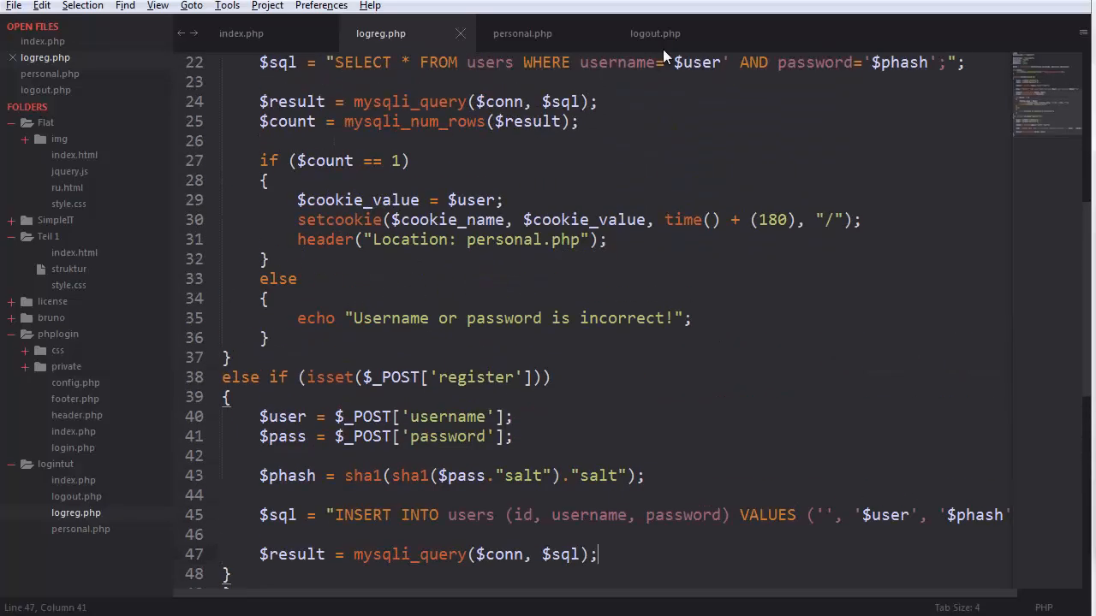
# Add an else branch to personal.php echoing "You are not logged in!".
pyautogui.click(522, 34)
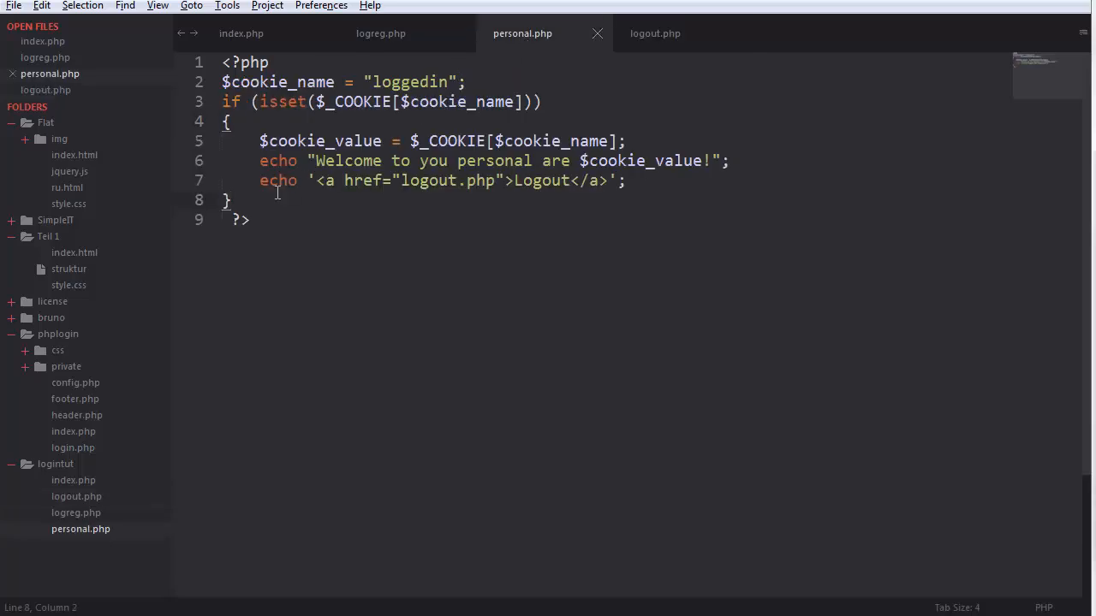
pyautogui.write('else')
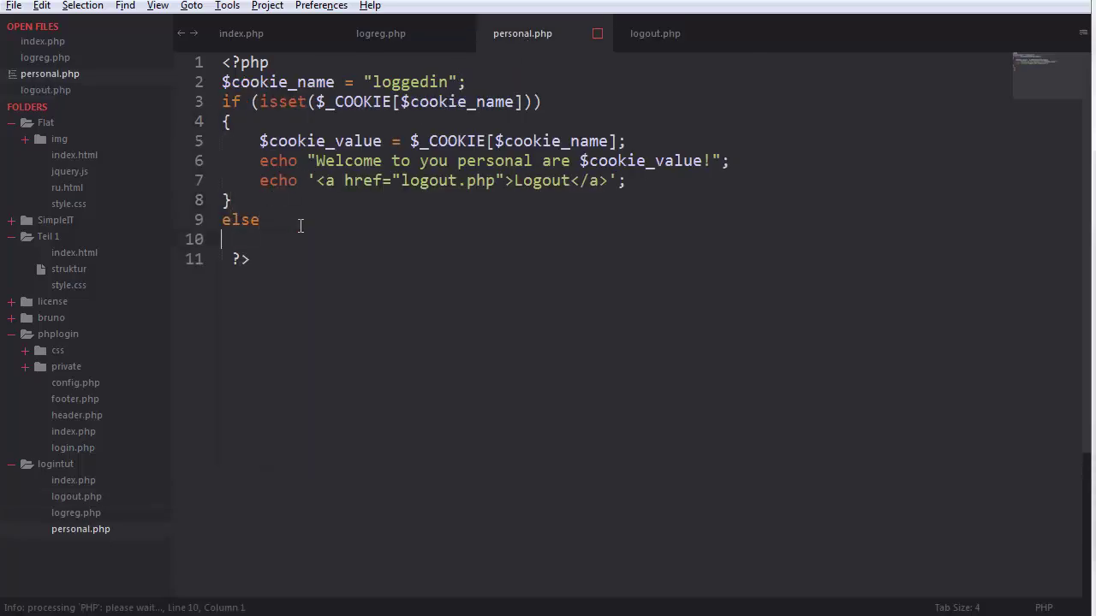
pyautogui.write('{')
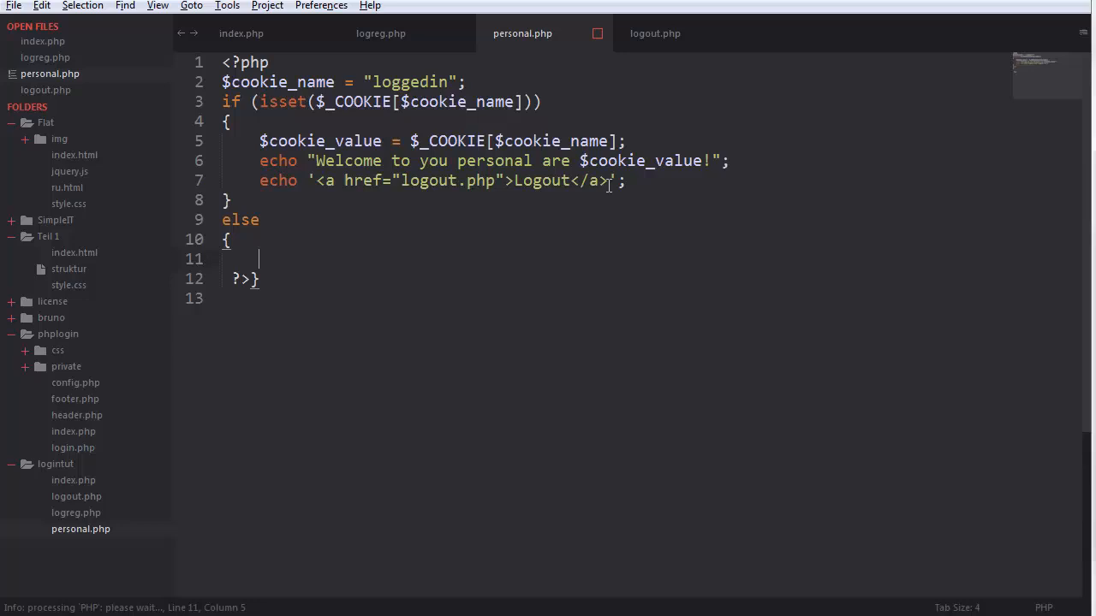
pyautogui.write('echo')
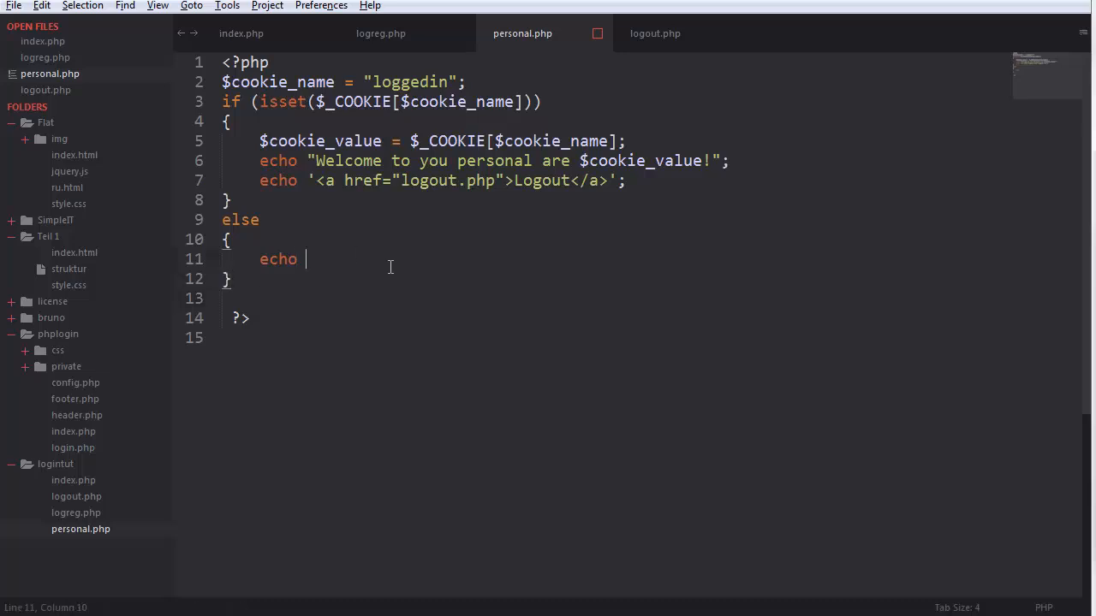
pyautogui.write('"You"')
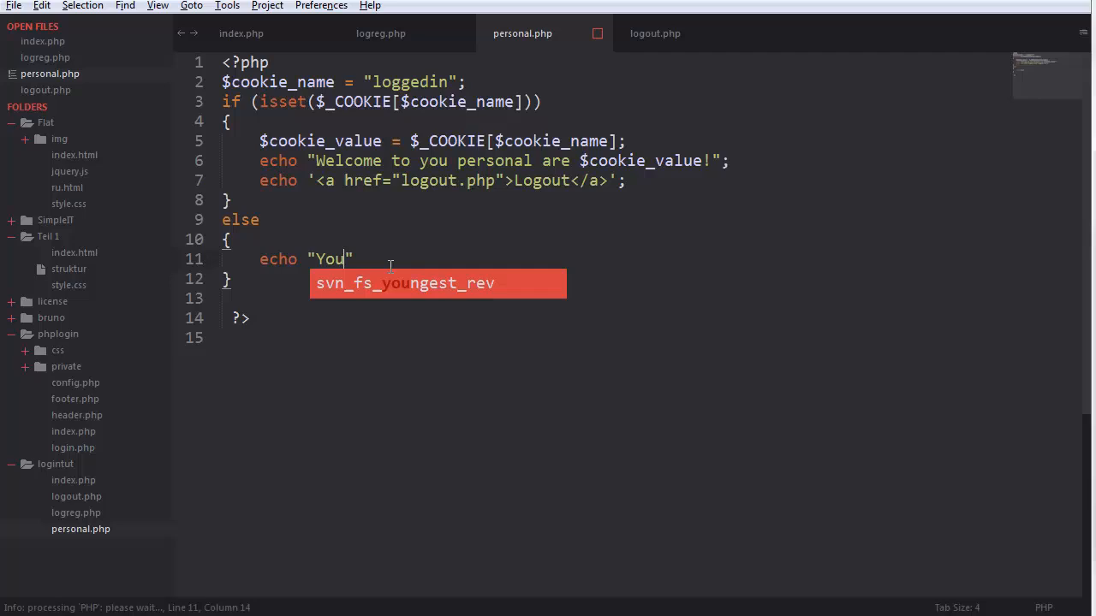
pyautogui.write('are not logge')
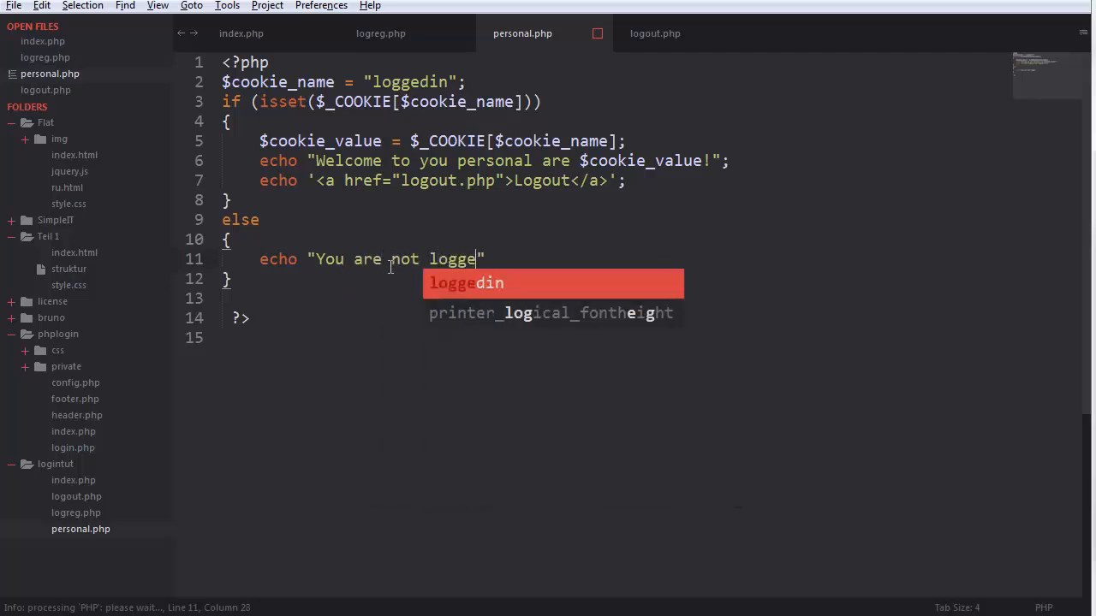
pyautogui.write('d in!')
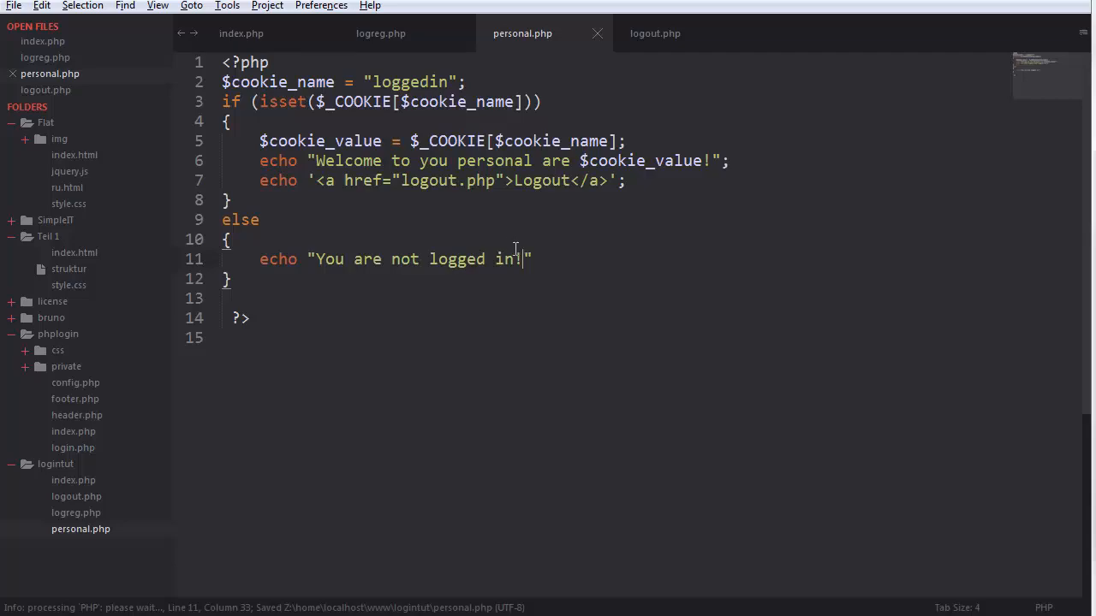
pyautogui.click(241, 33)
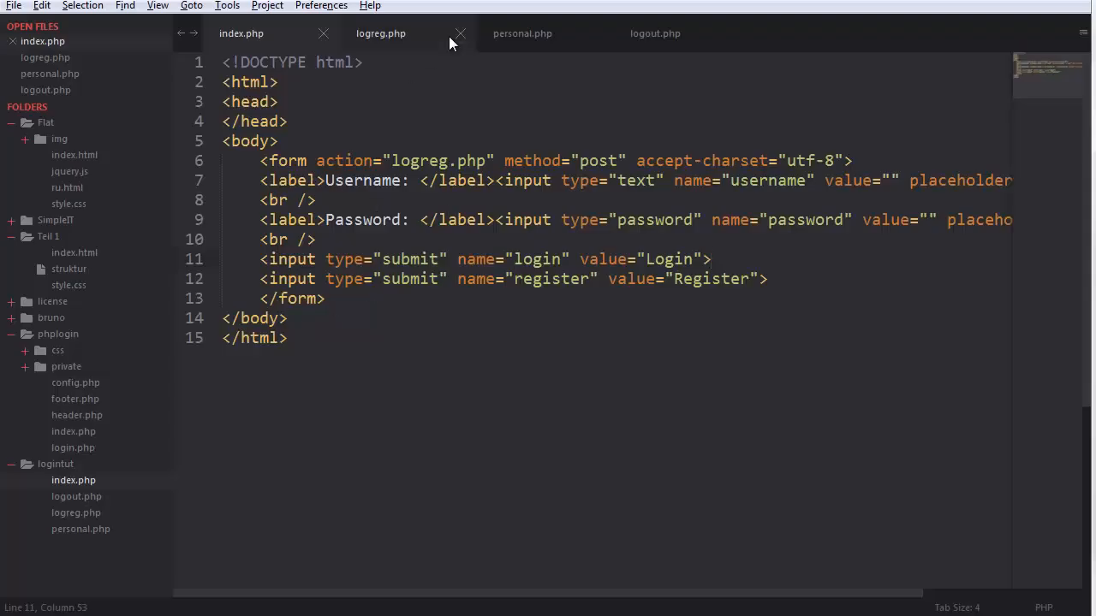
# Submit the login form as test, landing on personal.php's "You are not logged in!" message.
pyautogui.click(522, 33)
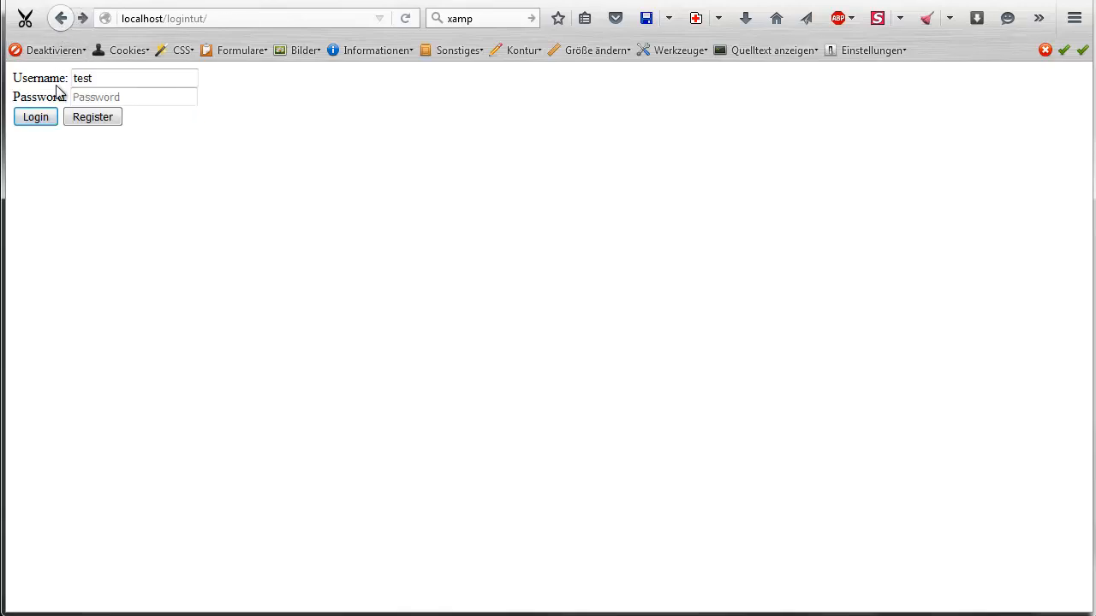
pyautogui.click(35, 116)
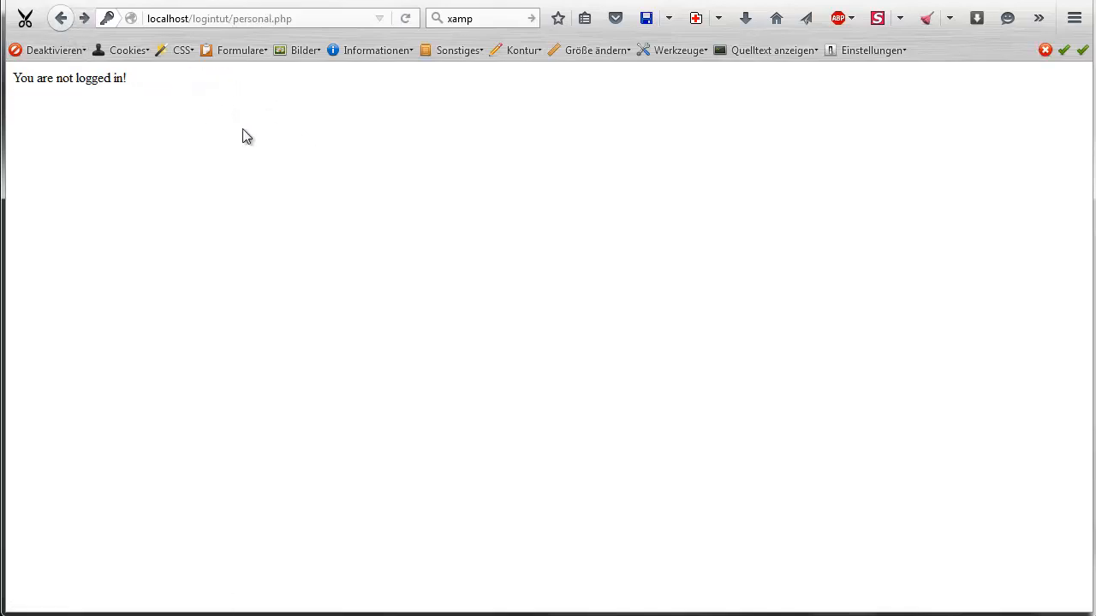
pyautogui.moveTo(796, 43)
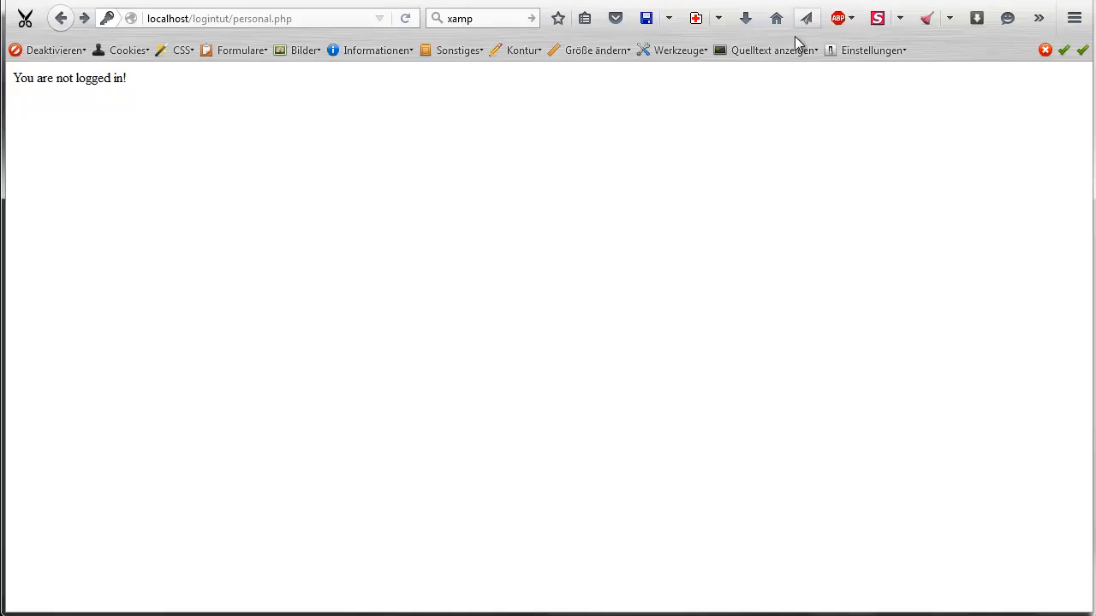